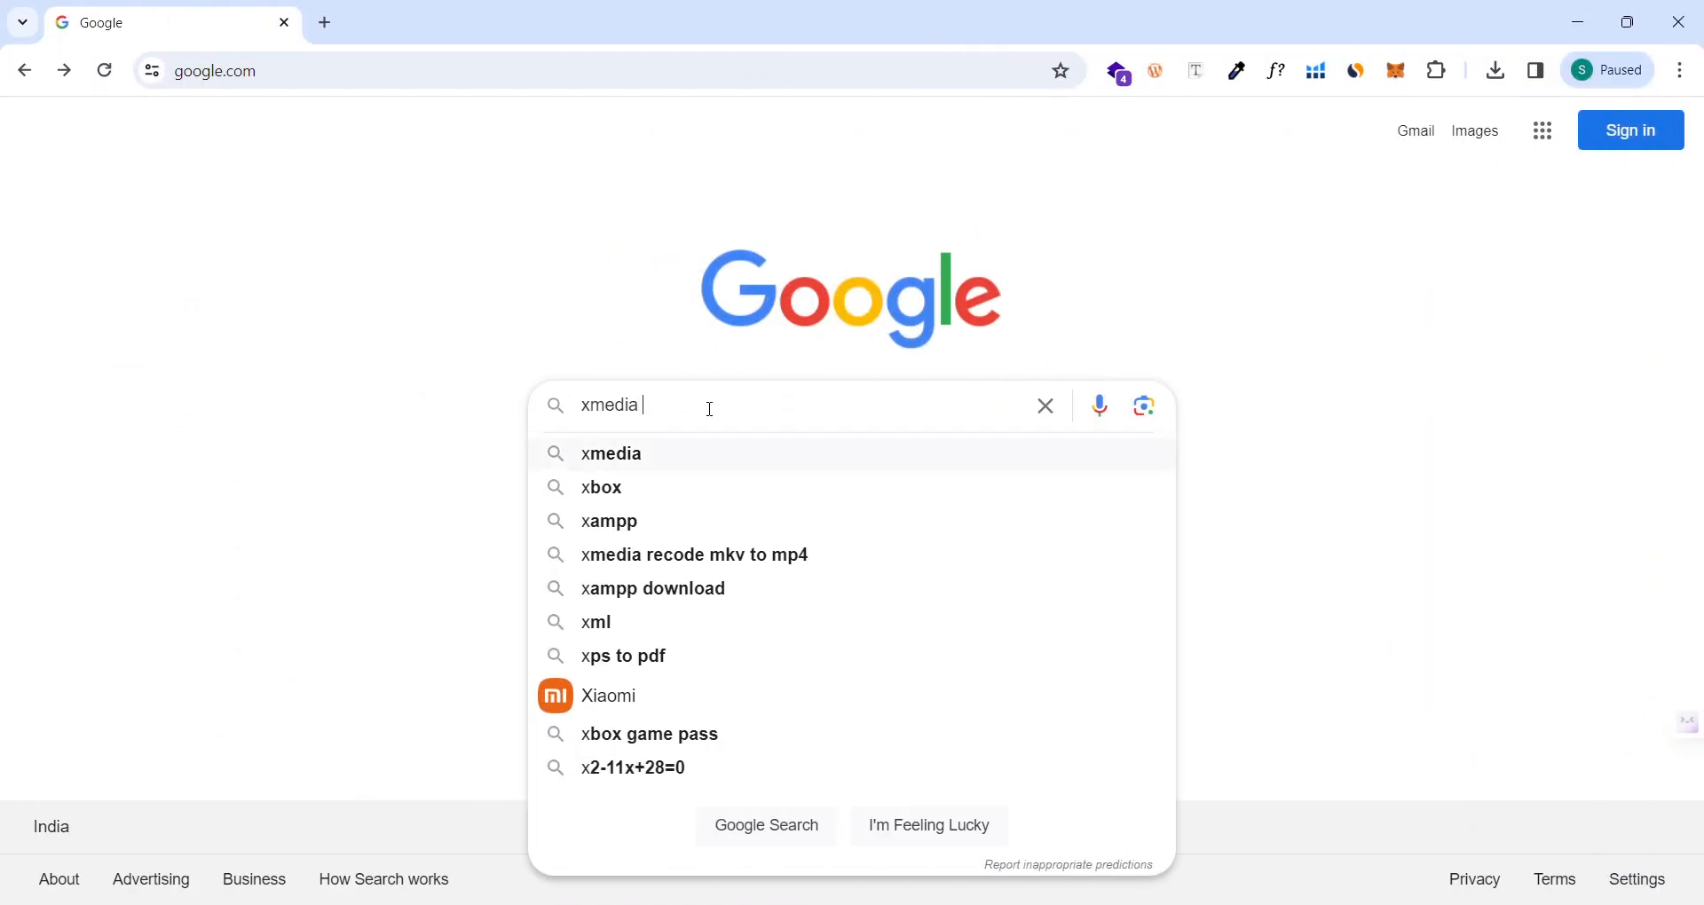
Step: Search Google for 'xmedia recode' to list the download sites
{"action": "type", "text": "recode"}
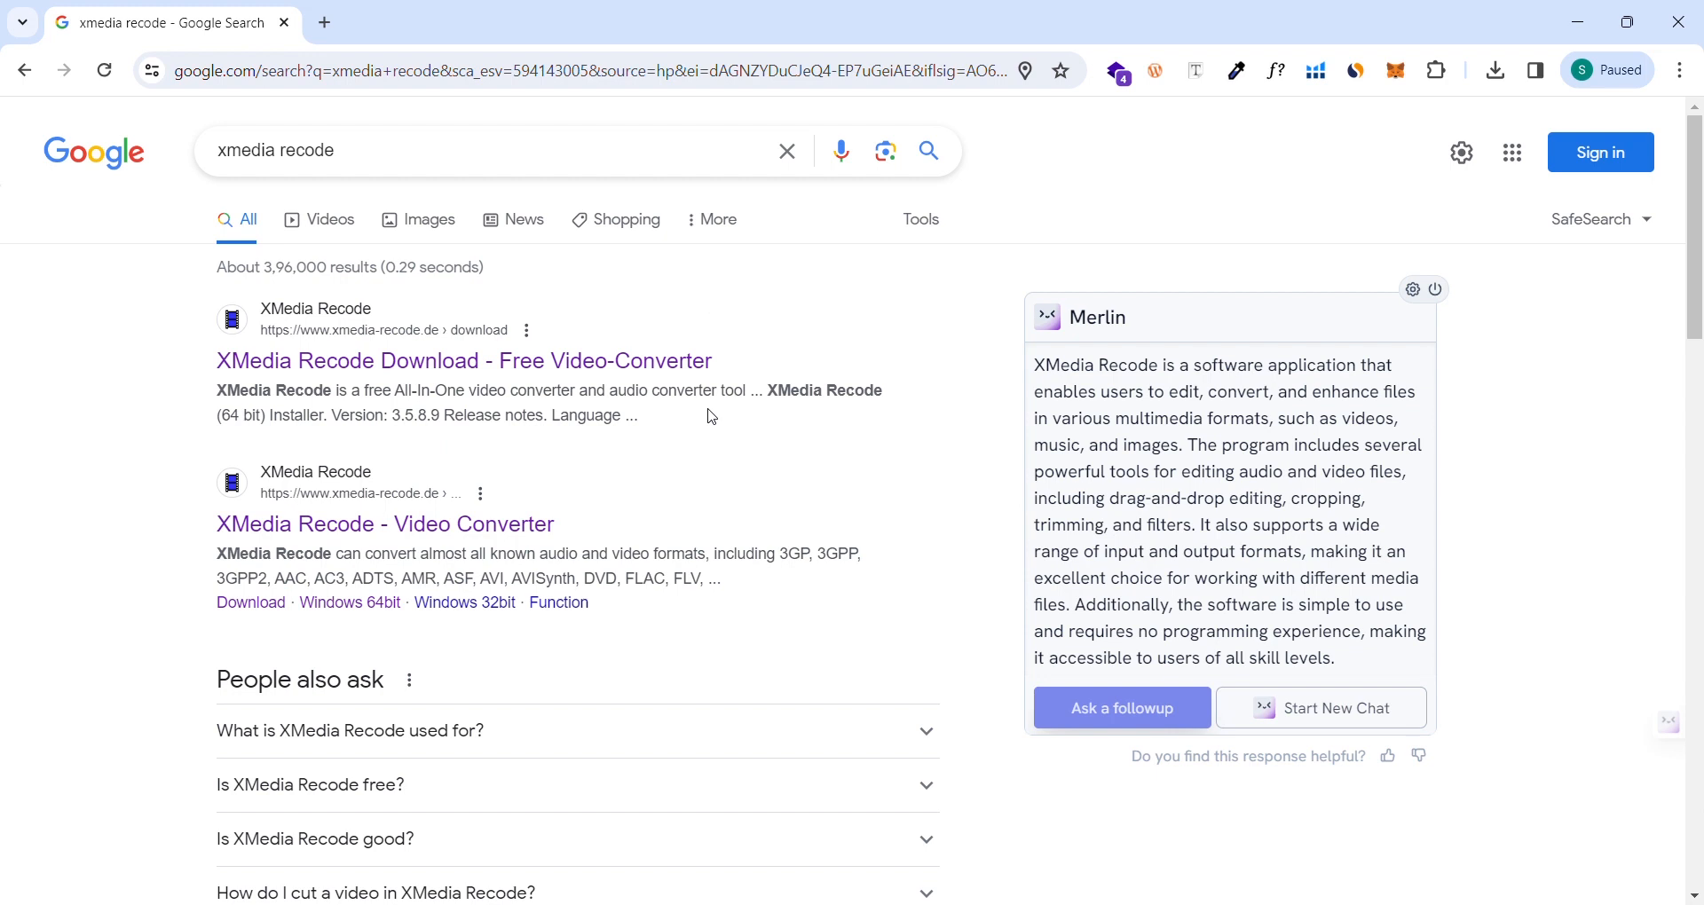
{"action": "mouse_move", "coordinate": [584, 360]}
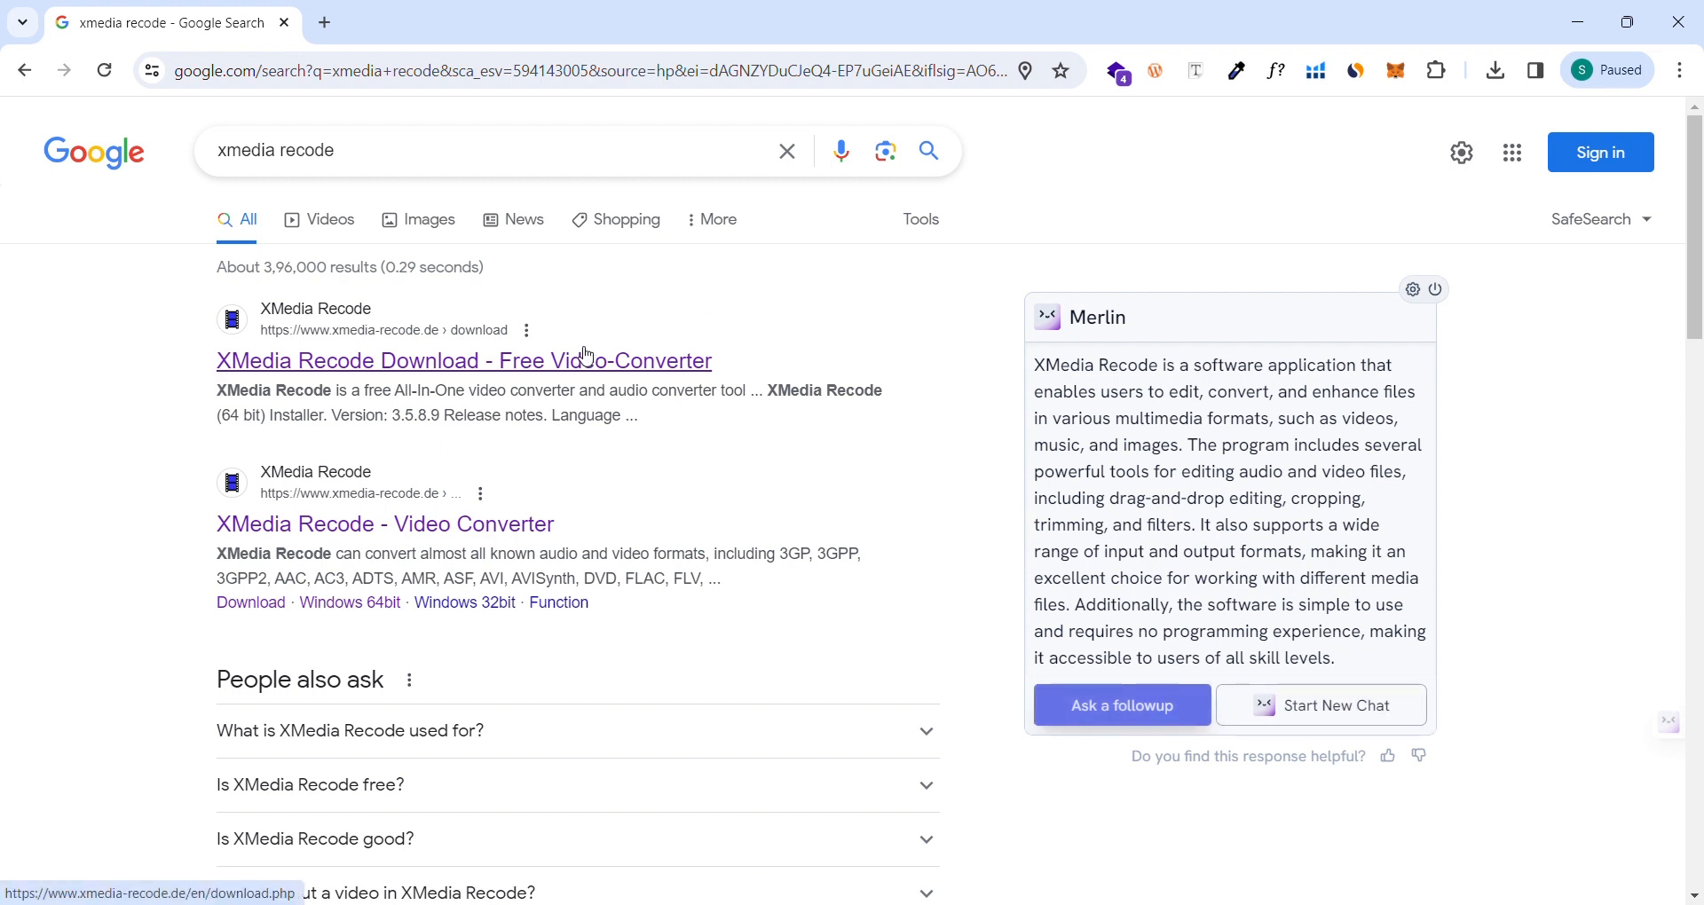
Step: Go to the XMedia Recode Download site from the first search result
{"action": "left_click", "coordinate": [463, 360]}
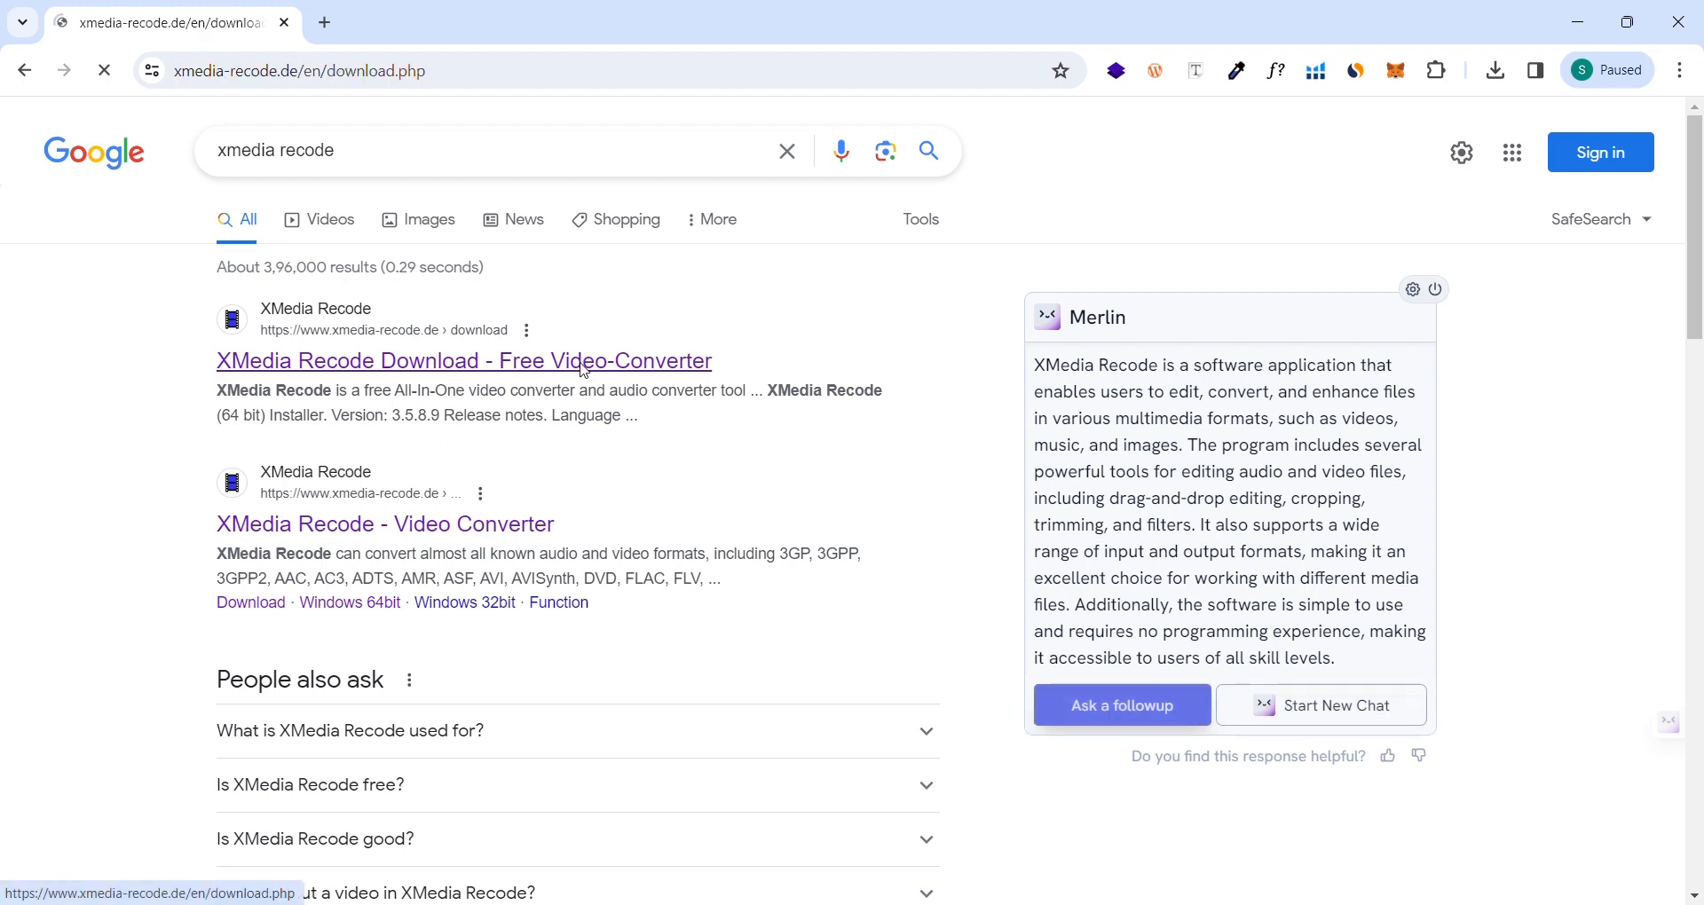
{"action": "left_click", "coordinate": [463, 361]}
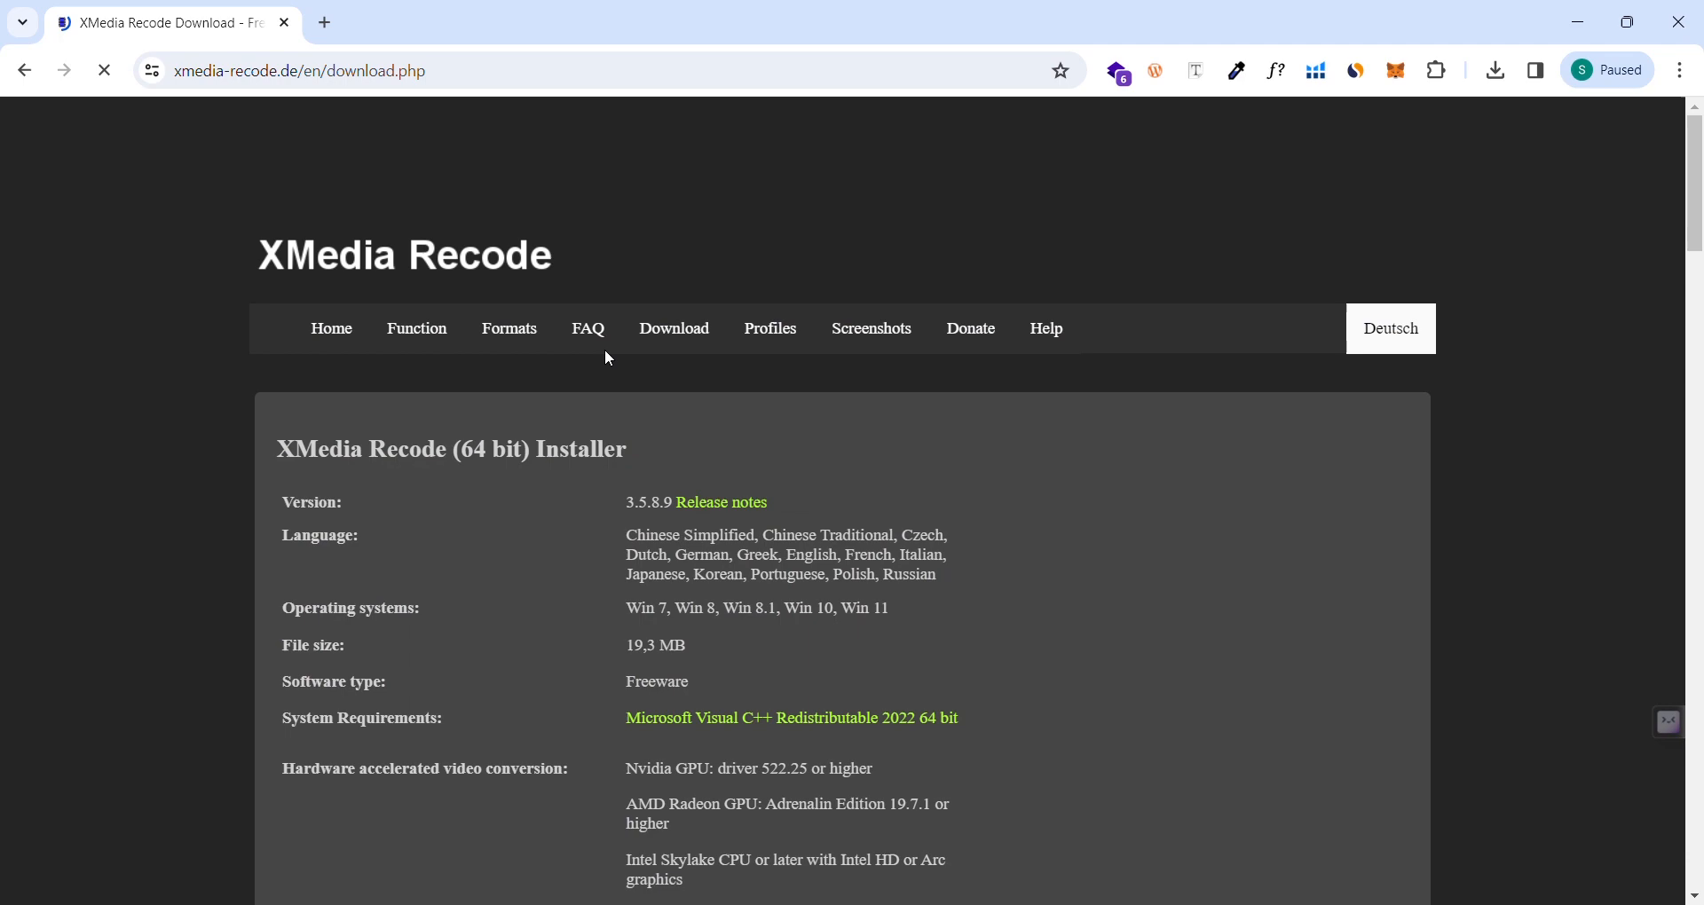
{"action": "scroll", "scroll_direction": "down", "scroll_amount": 3}
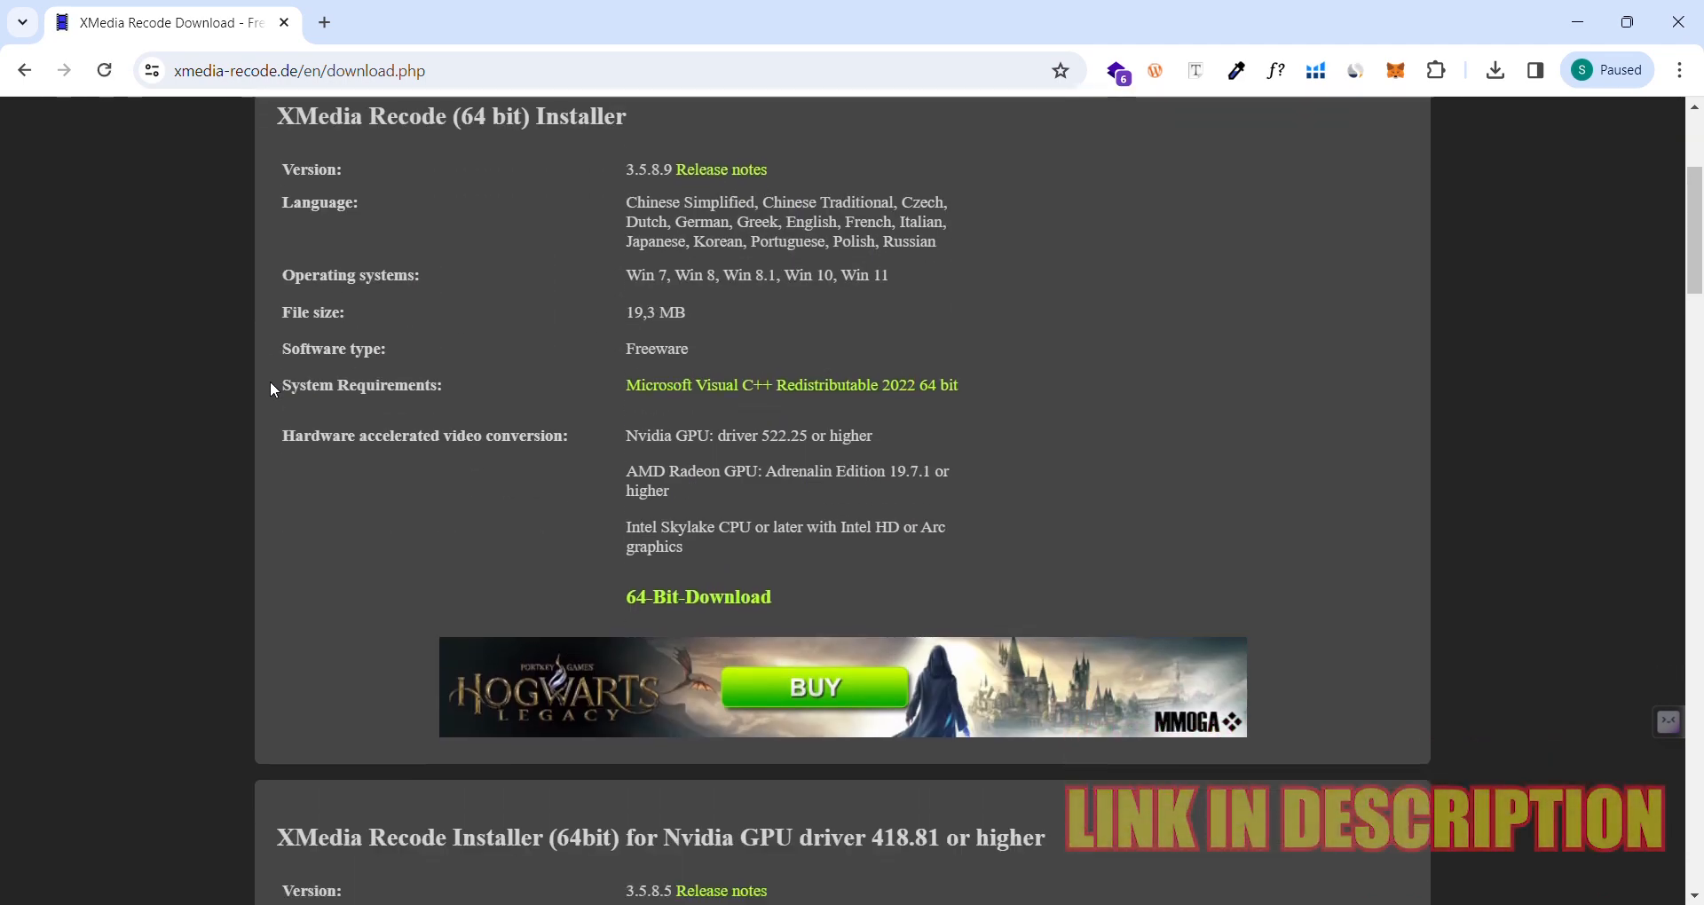
{"action": "scroll", "scroll_direction": "up", "scroll_amount": 3}
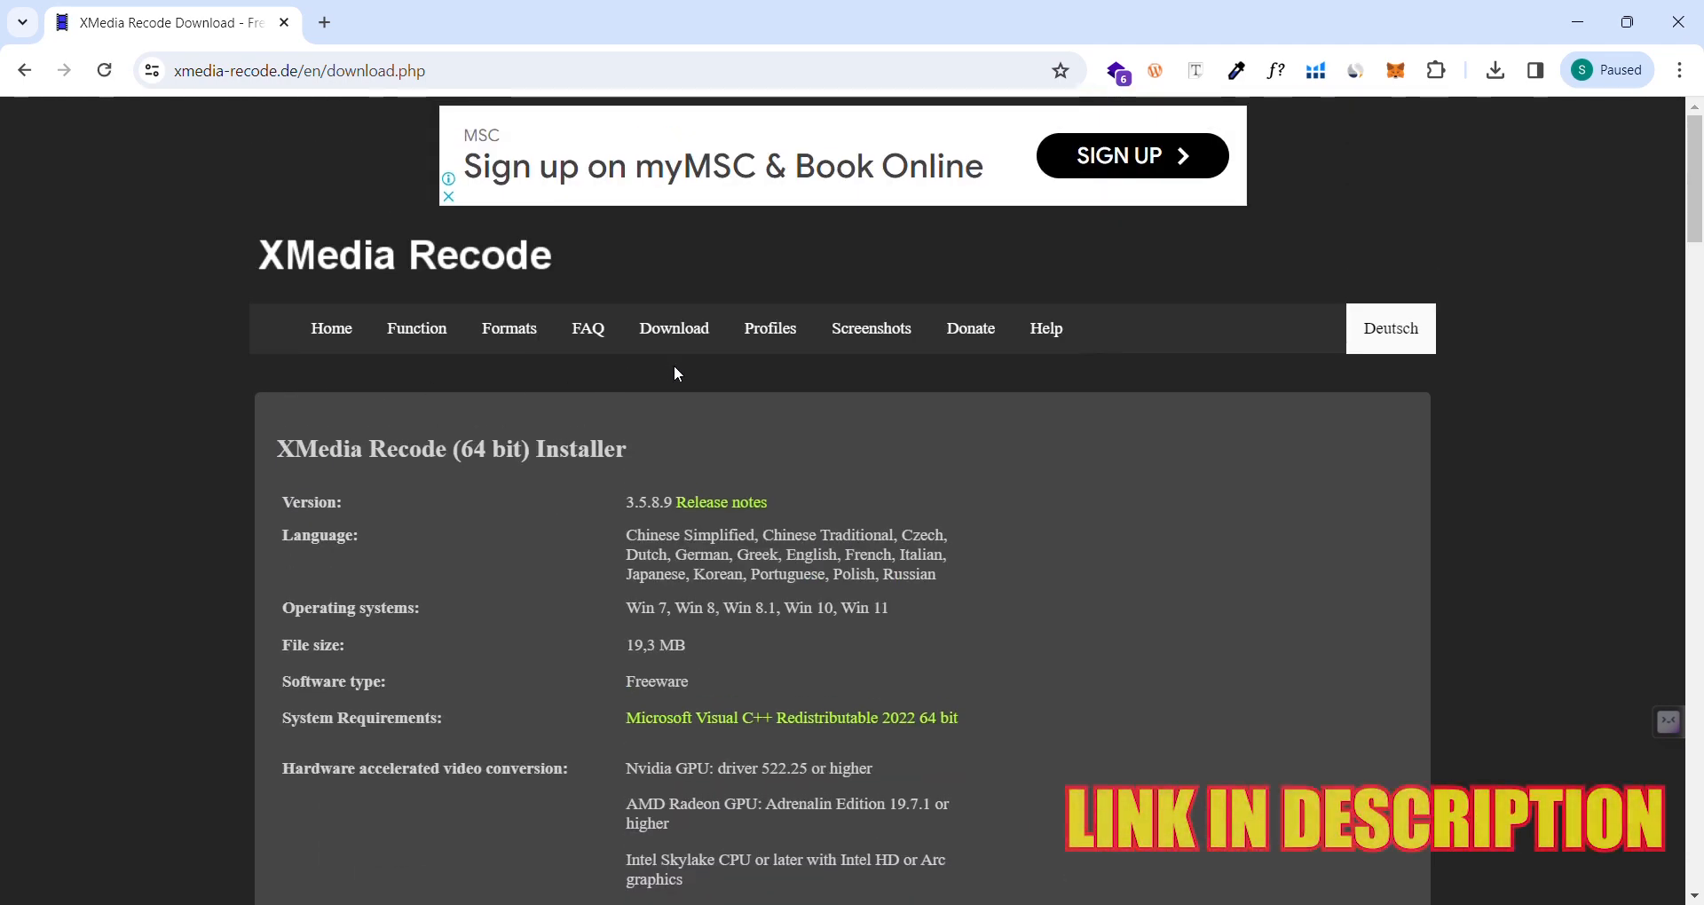
Step: Reach the Windows 64bit installer page via the Download menu, dismissing the ad popup
{"action": "left_click", "coordinate": [672, 328]}
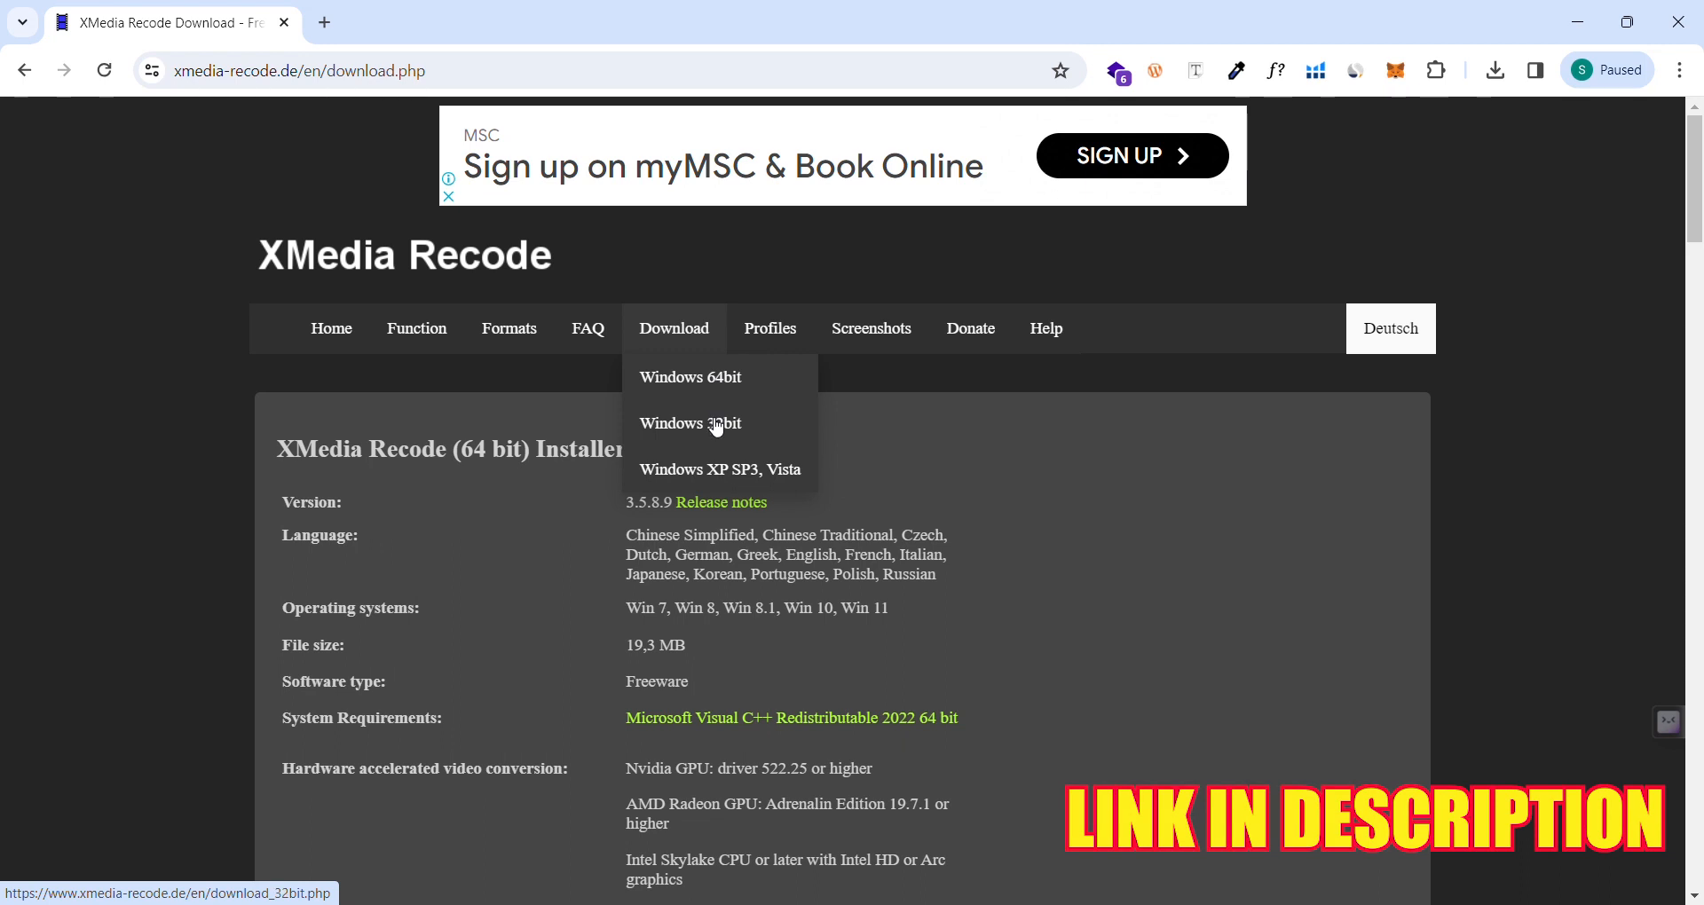
{"action": "mouse_move", "coordinate": [713, 423]}
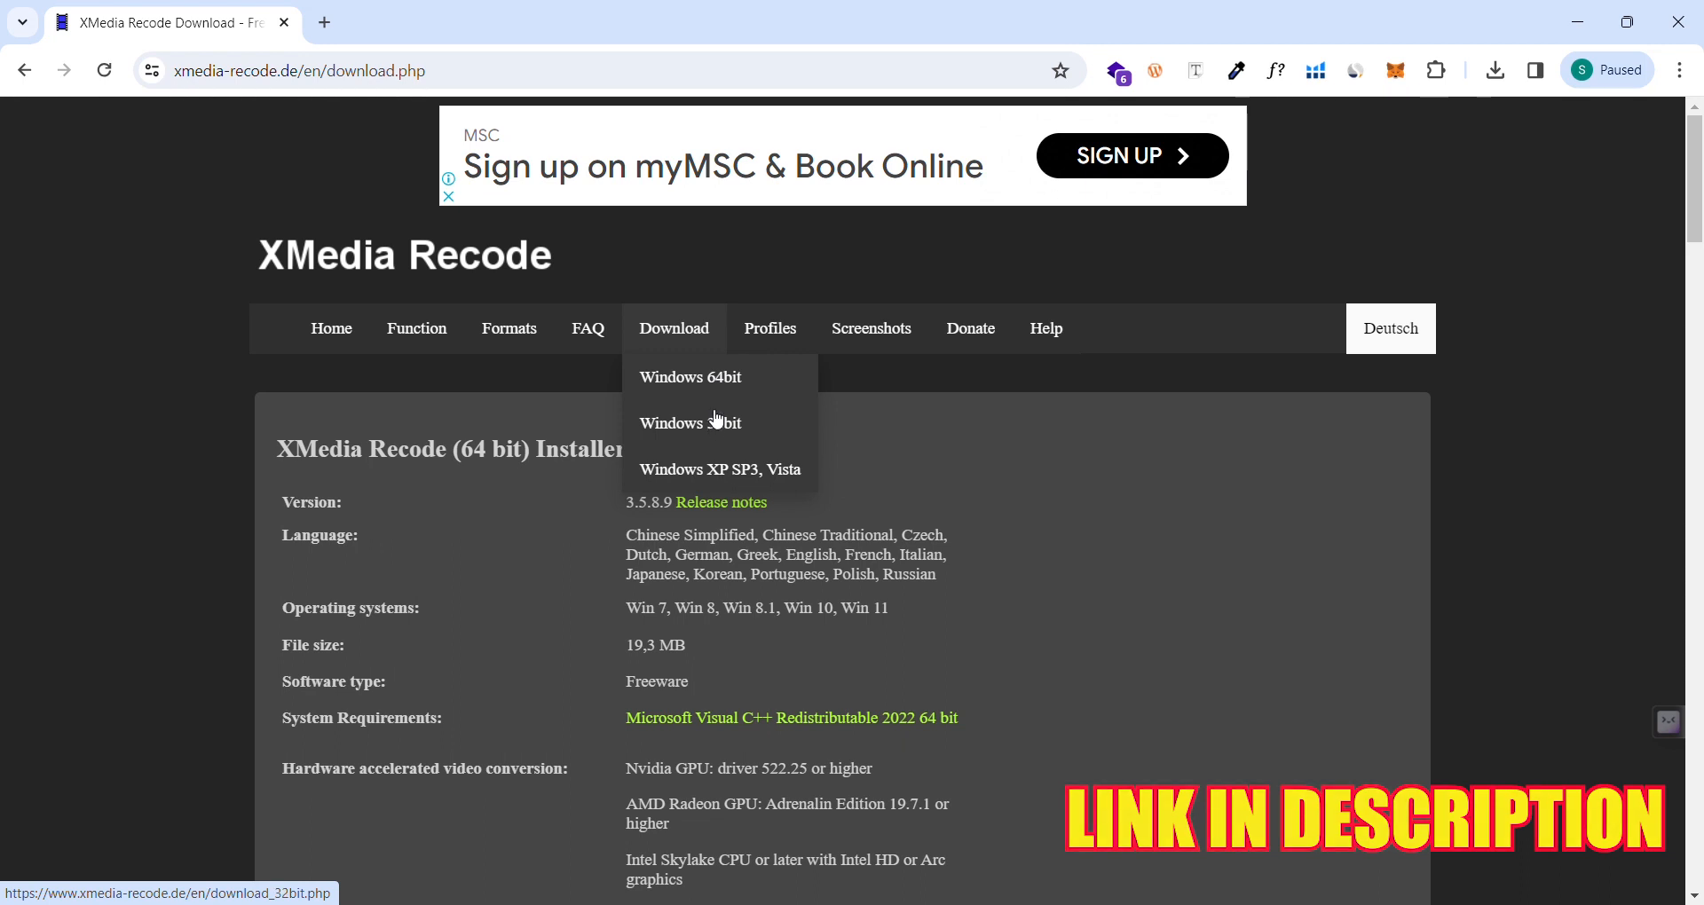
{"action": "mouse_move", "coordinate": [716, 383]}
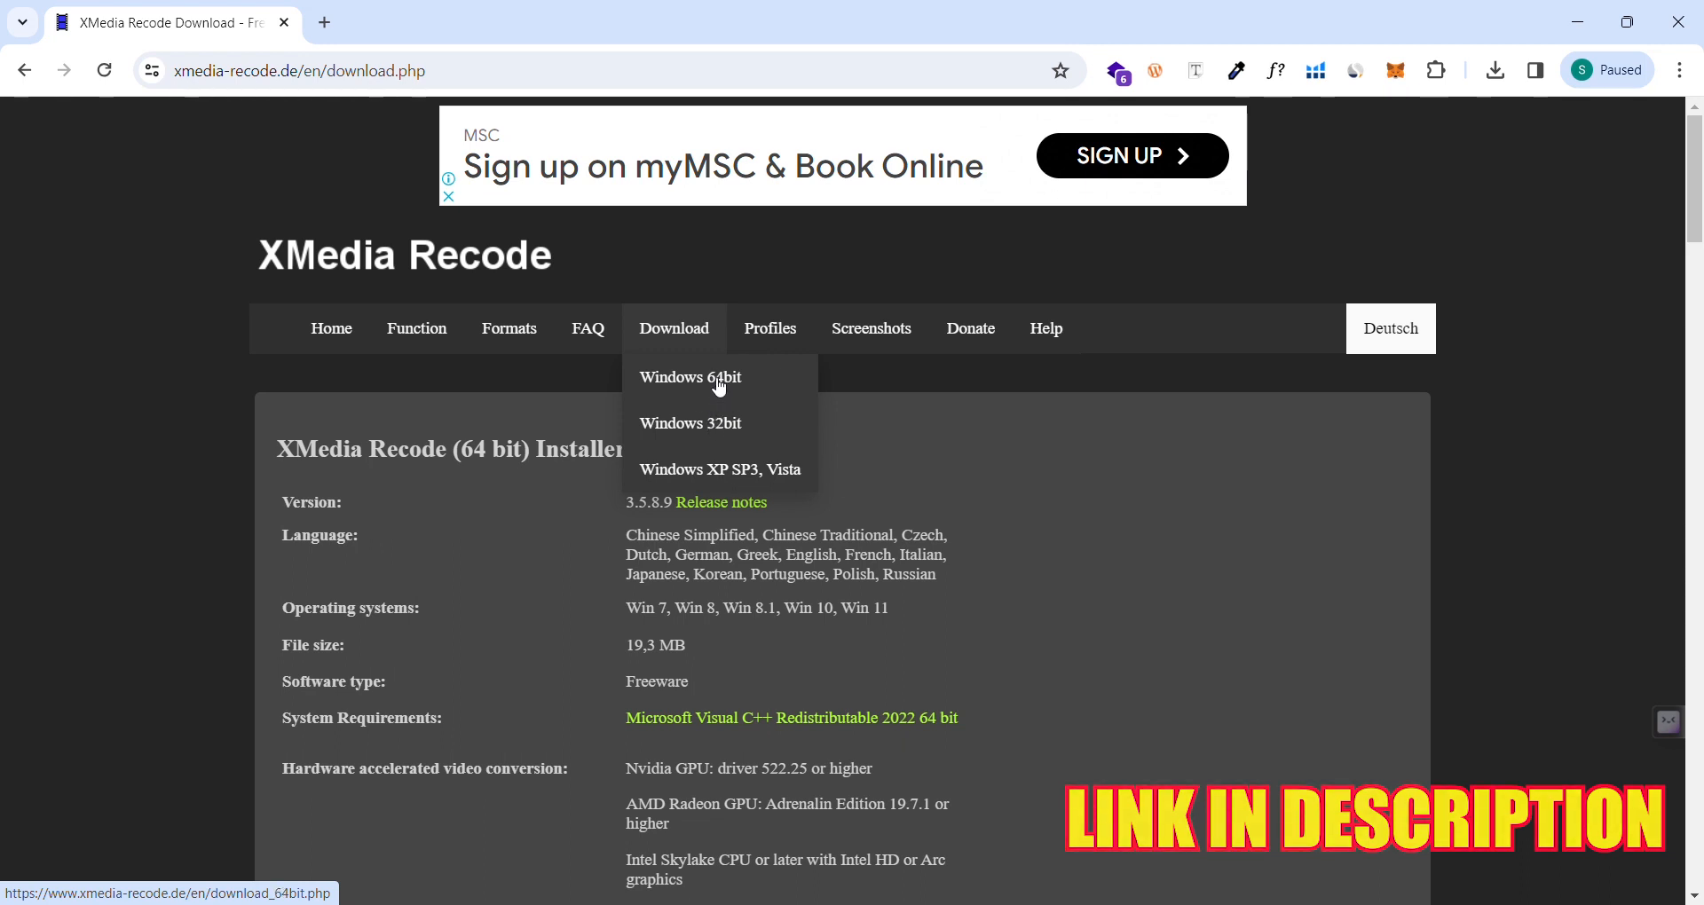
{"action": "left_click", "coordinate": [690, 376]}
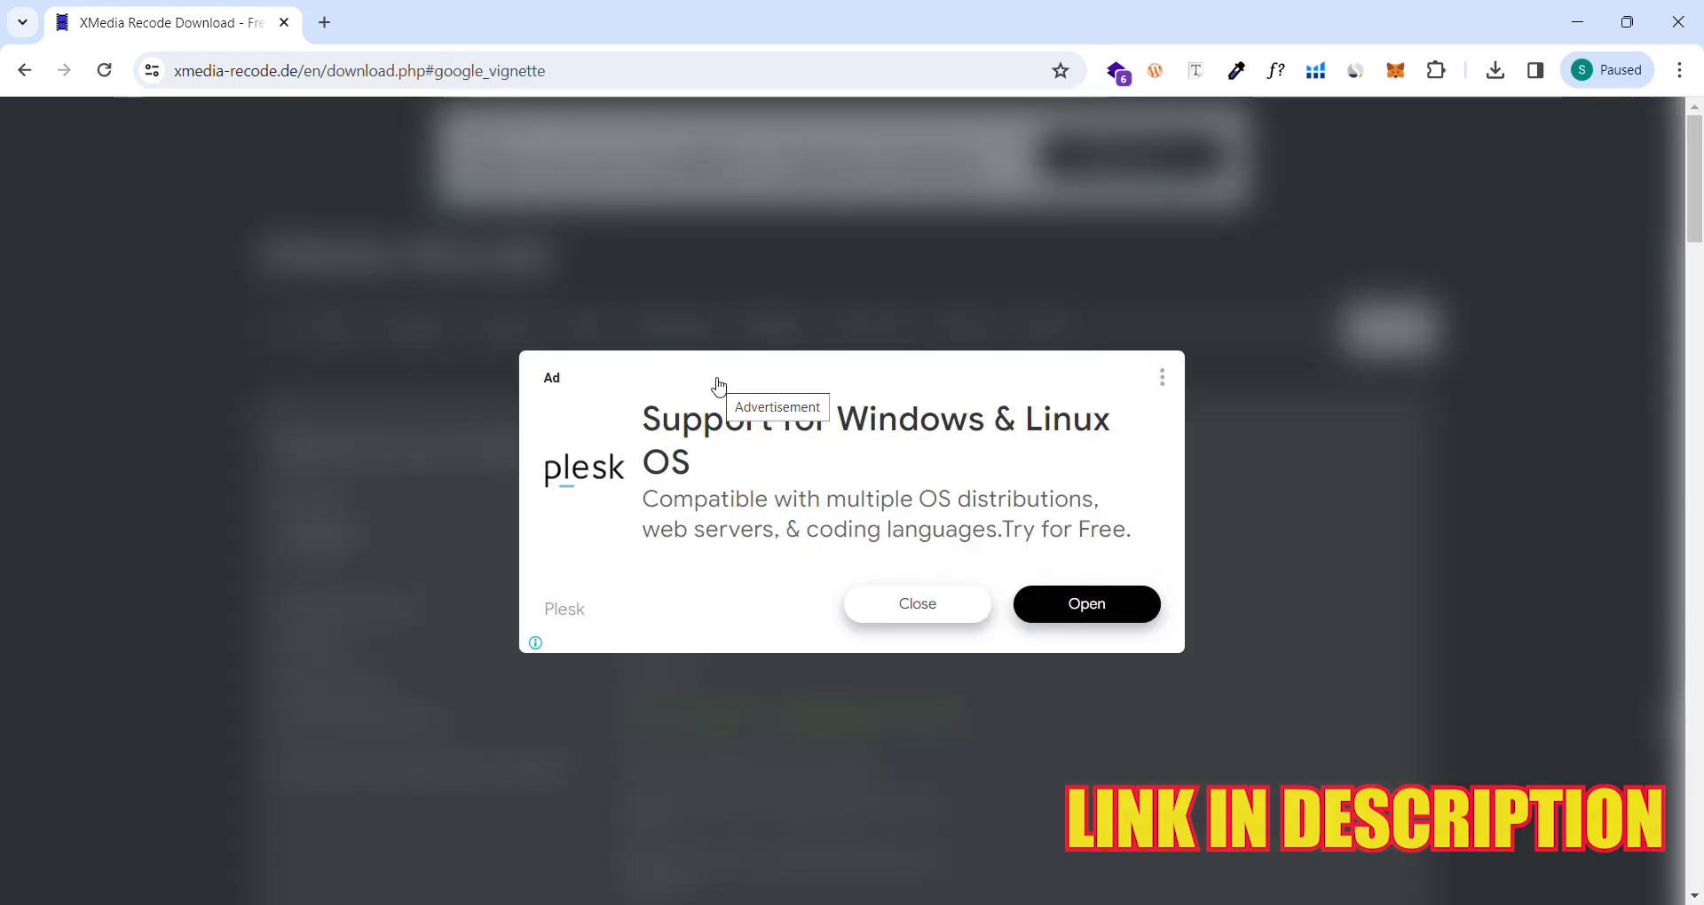
{"action": "left_click", "coordinate": [915, 603]}
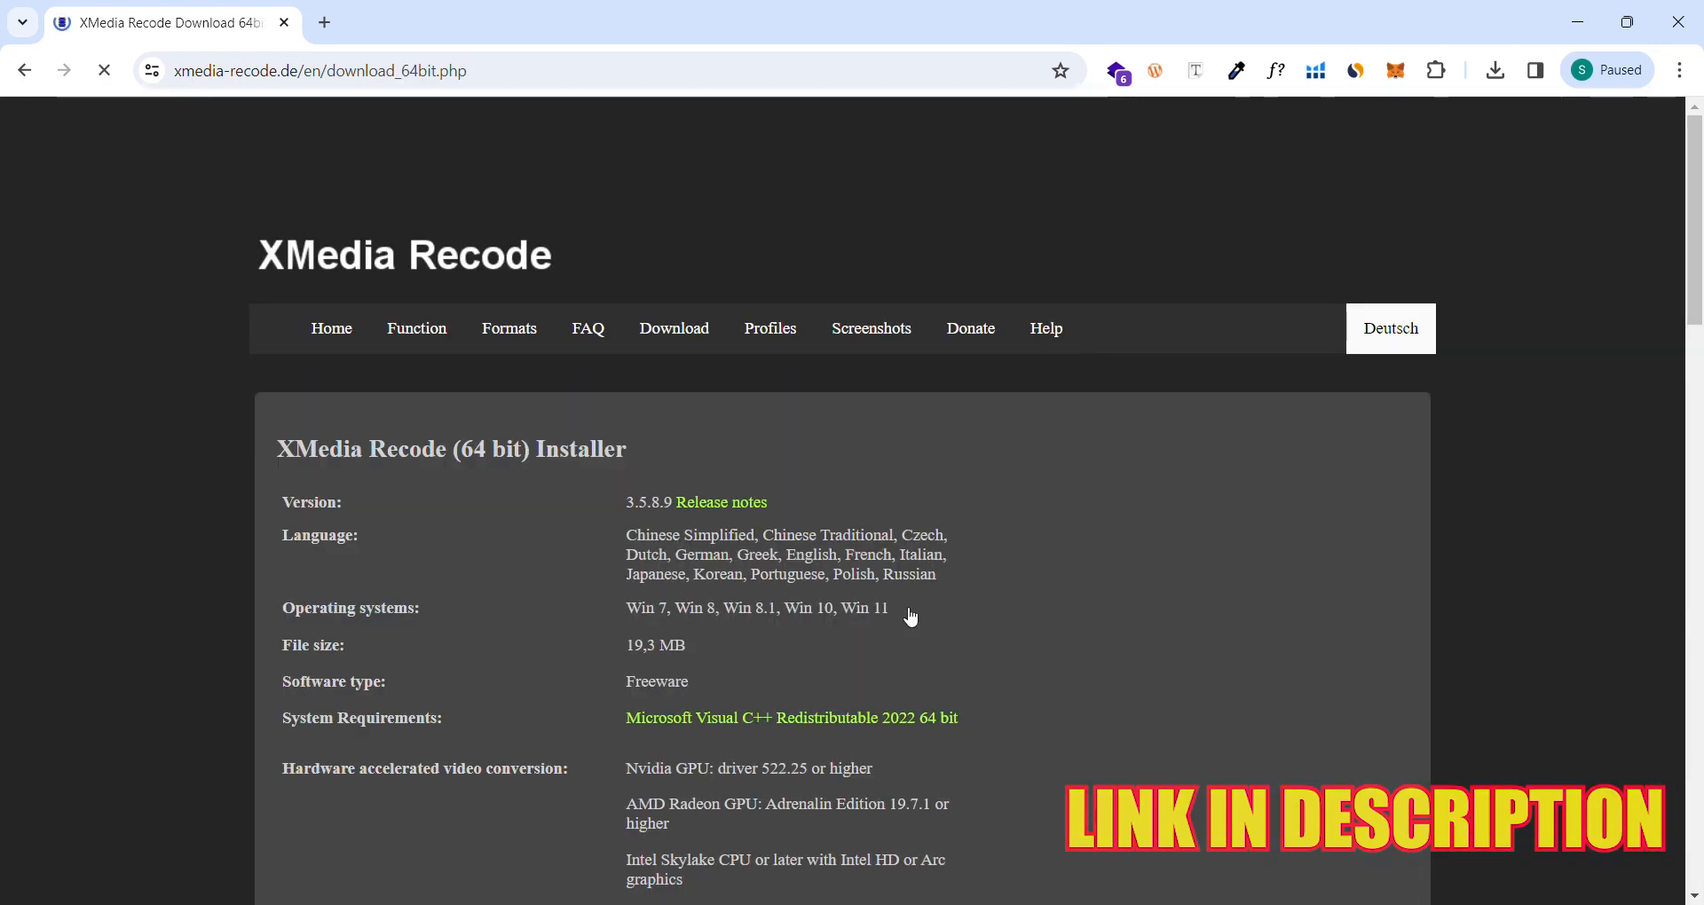
{"action": "left_click", "coordinate": [672, 329]}
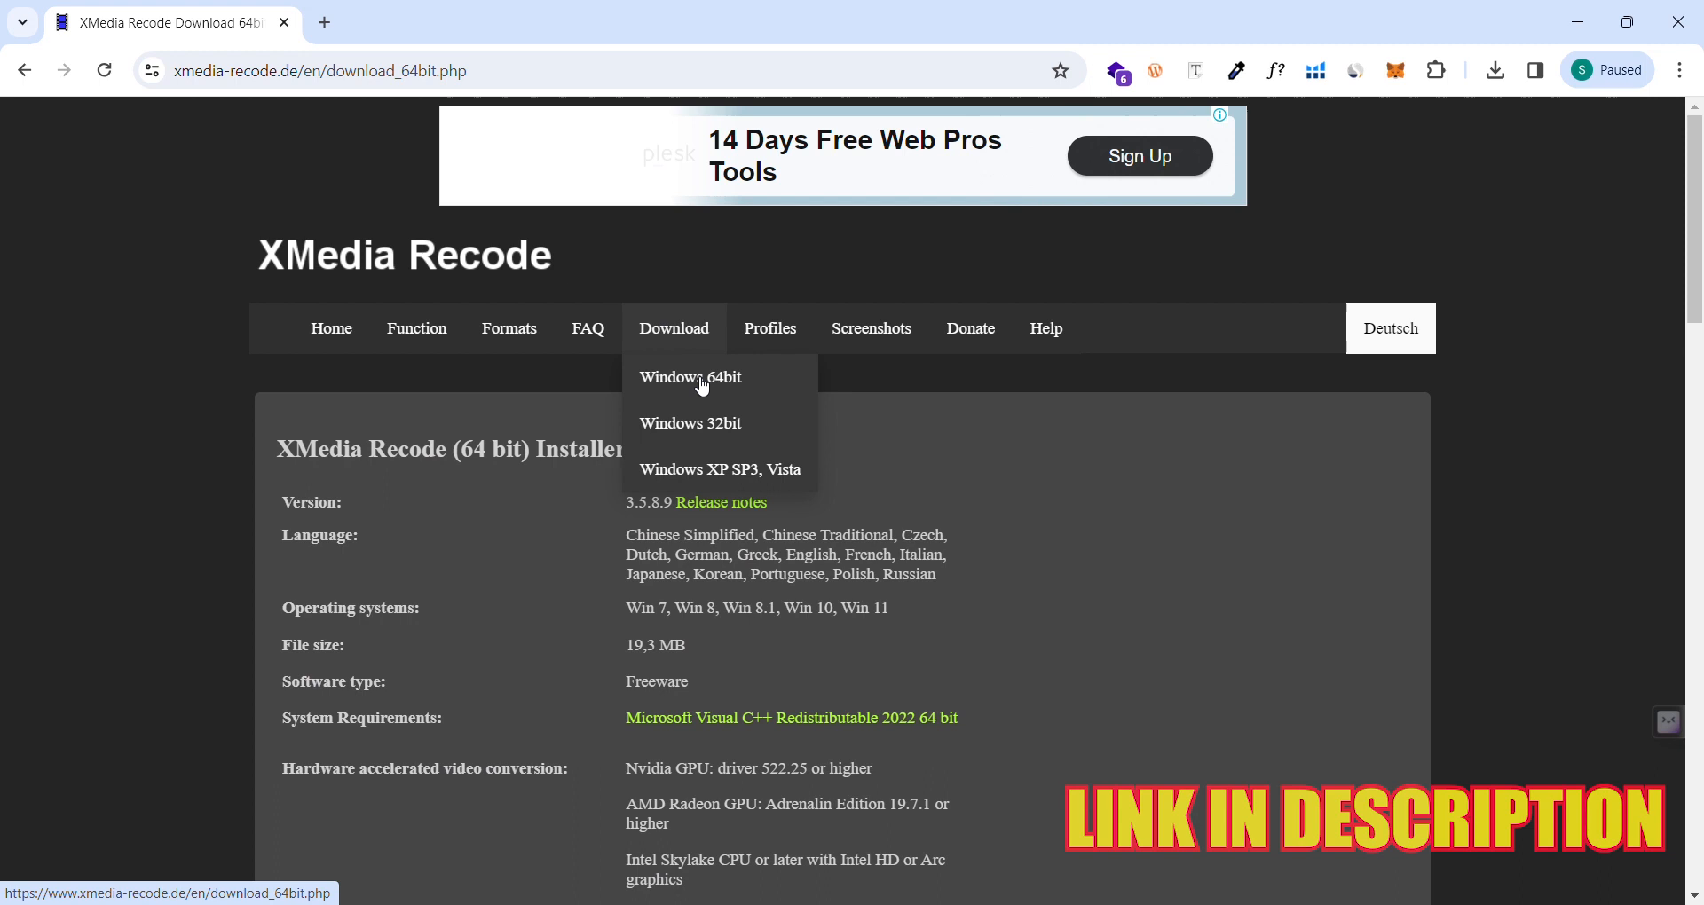
{"action": "left_click", "coordinate": [689, 376]}
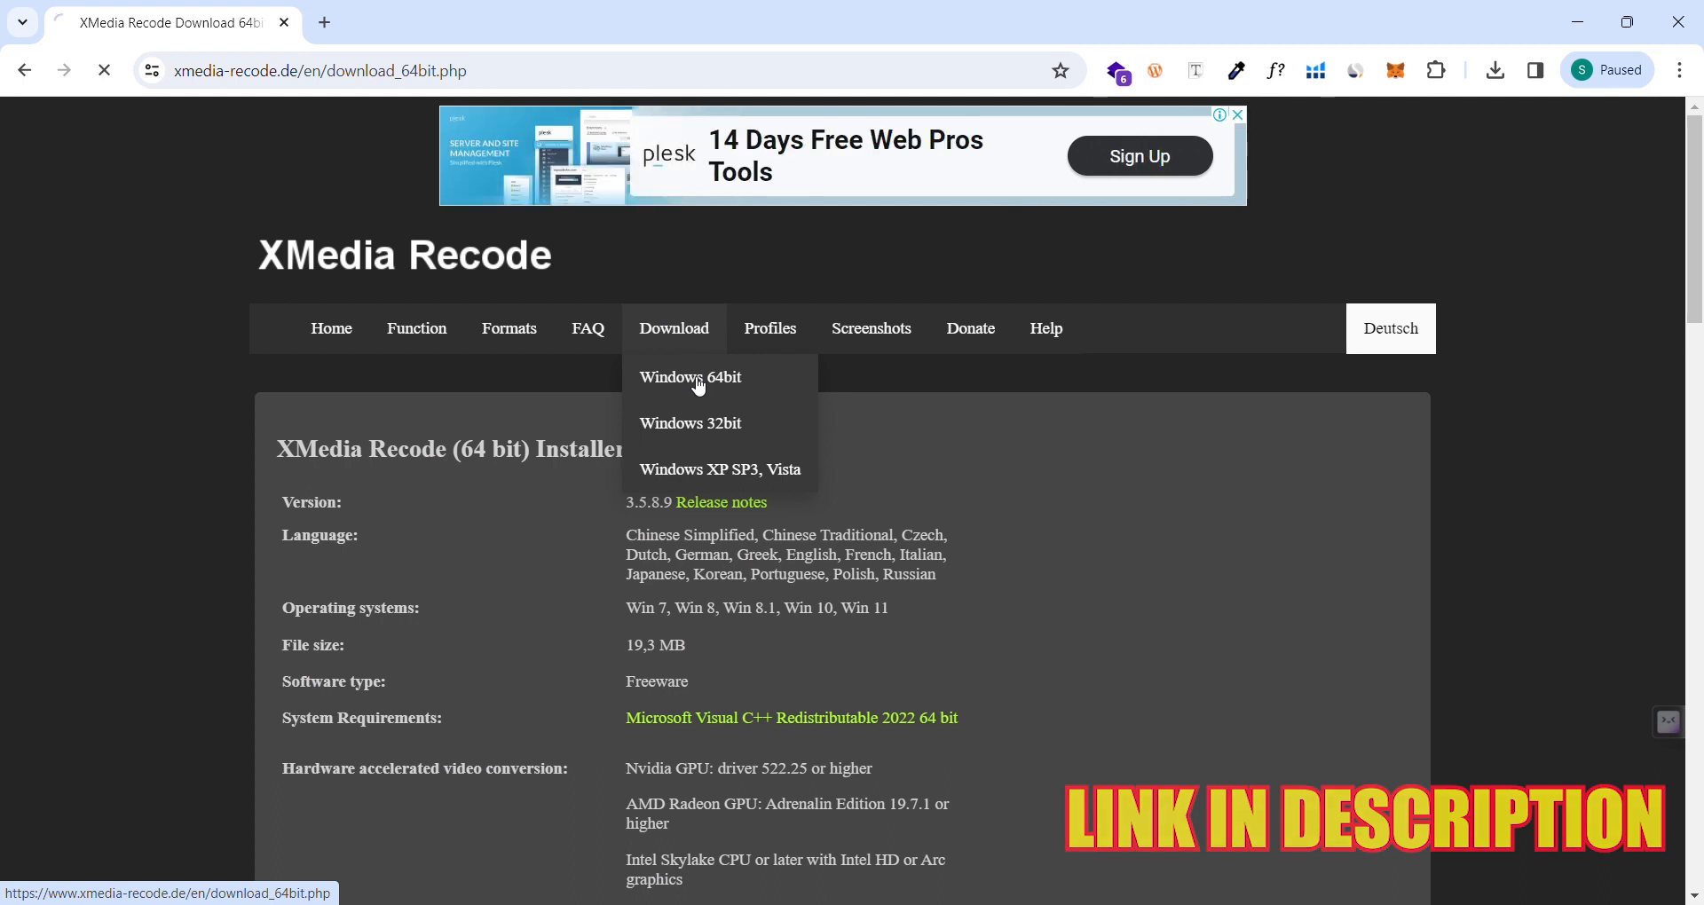
{"action": "left_click", "coordinate": [691, 376]}
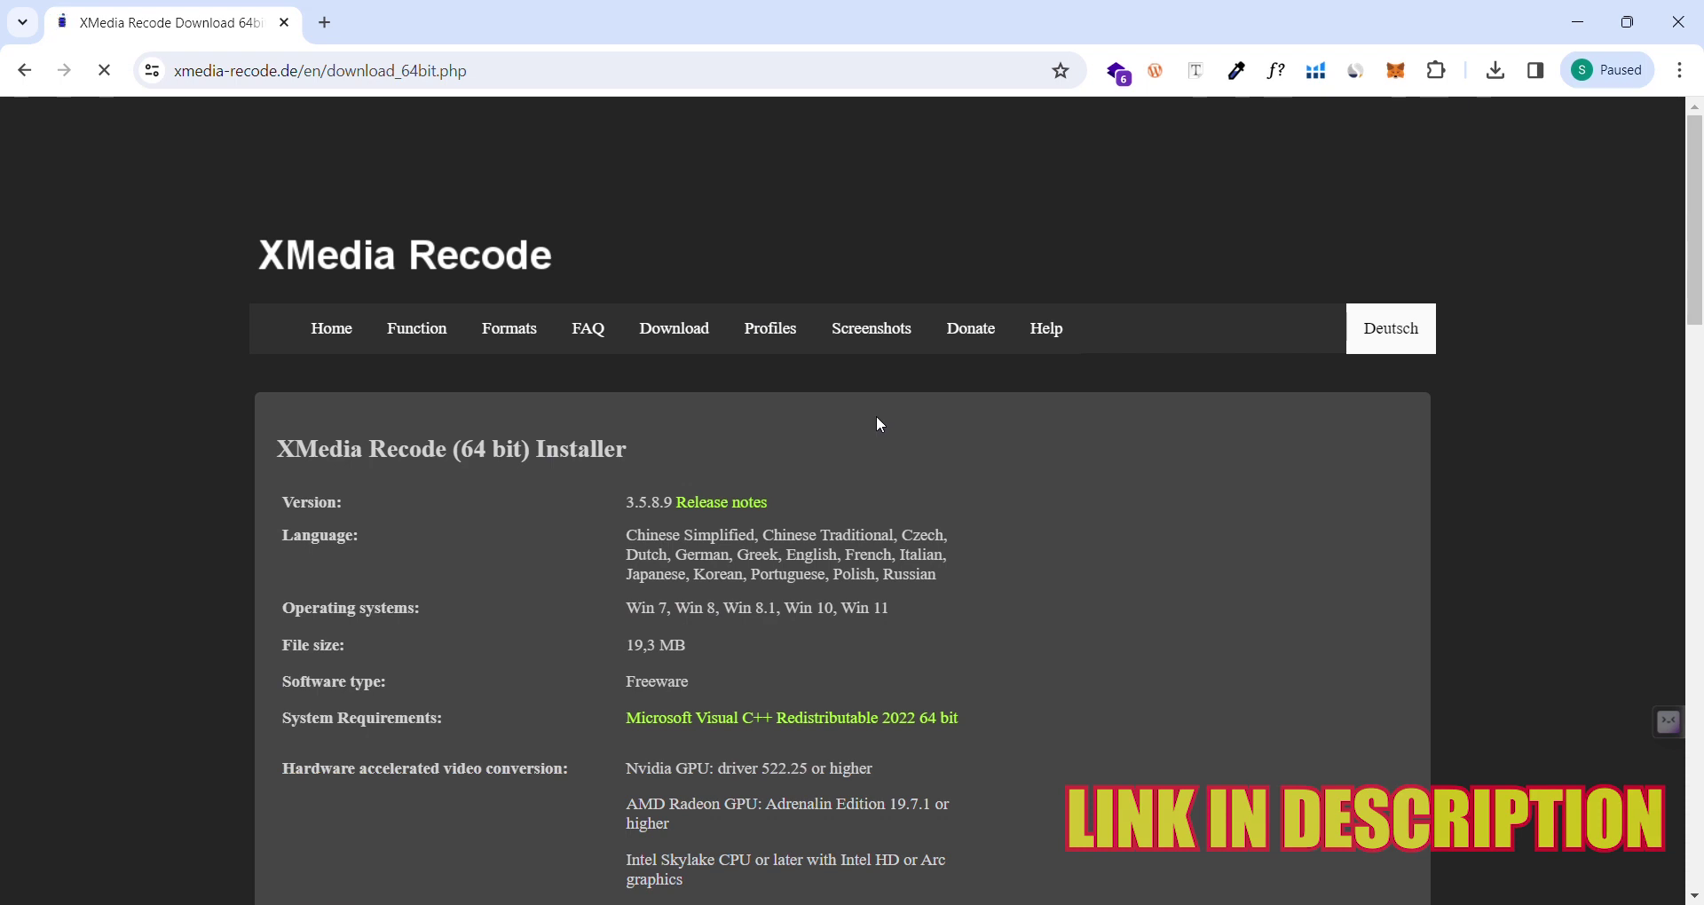
{"action": "scroll", "scroll_direction": "down", "scroll_amount": 3}
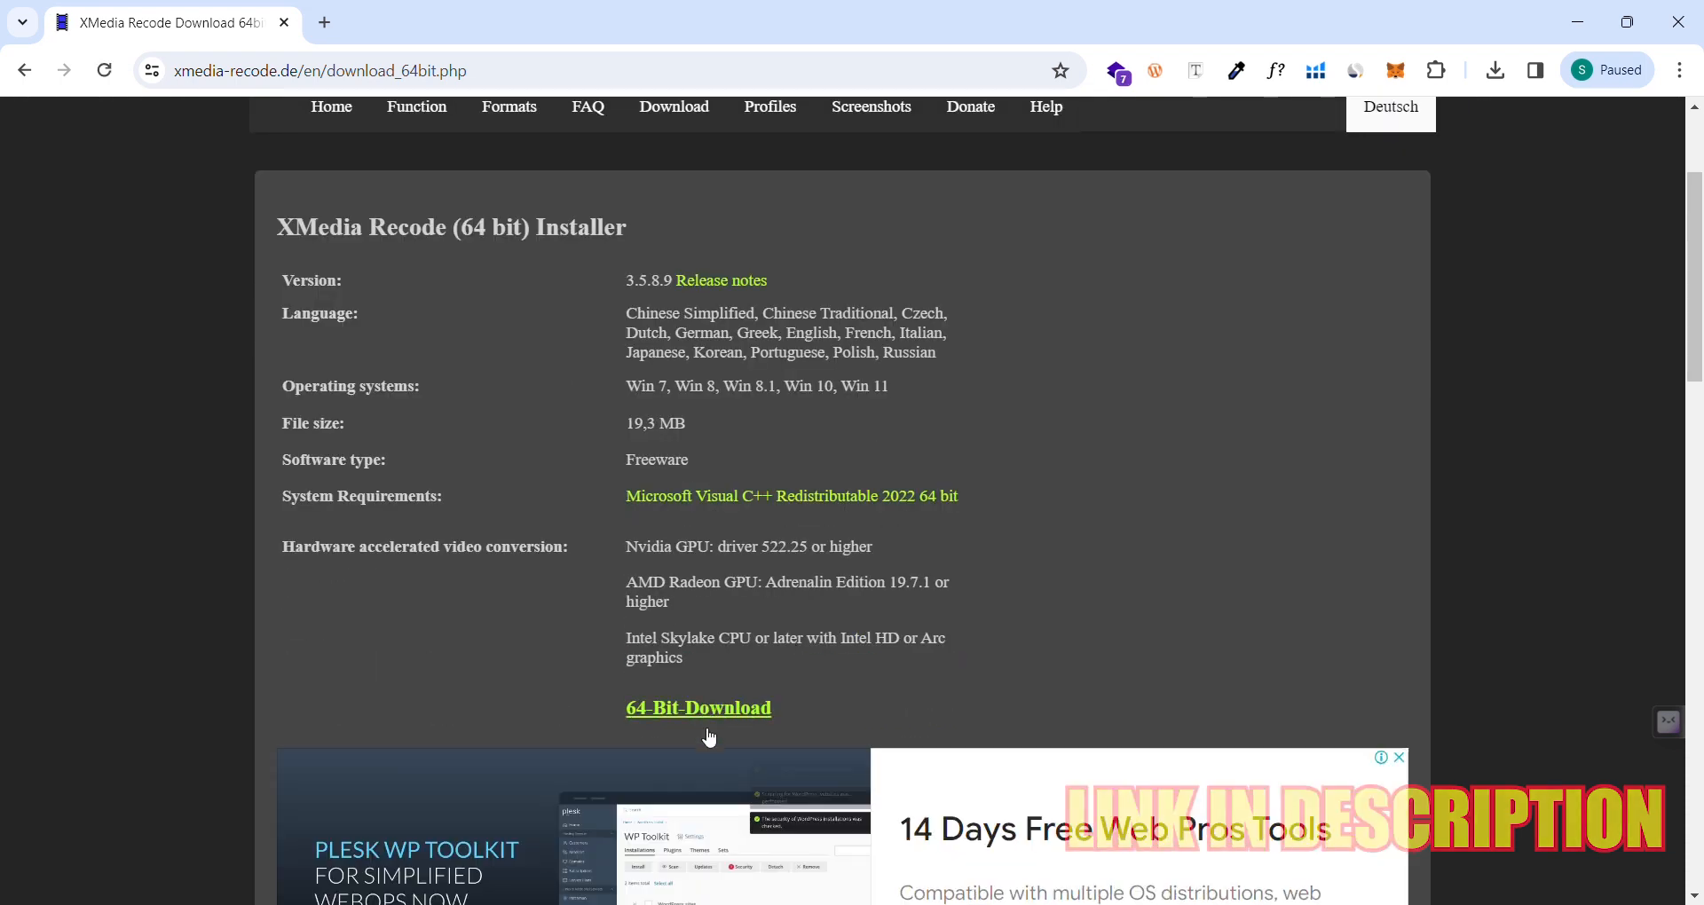
Step: Download the XMedia Recode 64-bit setup file from the 64-Bit-Download link
{"action": "left_click", "coordinate": [698, 708]}
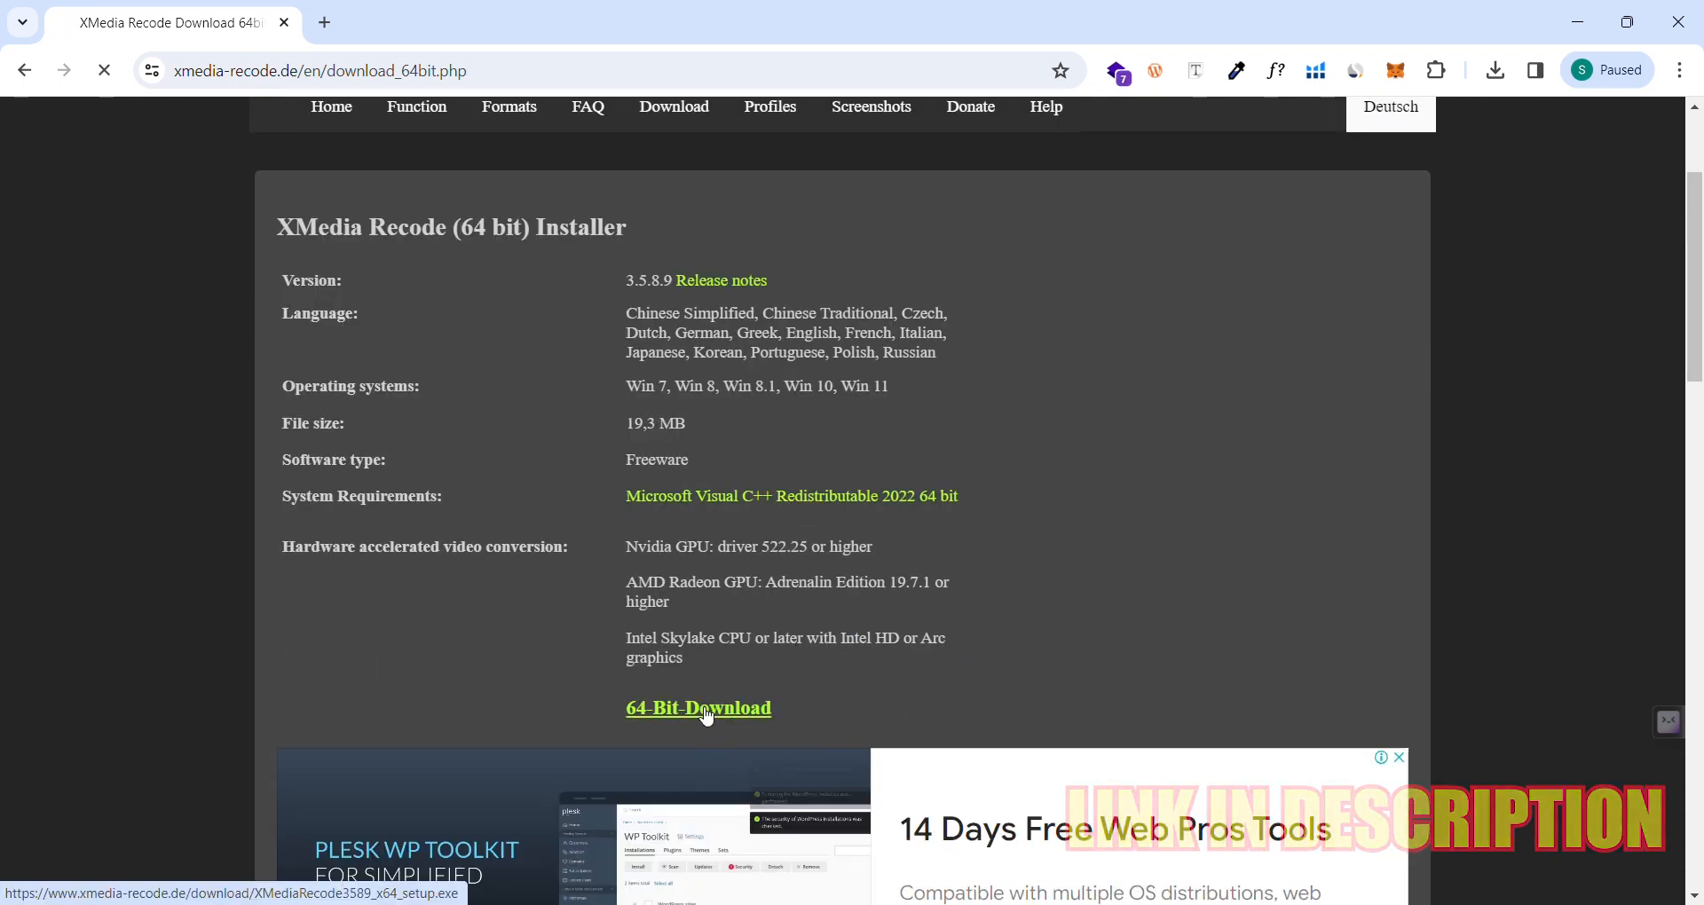
{"action": "left_click", "coordinate": [698, 709]}
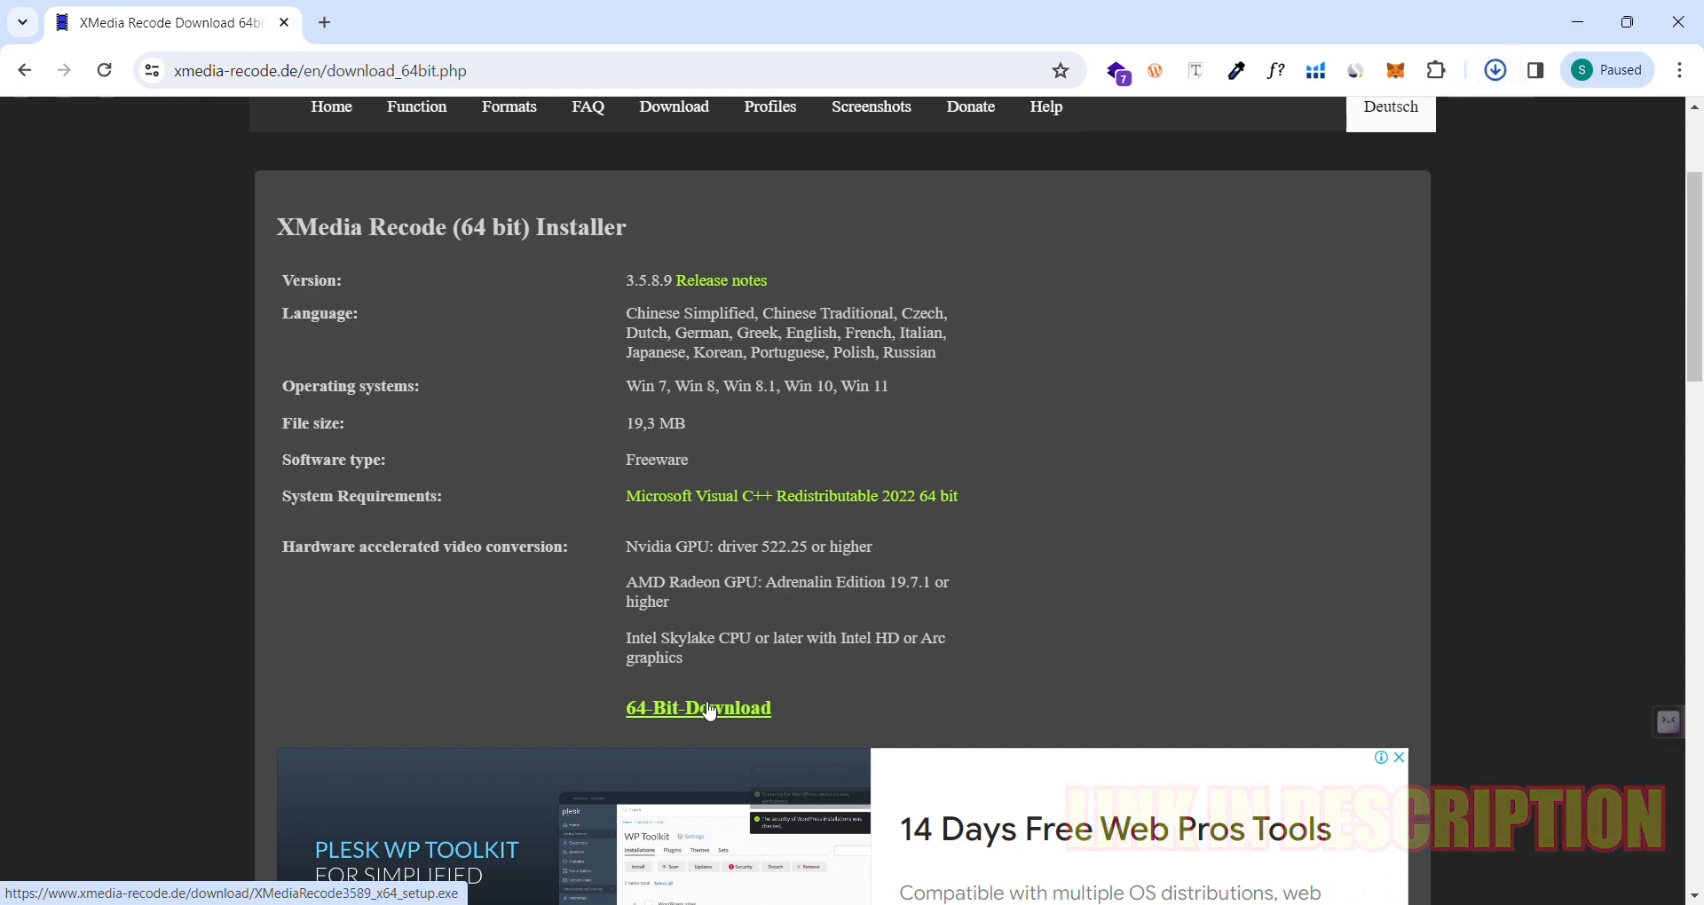
{"action": "scroll", "scroll_direction": "up", "scroll_amount": 3}
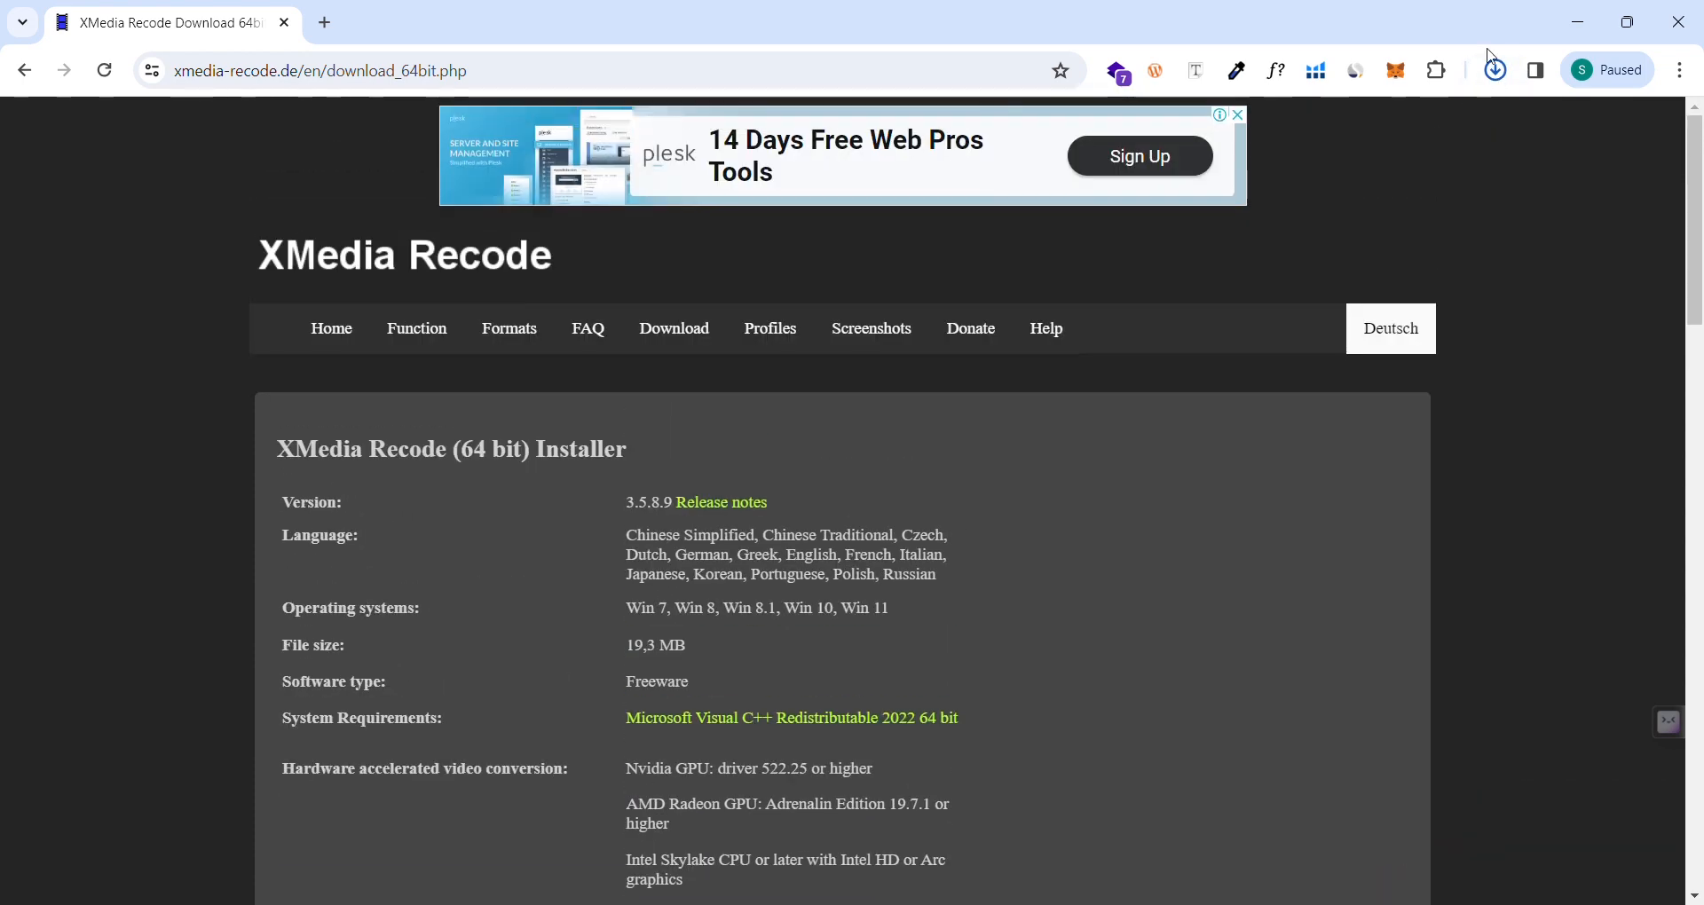
Step: Show the downloaded installer in the Downloads folder from Chrome's download list
{"action": "left_click", "coordinate": [1493, 69]}
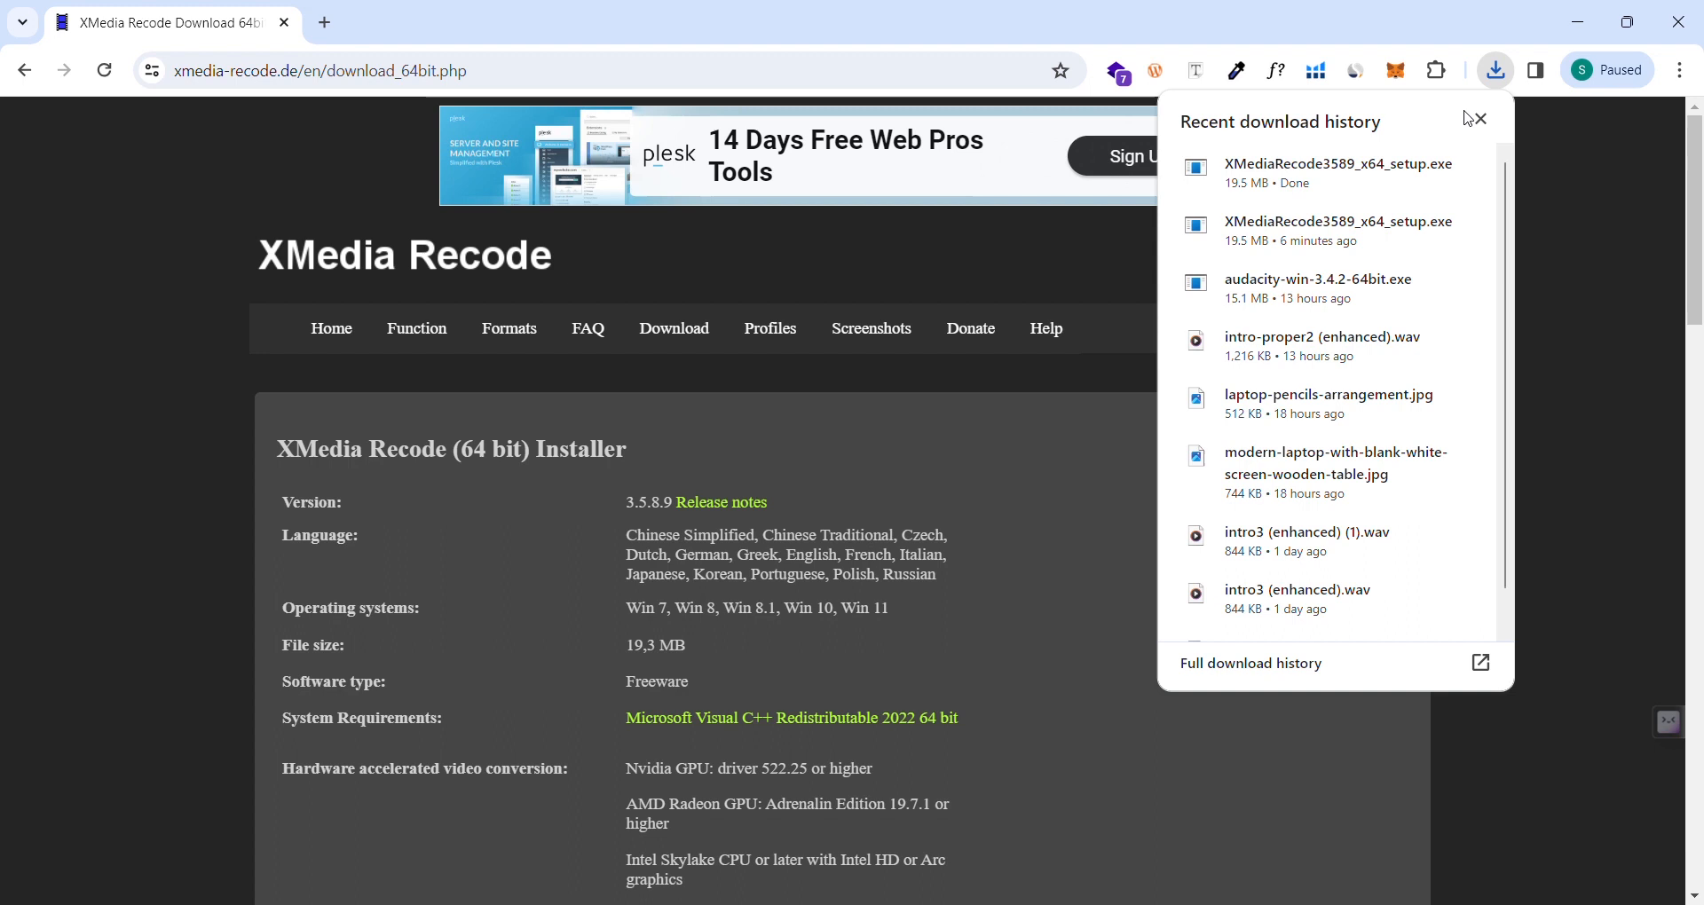
{"action": "left_click", "coordinate": [1458, 167]}
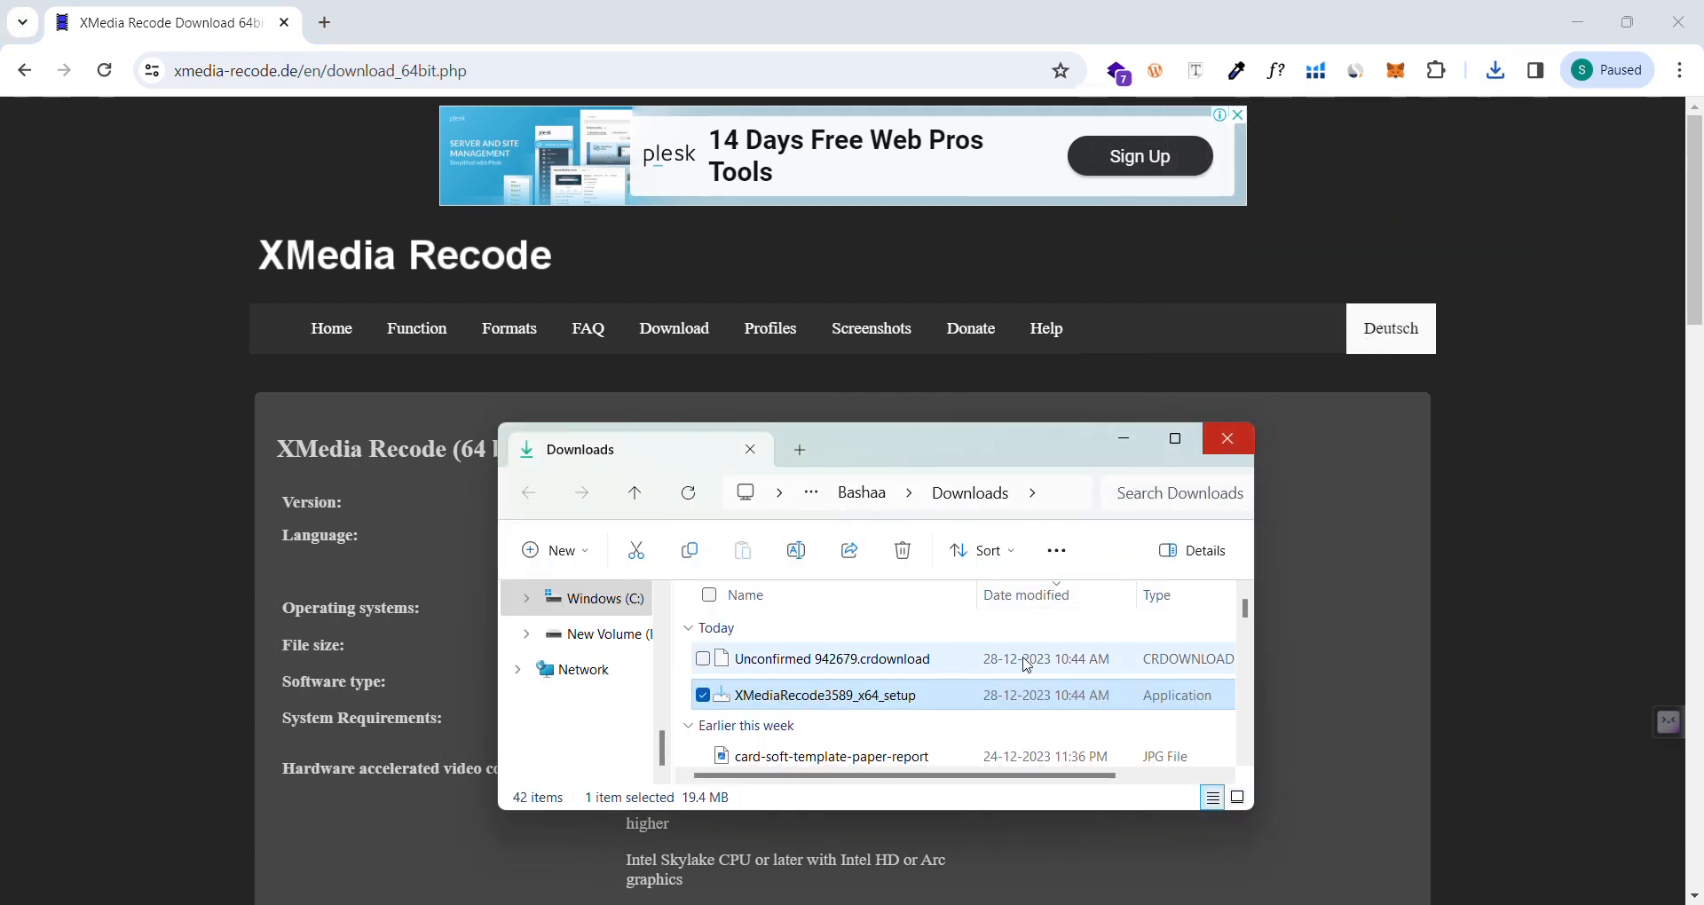
{"action": "mouse_move", "coordinate": [968, 714]}
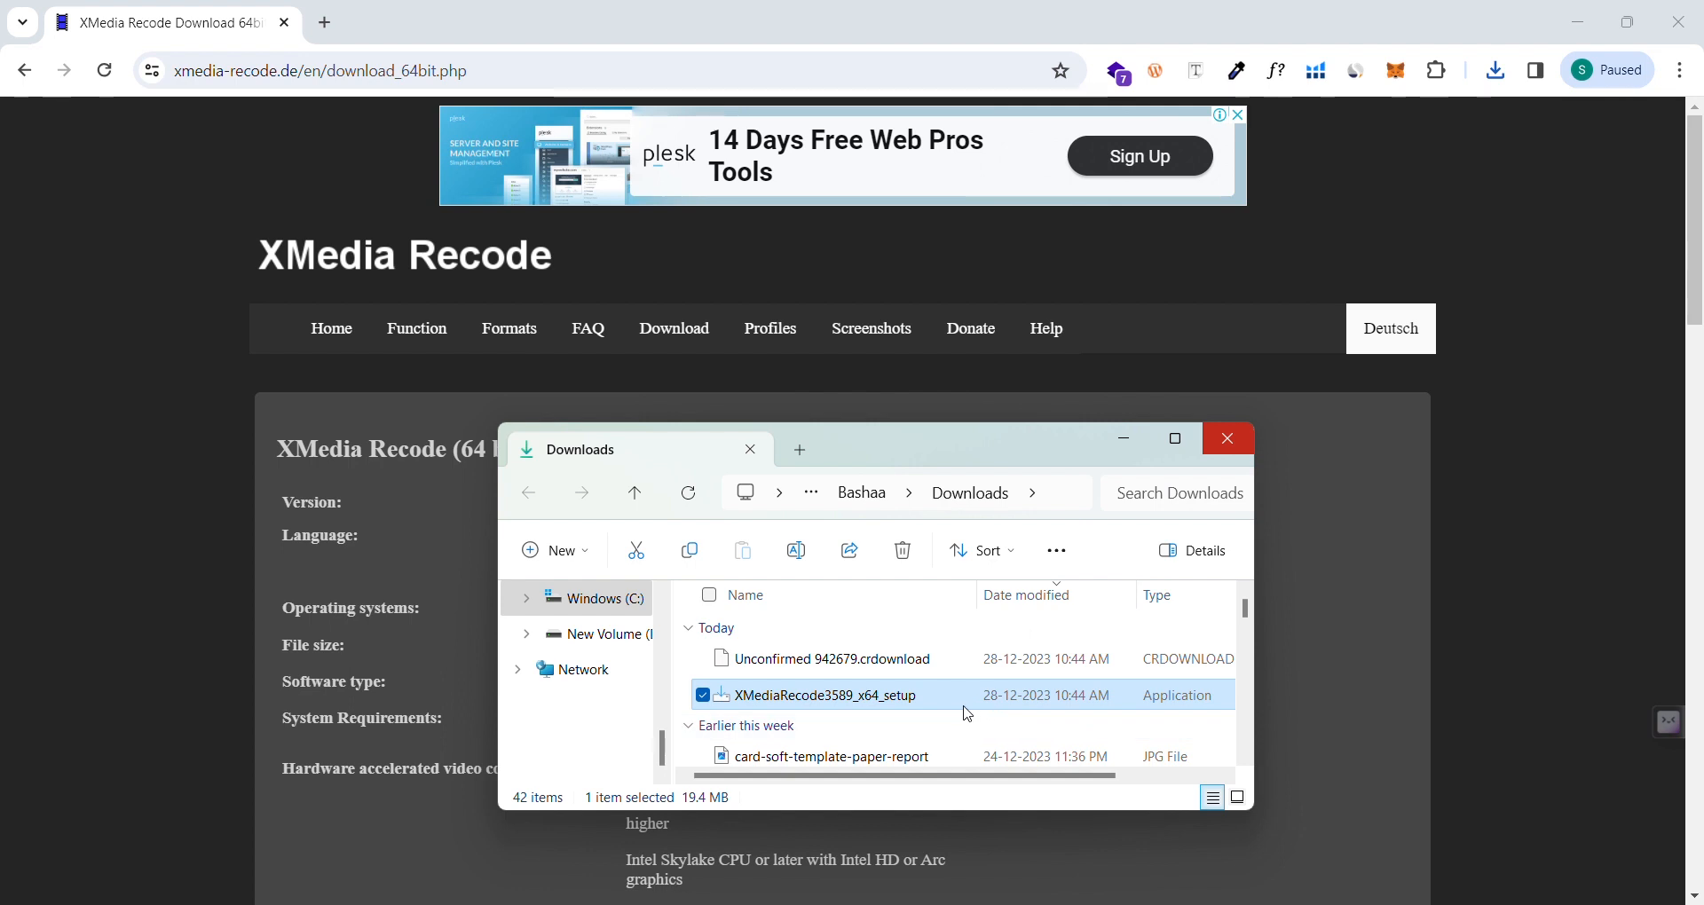
{"action": "mouse_move", "coordinate": [1557, 82]}
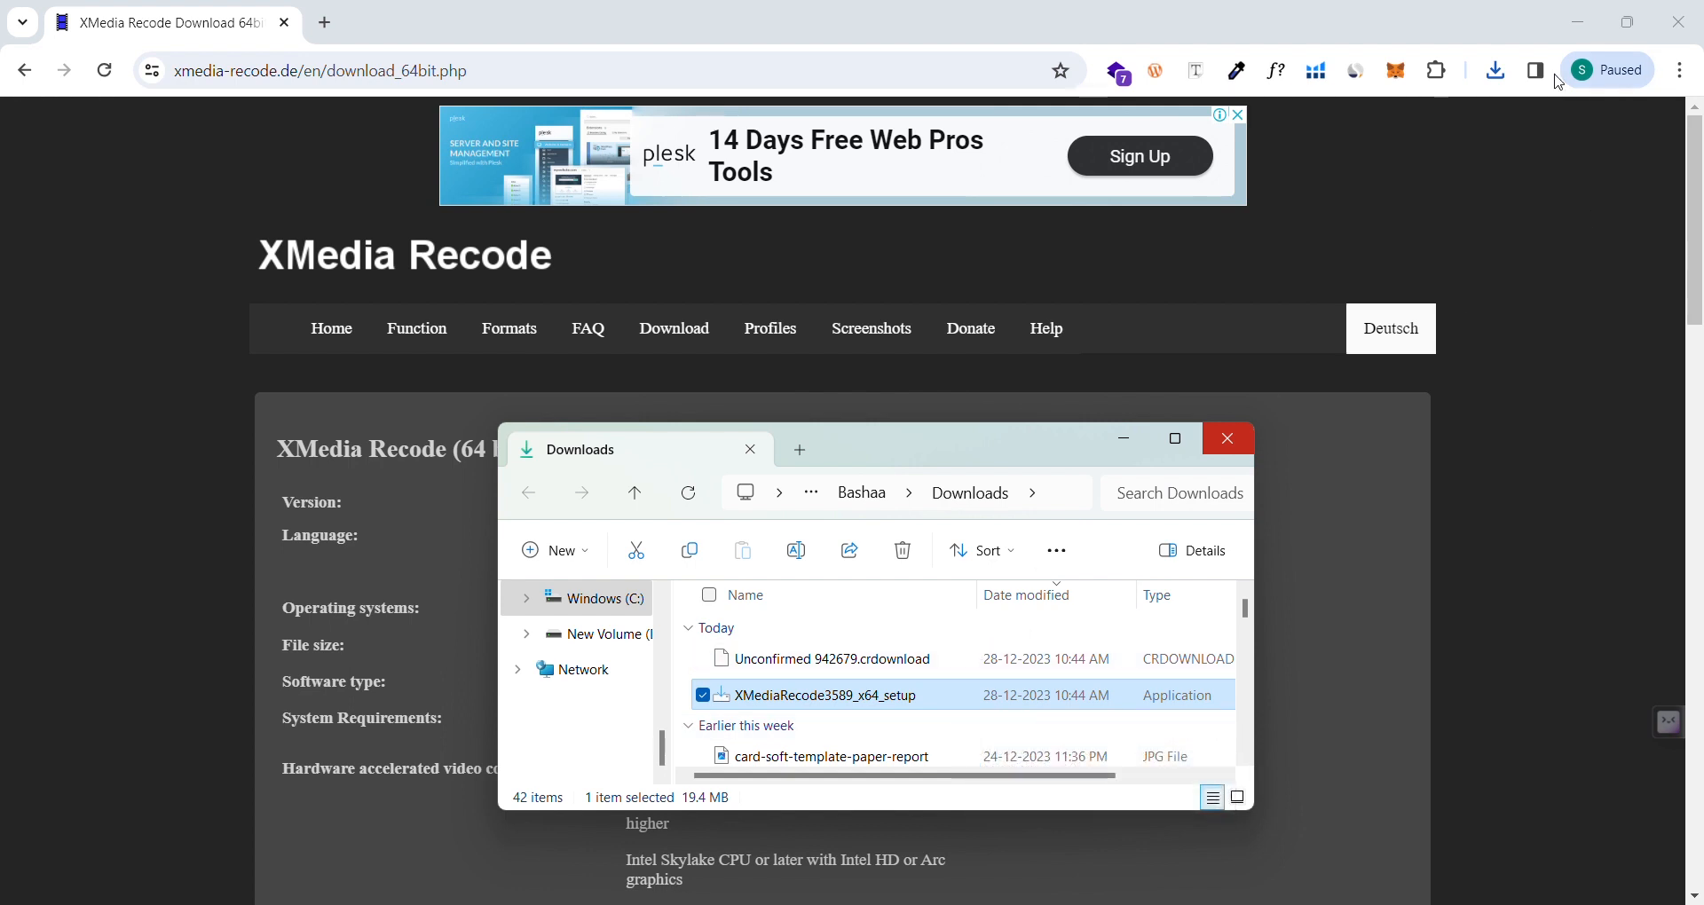
{"action": "left_click", "coordinate": [1495, 69]}
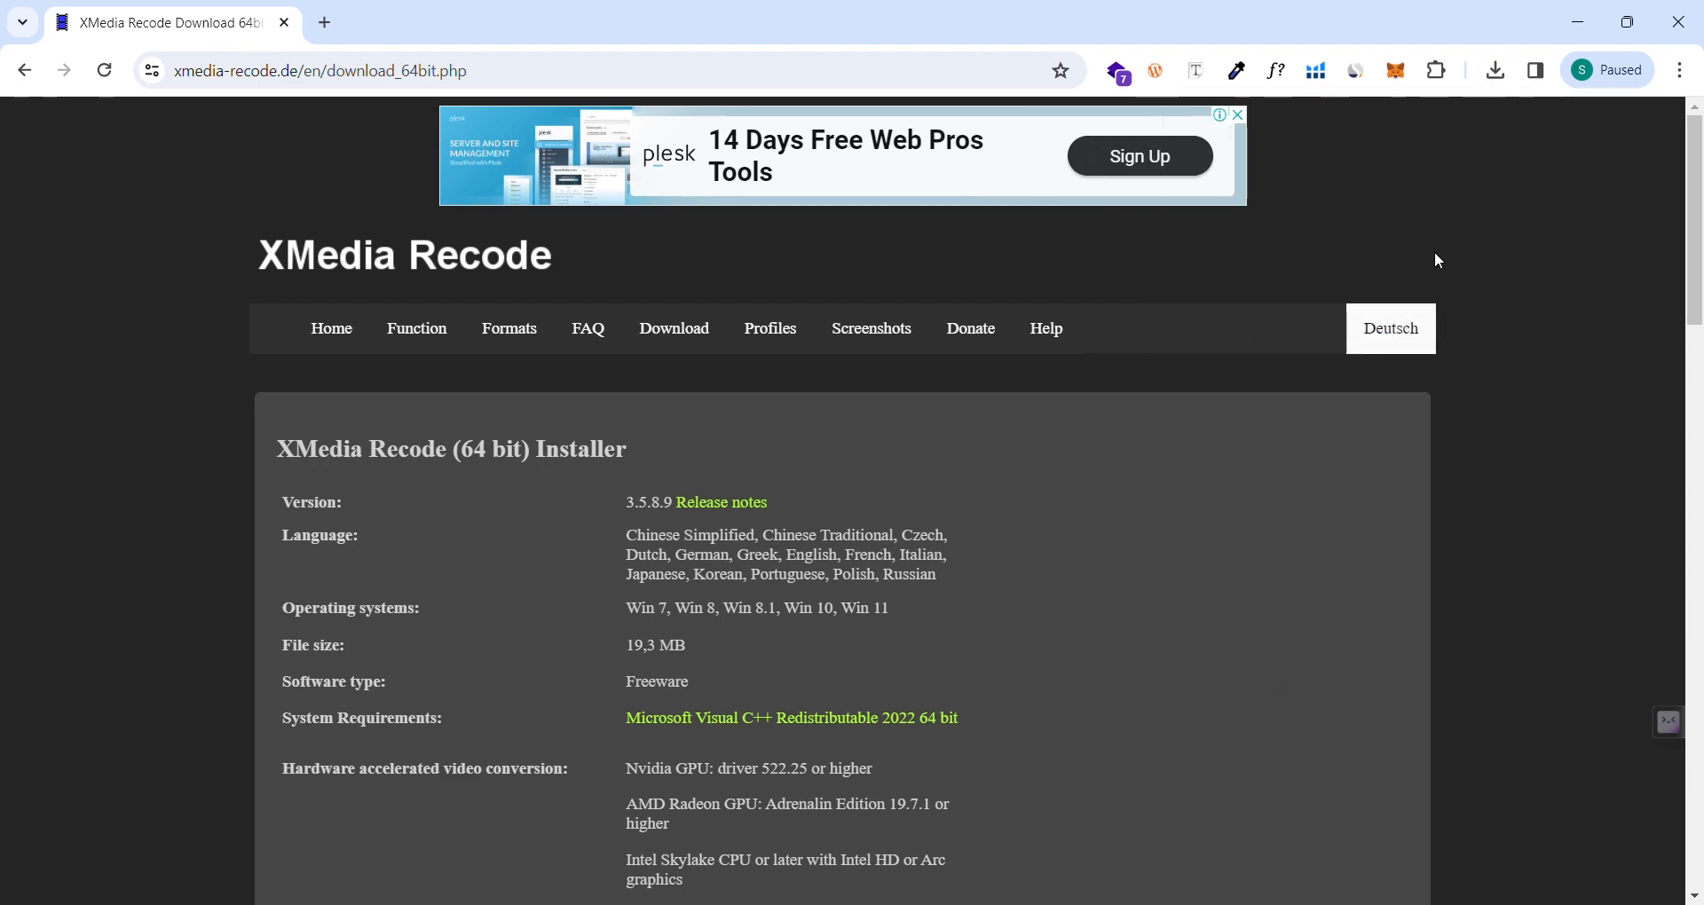
{"action": "left_click", "coordinate": [1494, 69]}
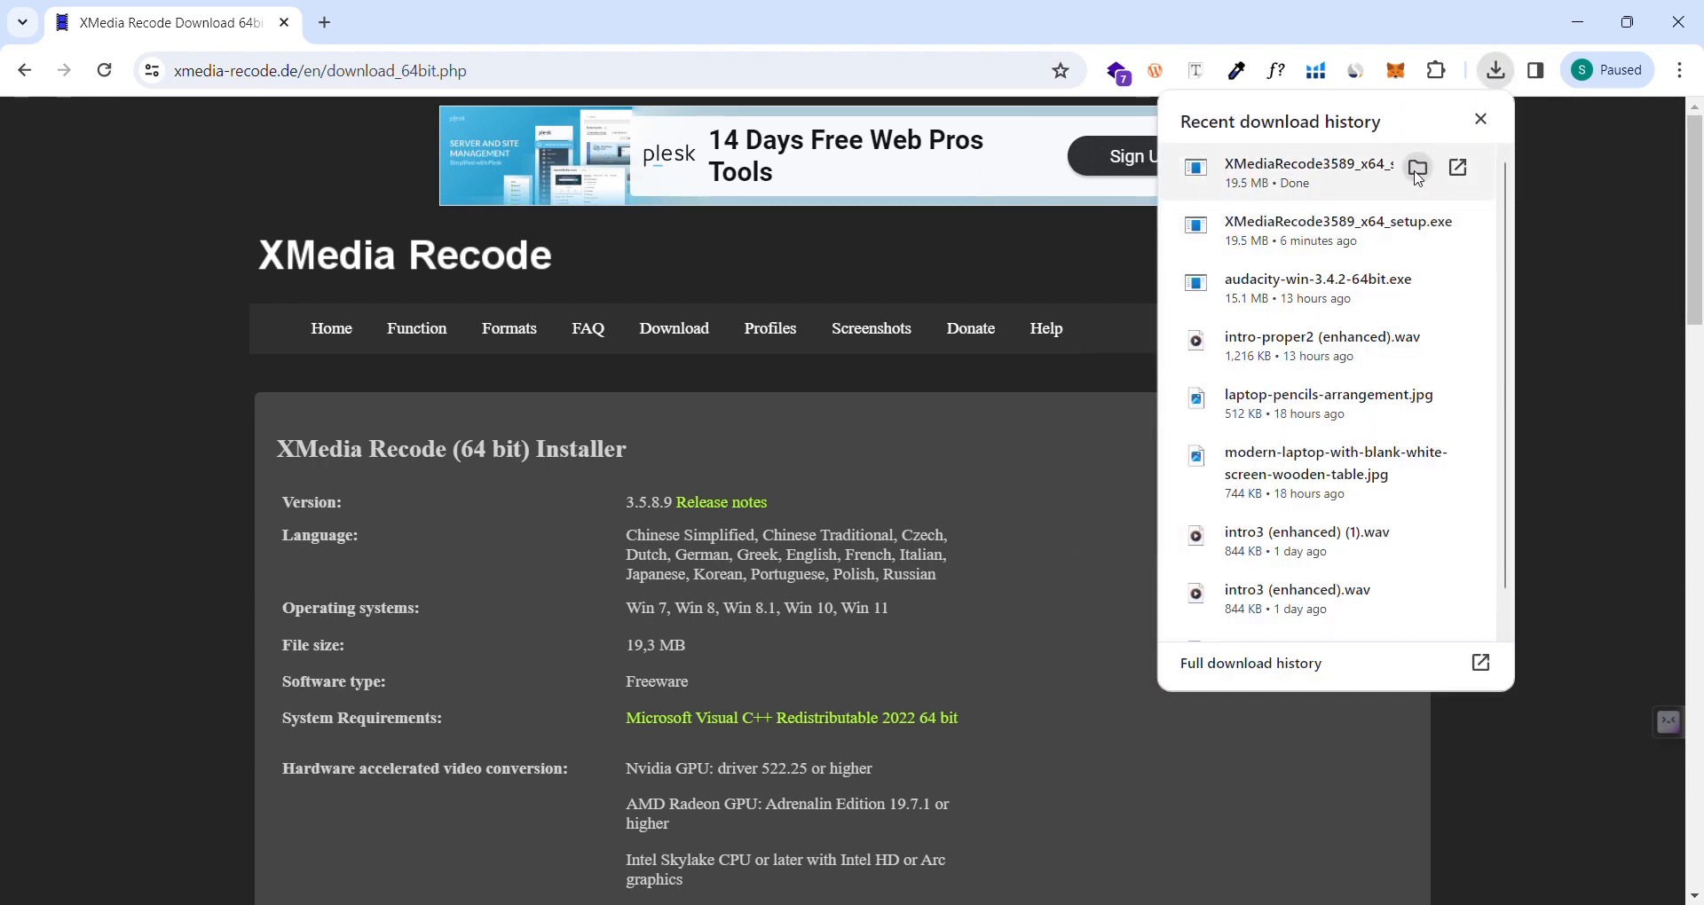
{"action": "left_click", "coordinate": [1416, 169]}
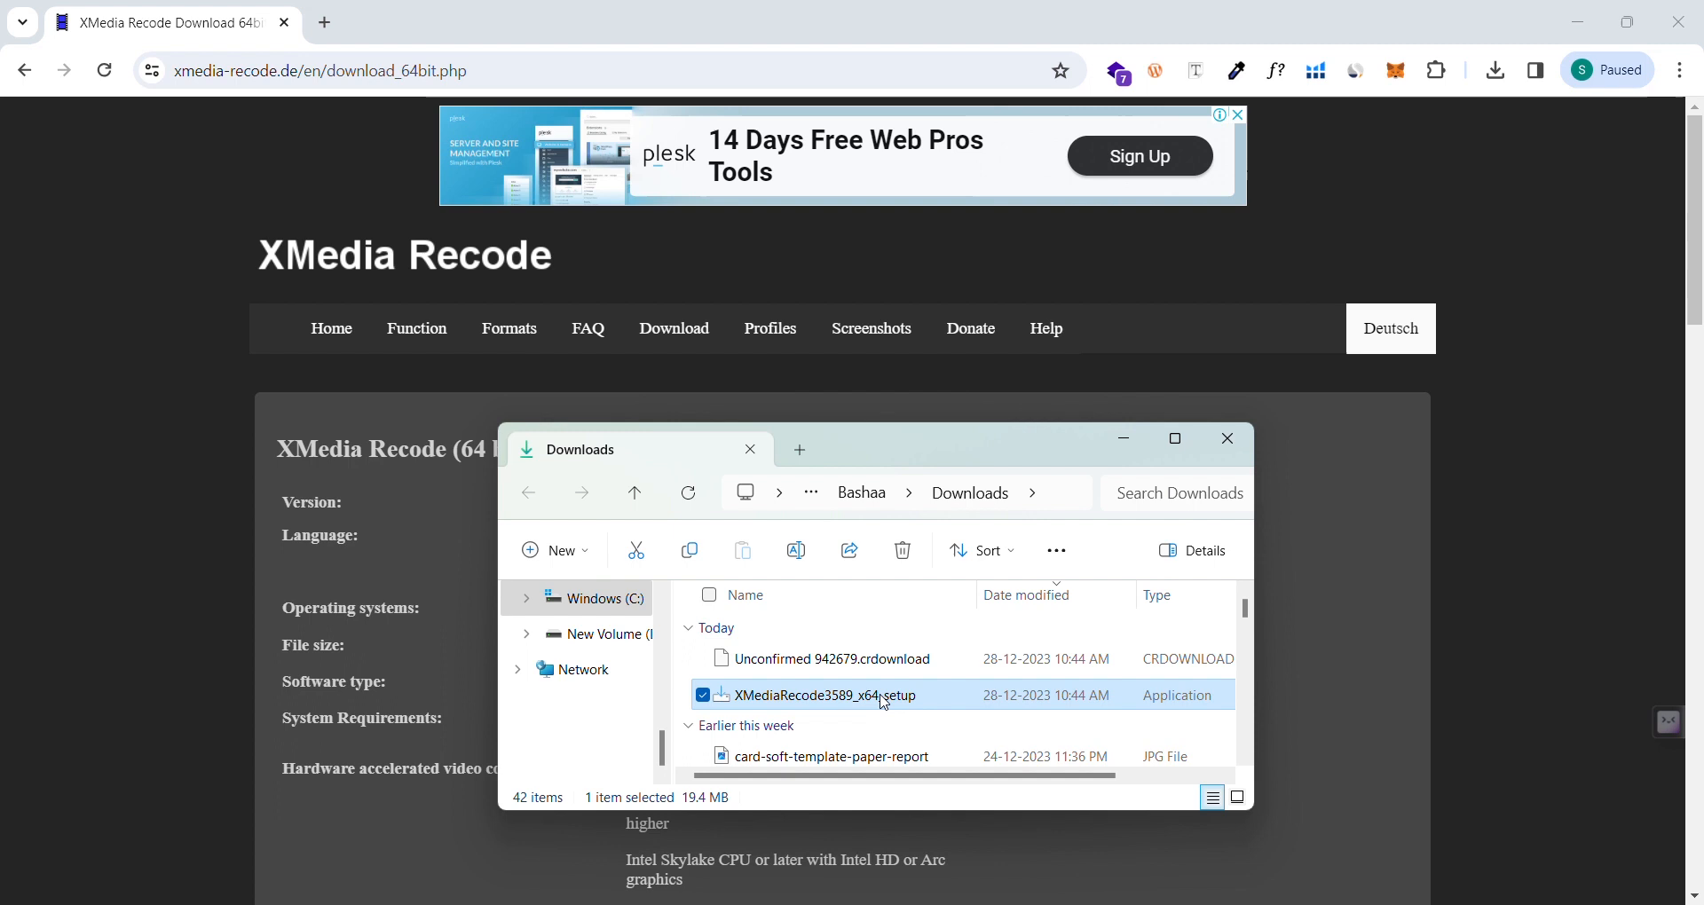
{"action": "mouse_move", "coordinate": [830, 696]}
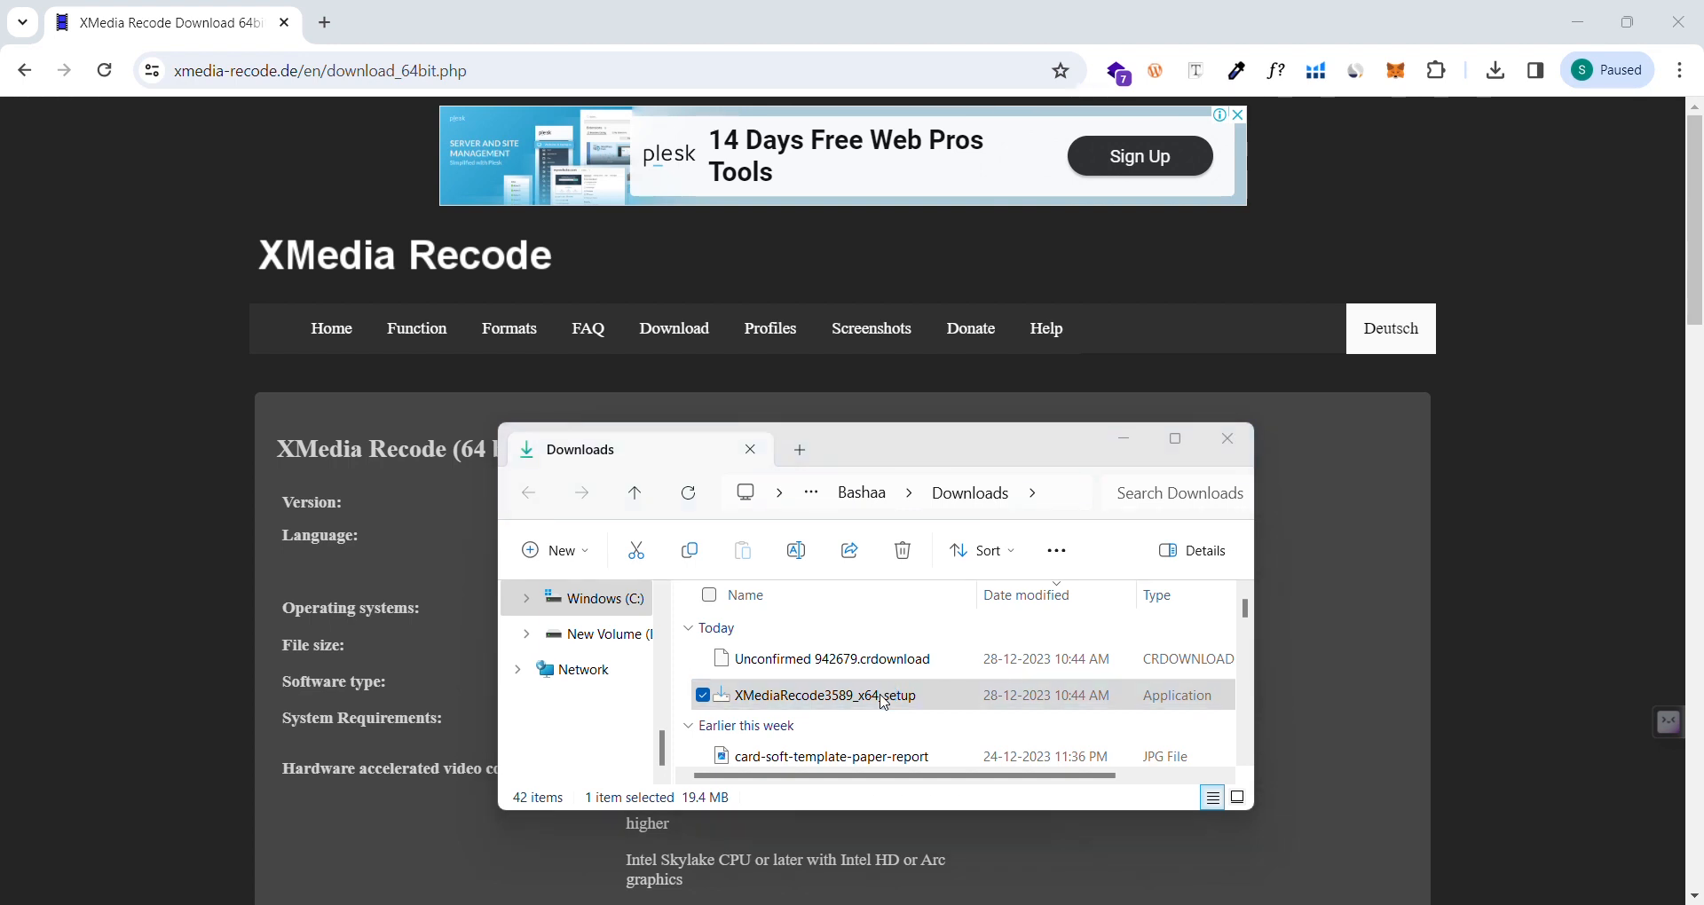
{"action": "mouse_move", "coordinate": [798, 659]}
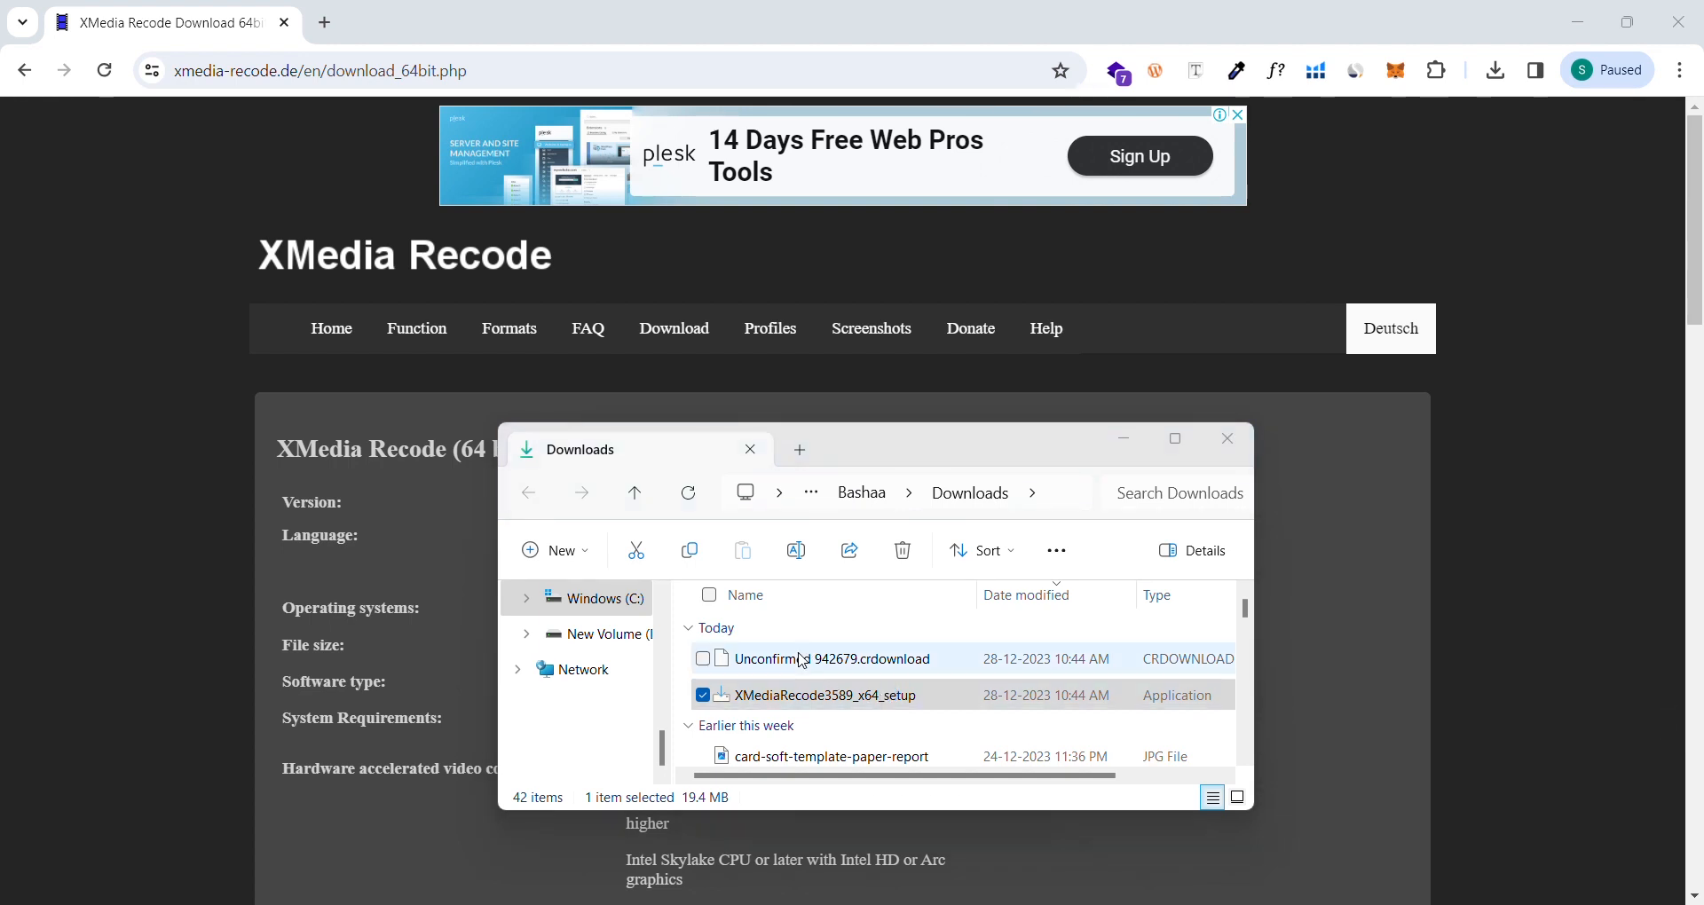
Step: Launch the installer, keep English as language and accept the license agreement
{"action": "double_click", "coordinate": [822, 694]}
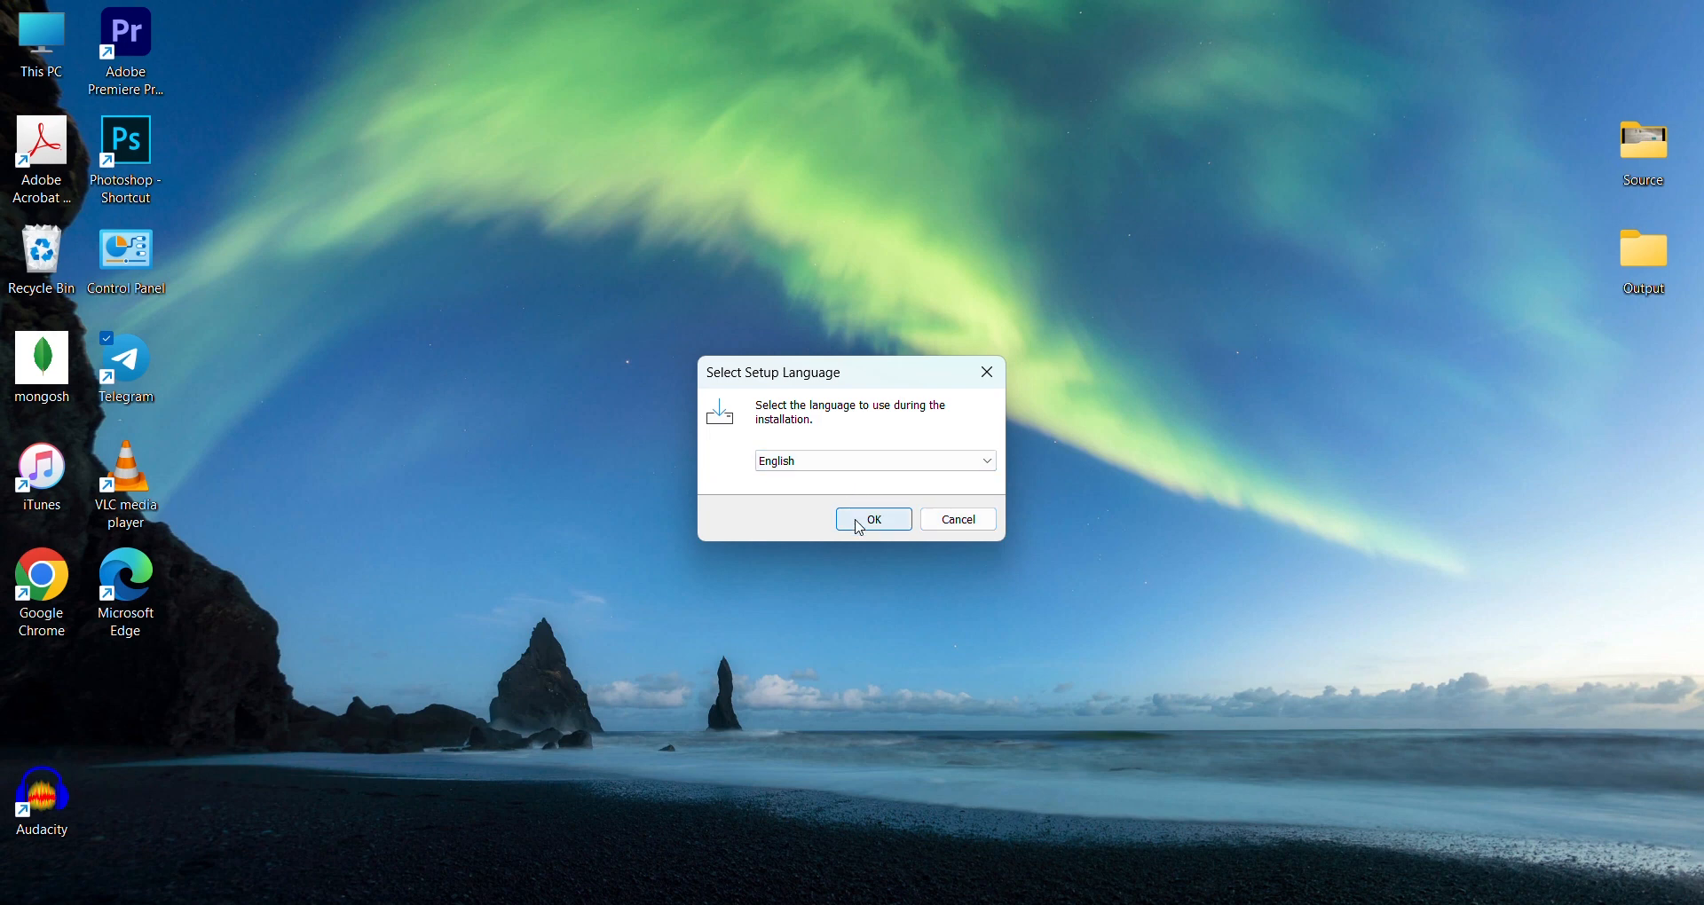
{"action": "left_click", "coordinate": [873, 519]}
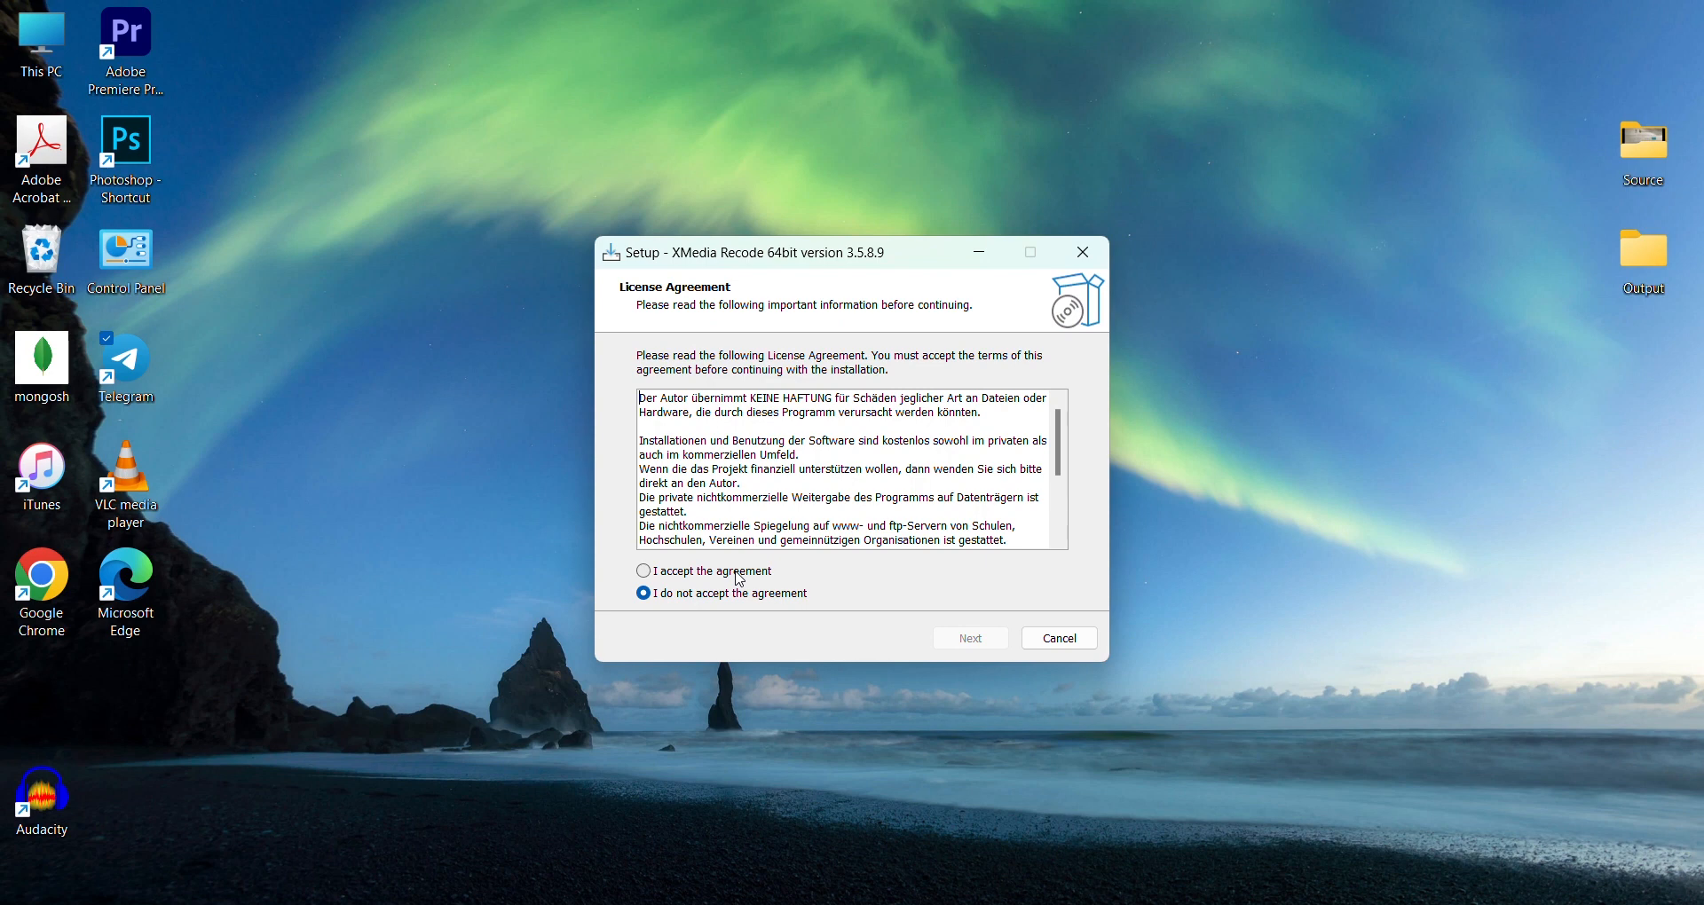
{"action": "left_click", "coordinate": [643, 570]}
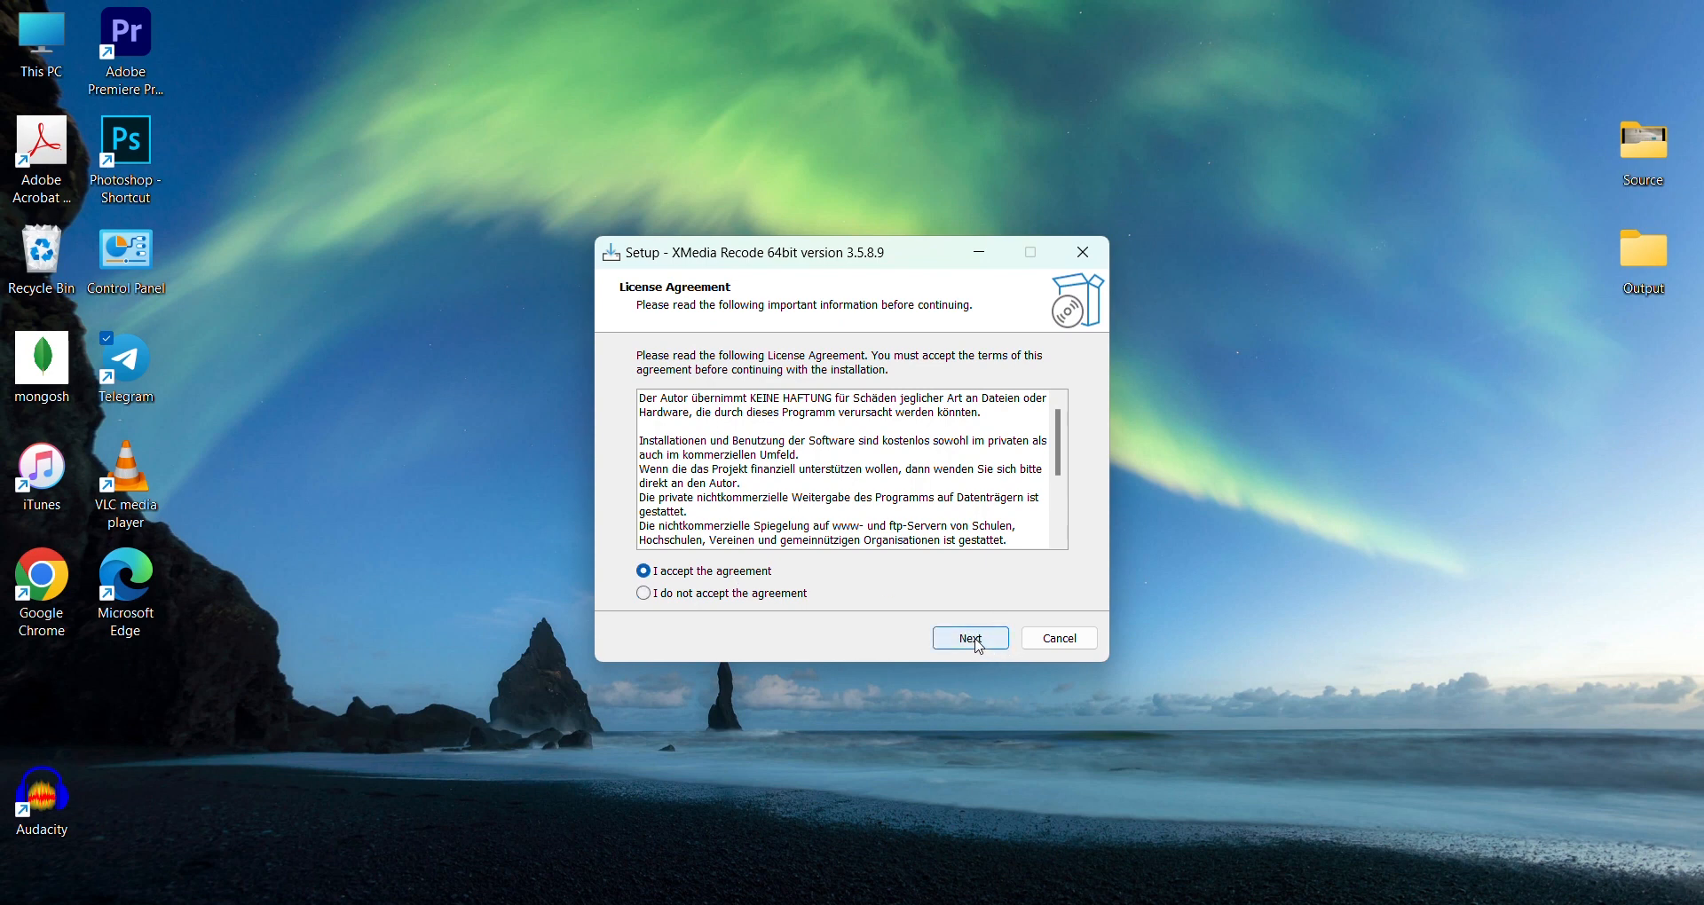
{"action": "left_click", "coordinate": [969, 637]}
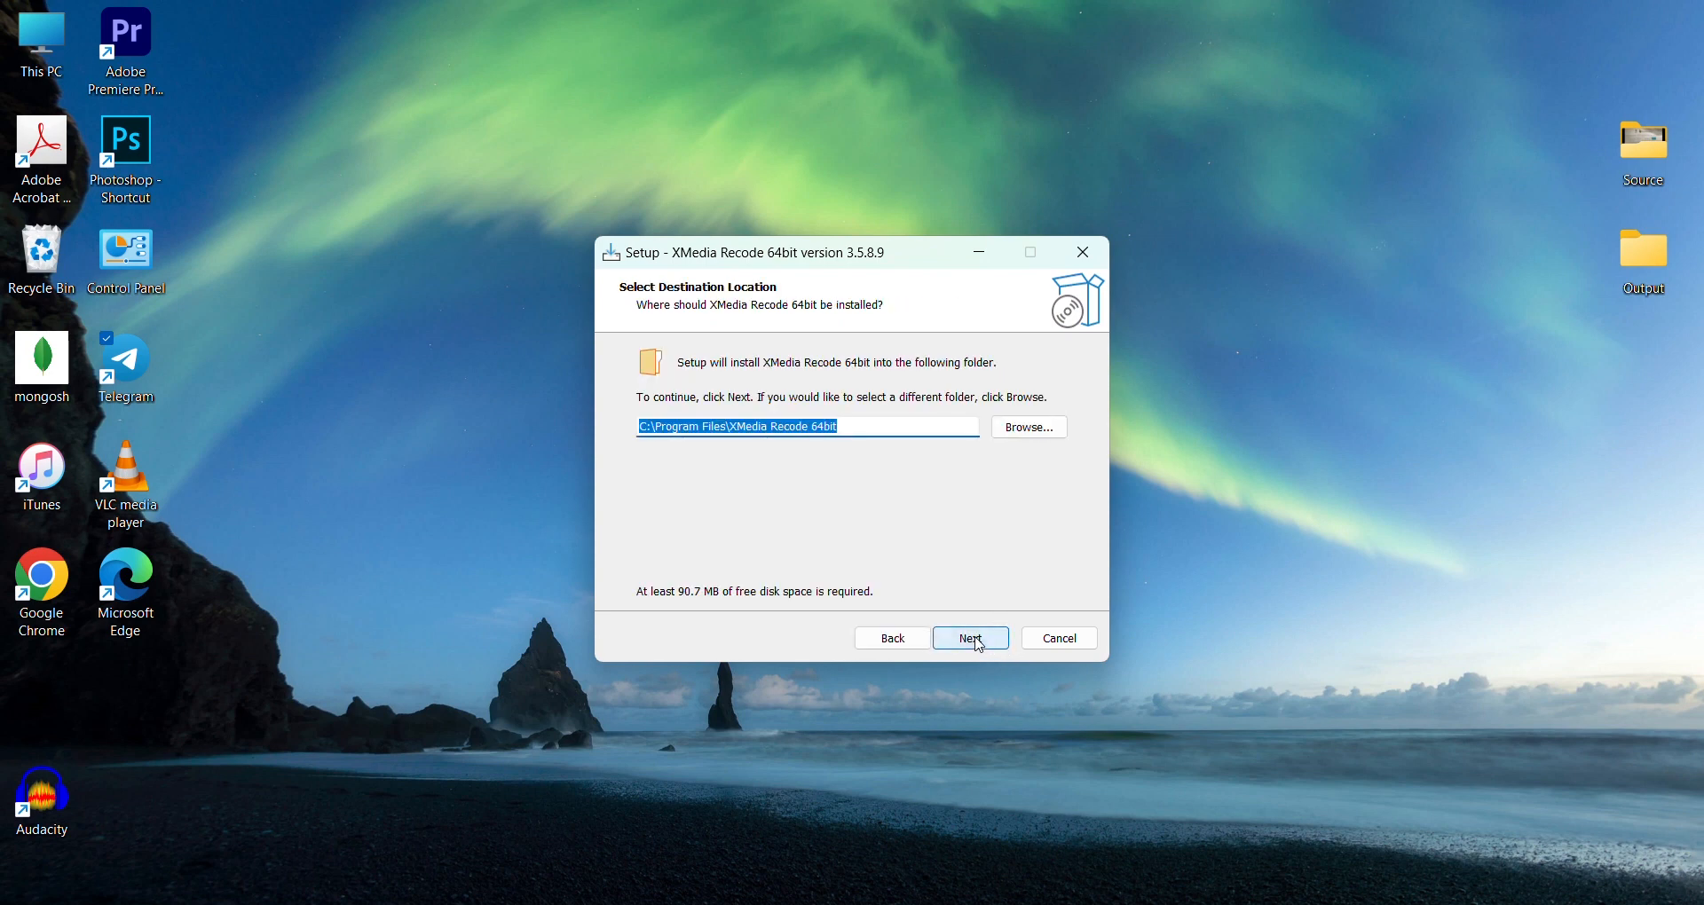
Step: Keep default folder, components and Start Menu, add a desktop shortcut, and install
{"action": "left_click", "coordinate": [969, 638]}
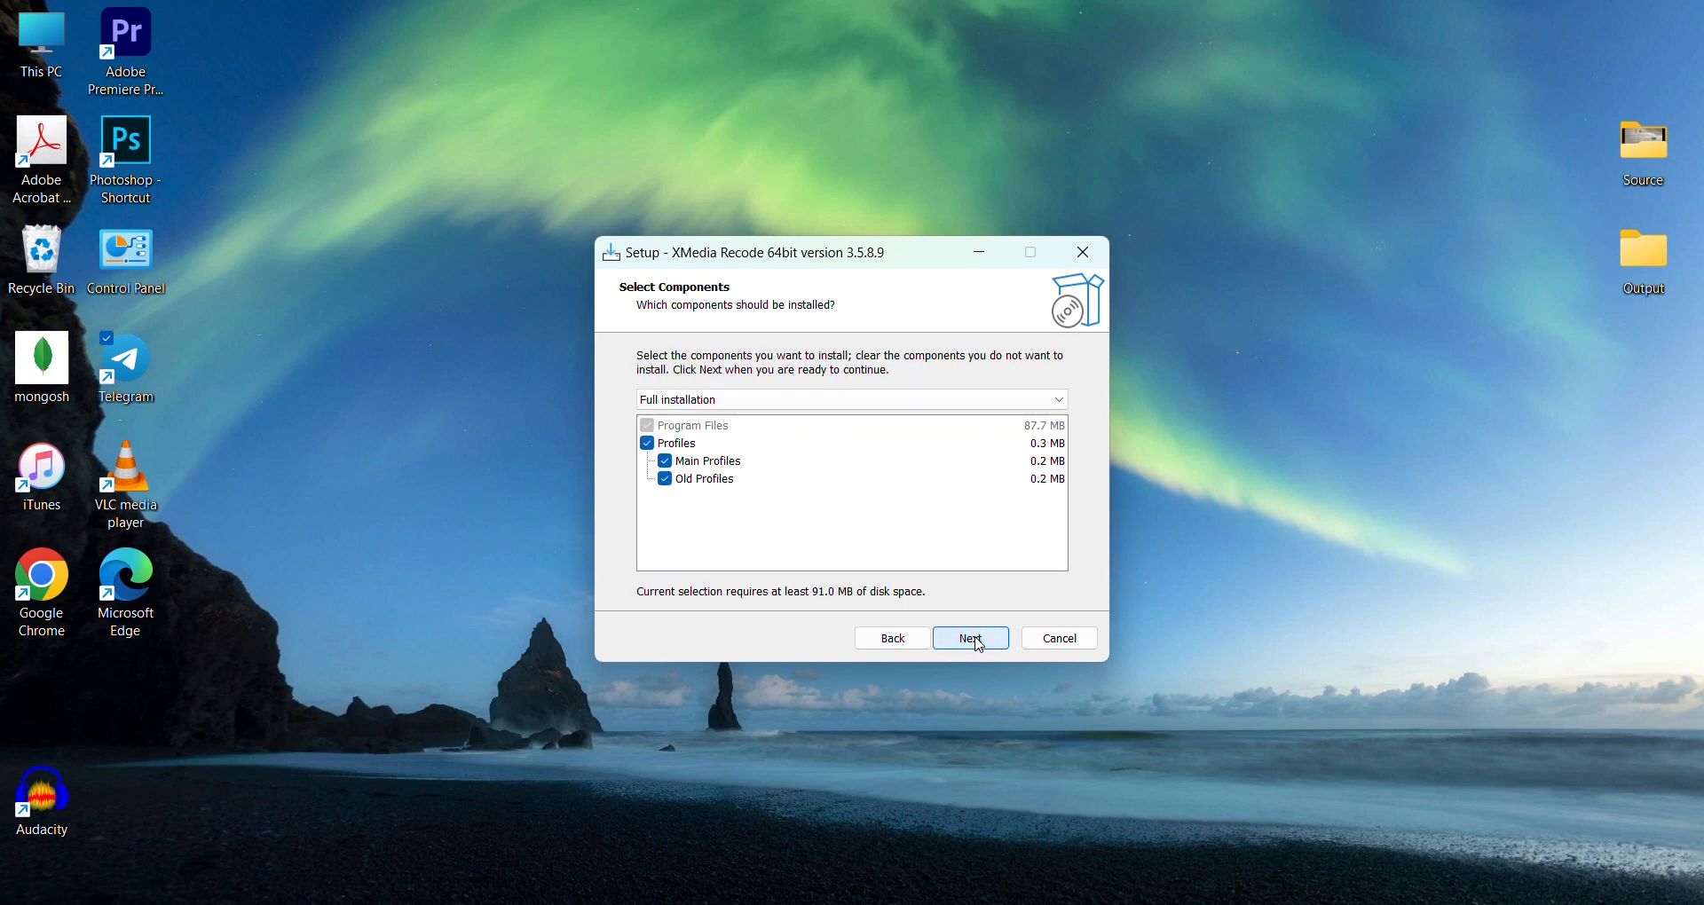
{"action": "left_click", "coordinate": [969, 637]}
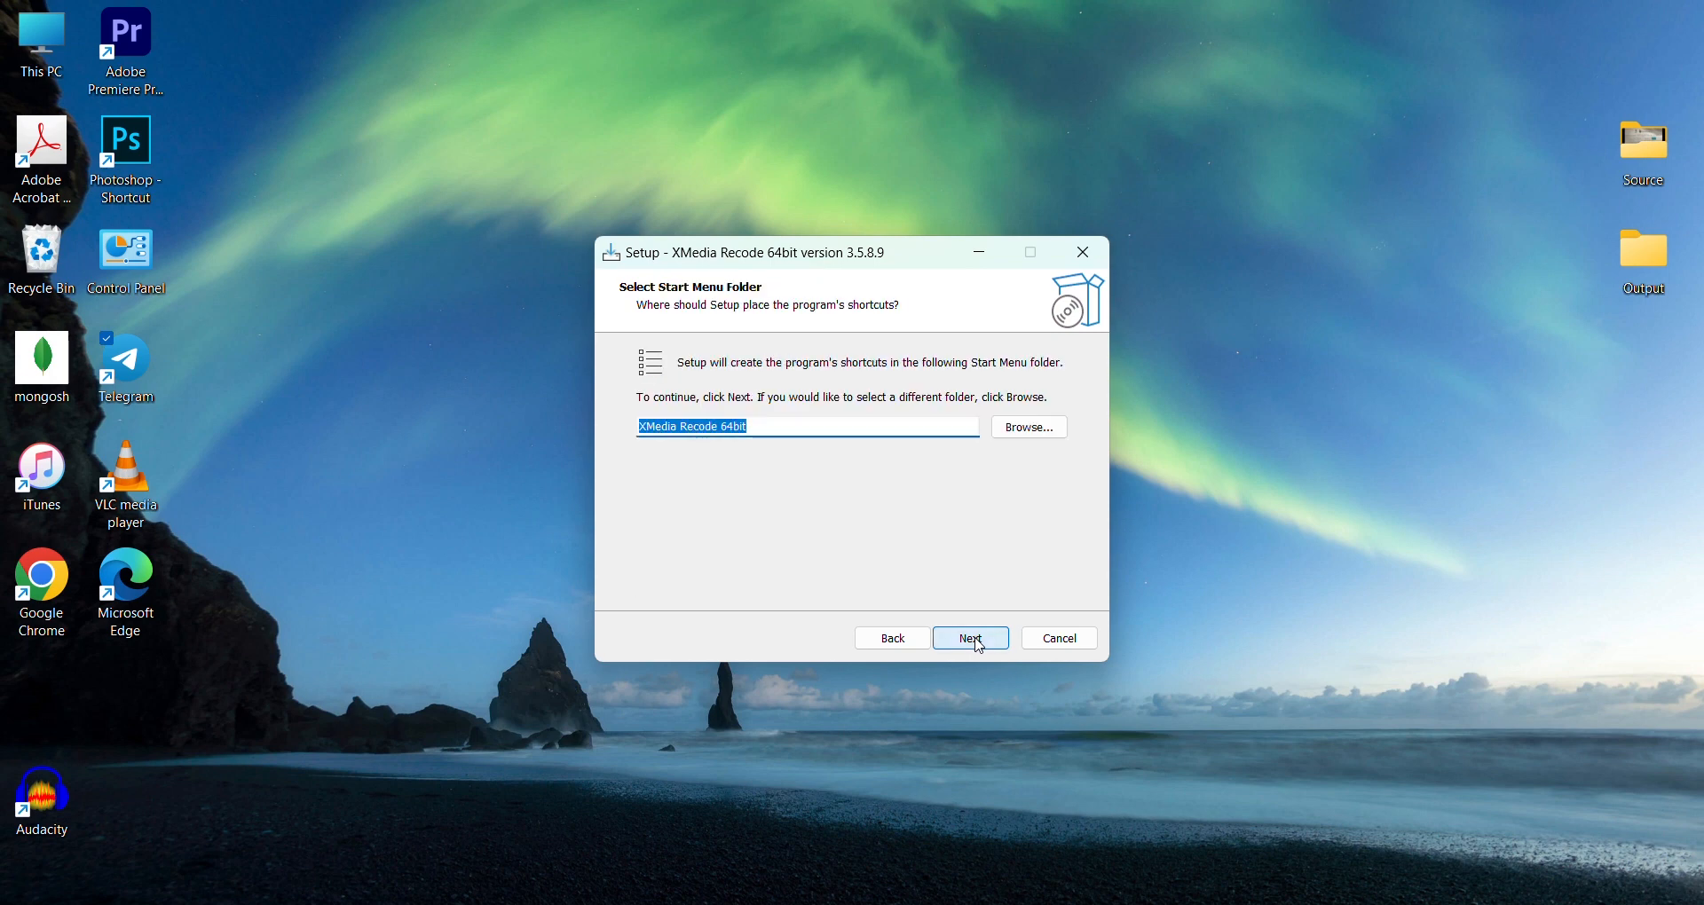
{"action": "left_click", "coordinate": [969, 637]}
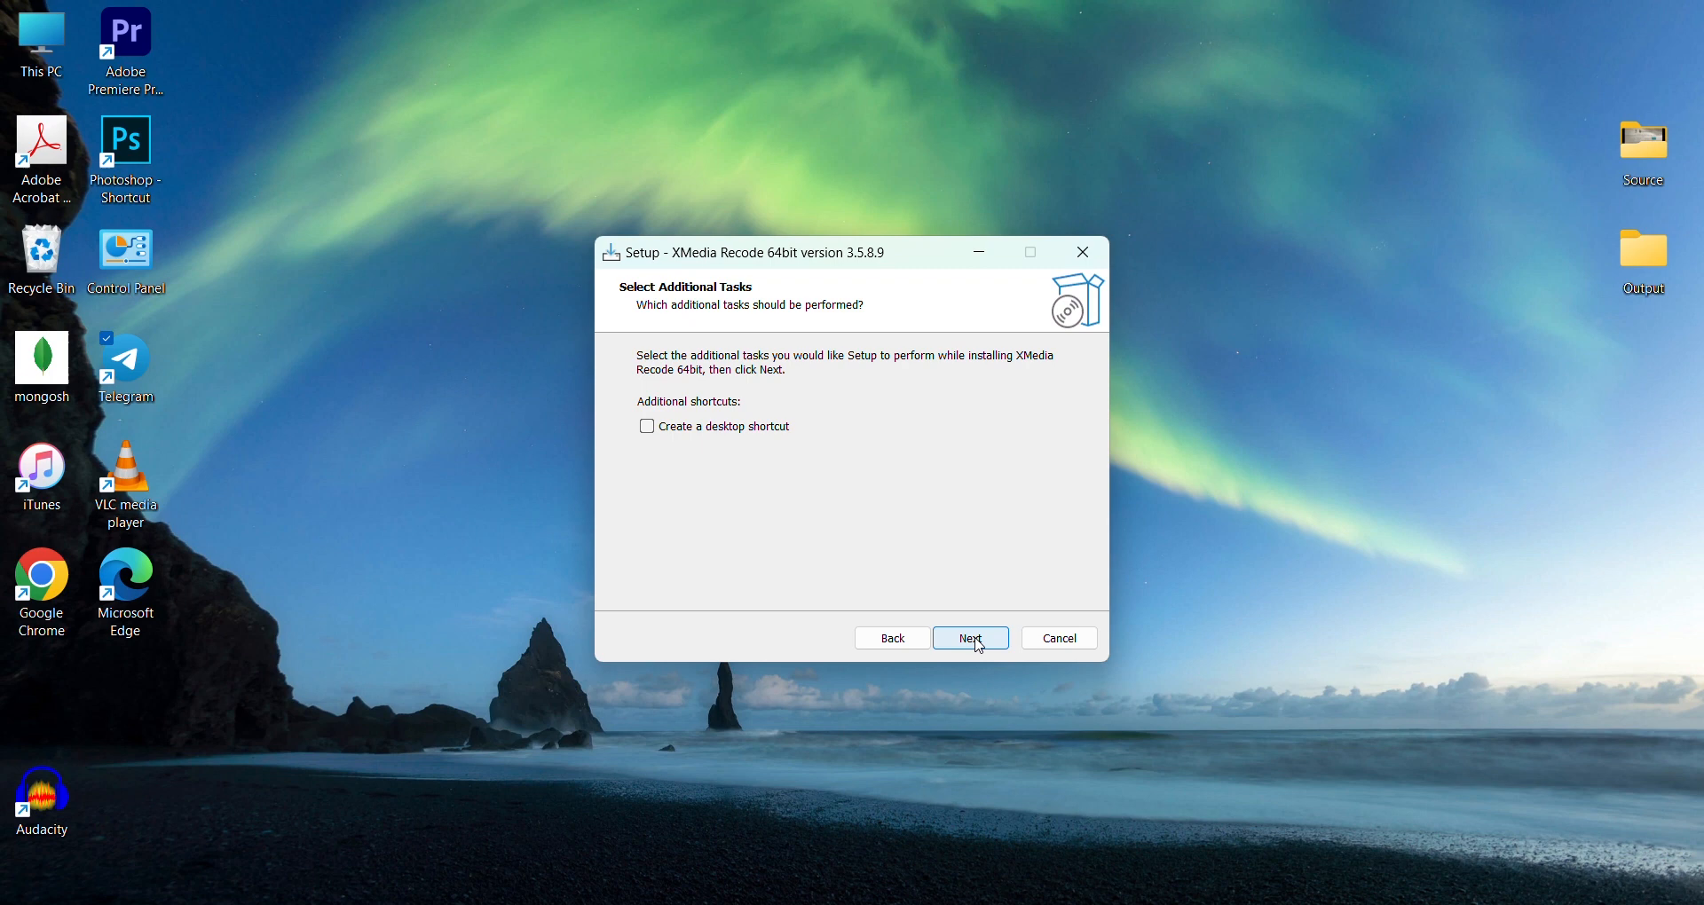
{"action": "mouse_move", "coordinate": [776, 440]}
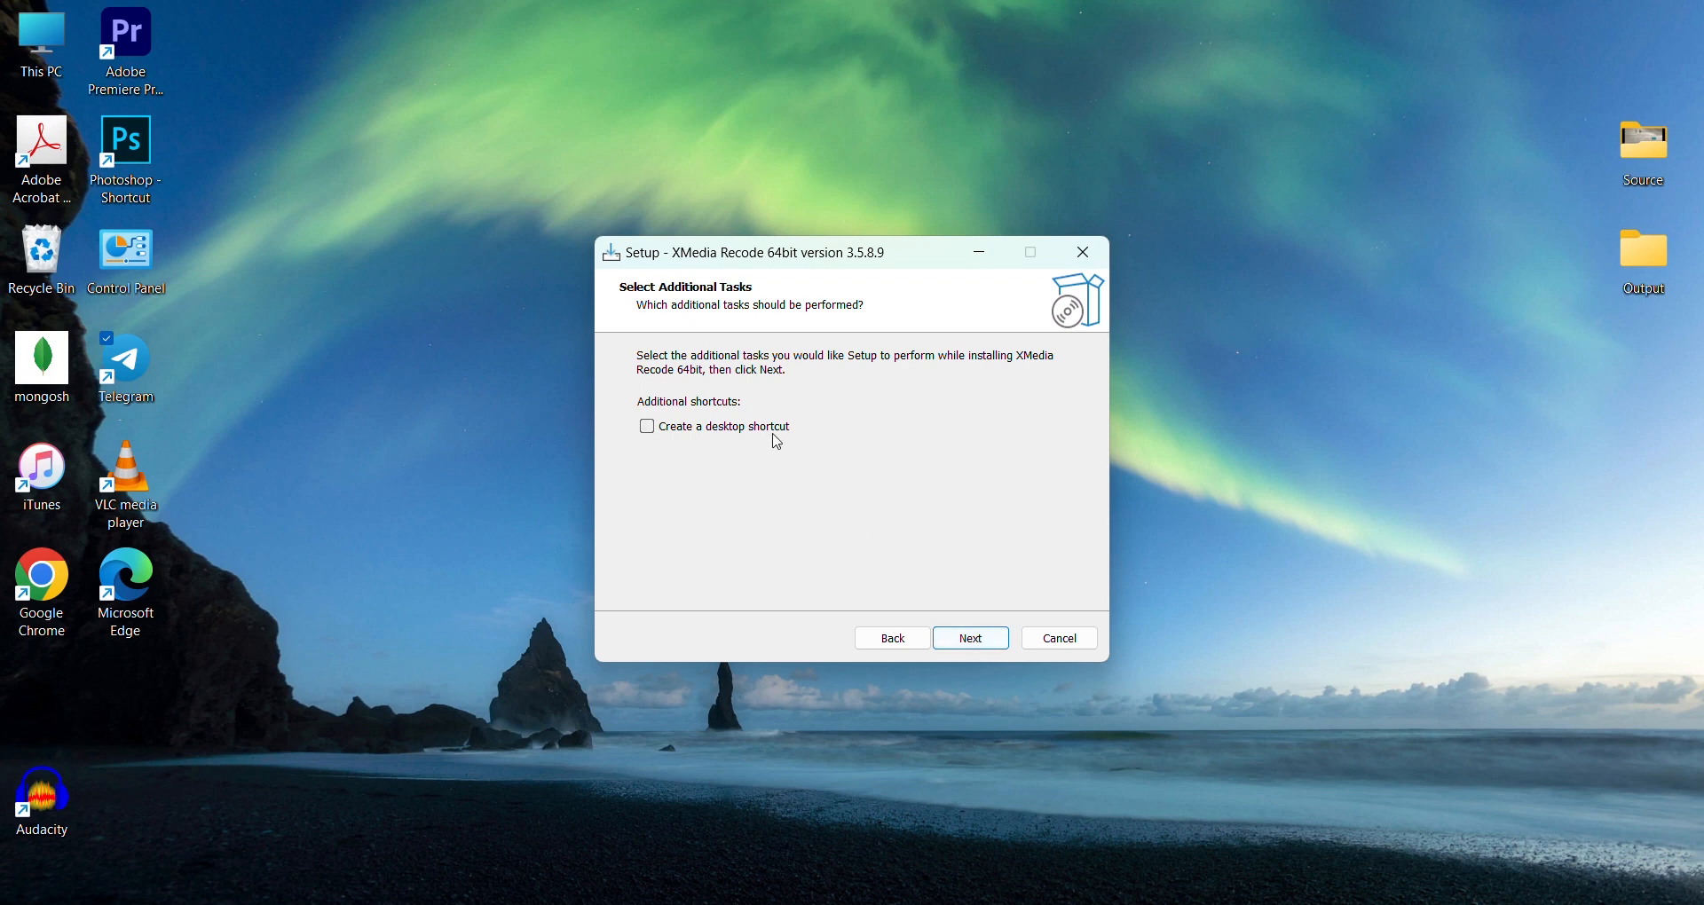
{"action": "left_click", "coordinate": [646, 426]}
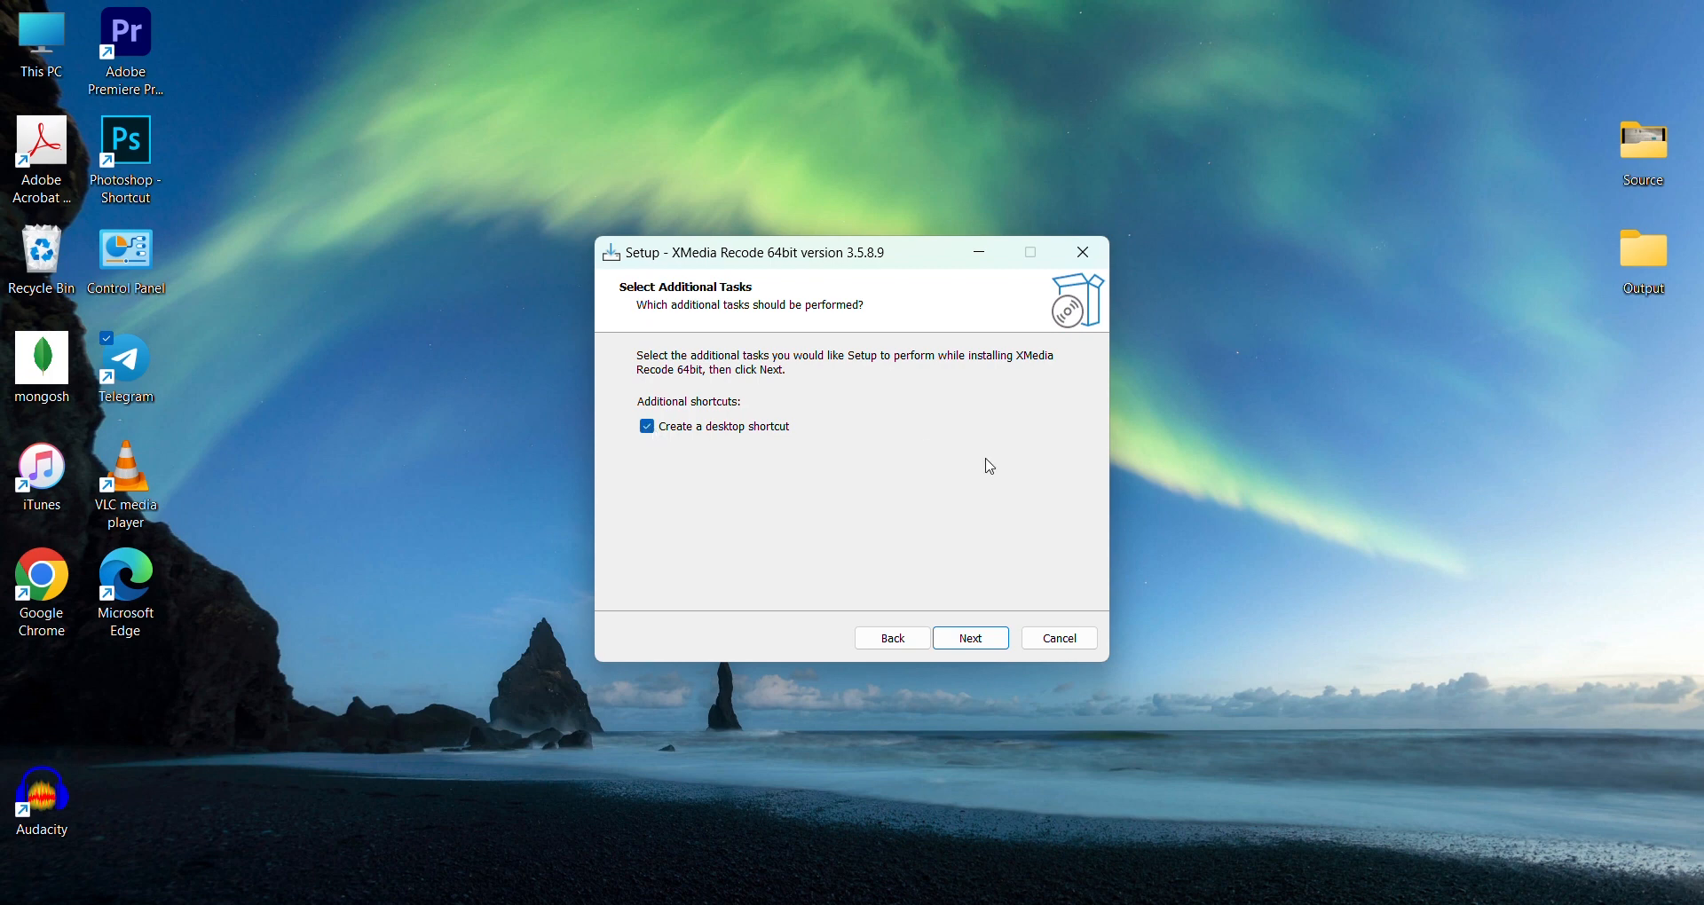
{"action": "left_click", "coordinate": [969, 637]}
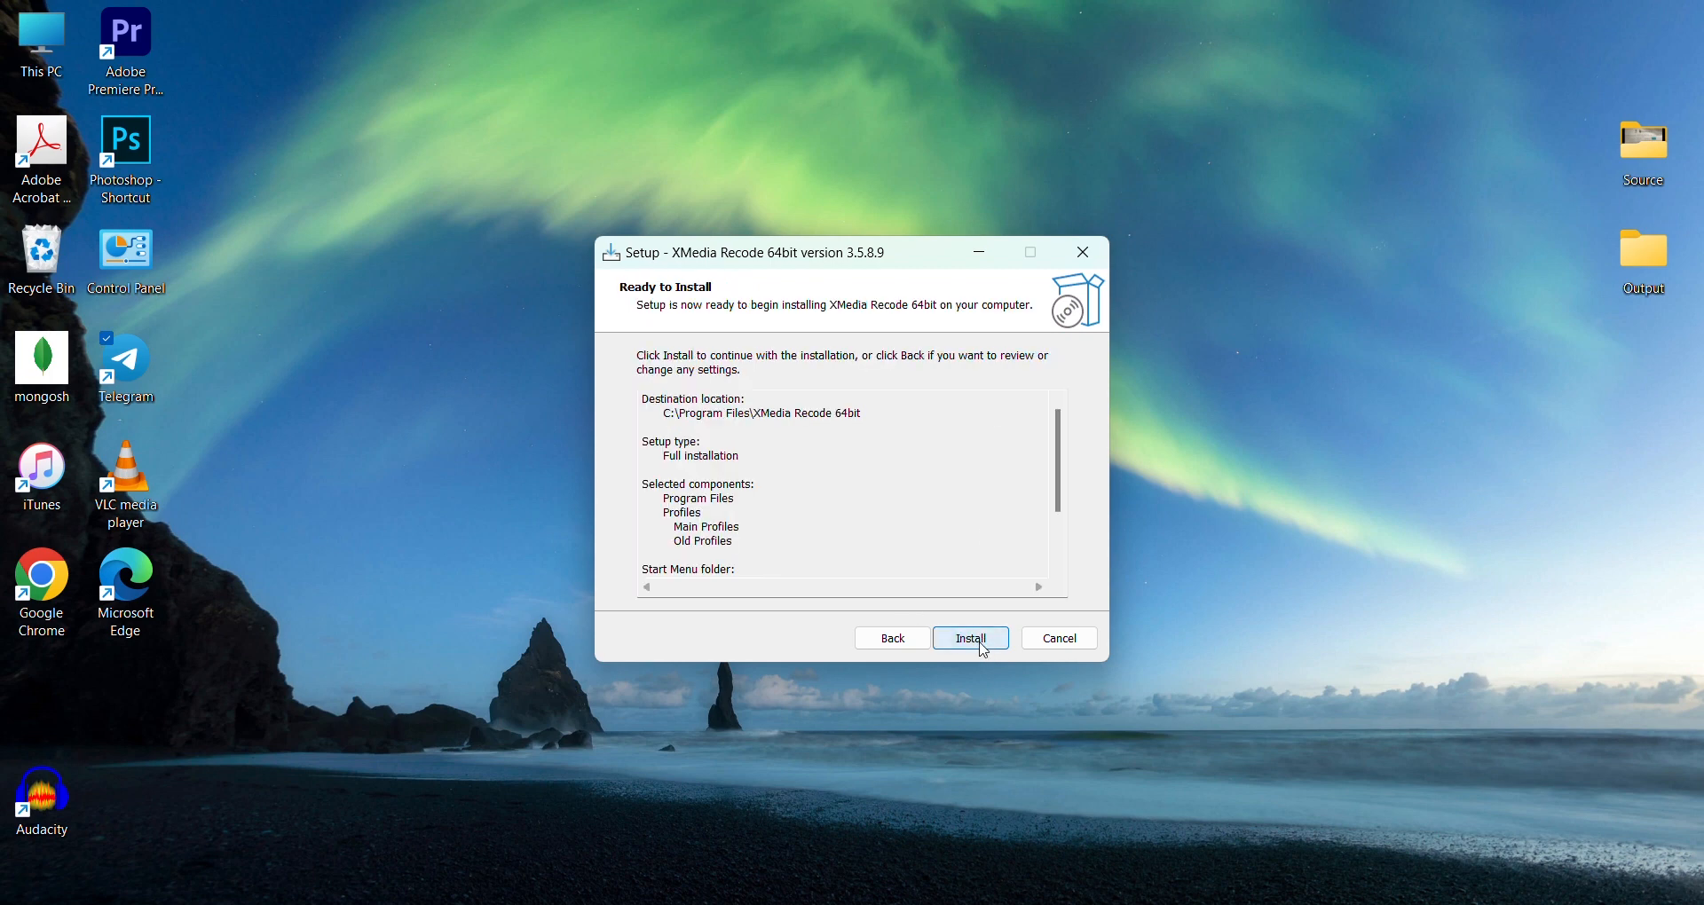
{"action": "left_click", "coordinate": [969, 637]}
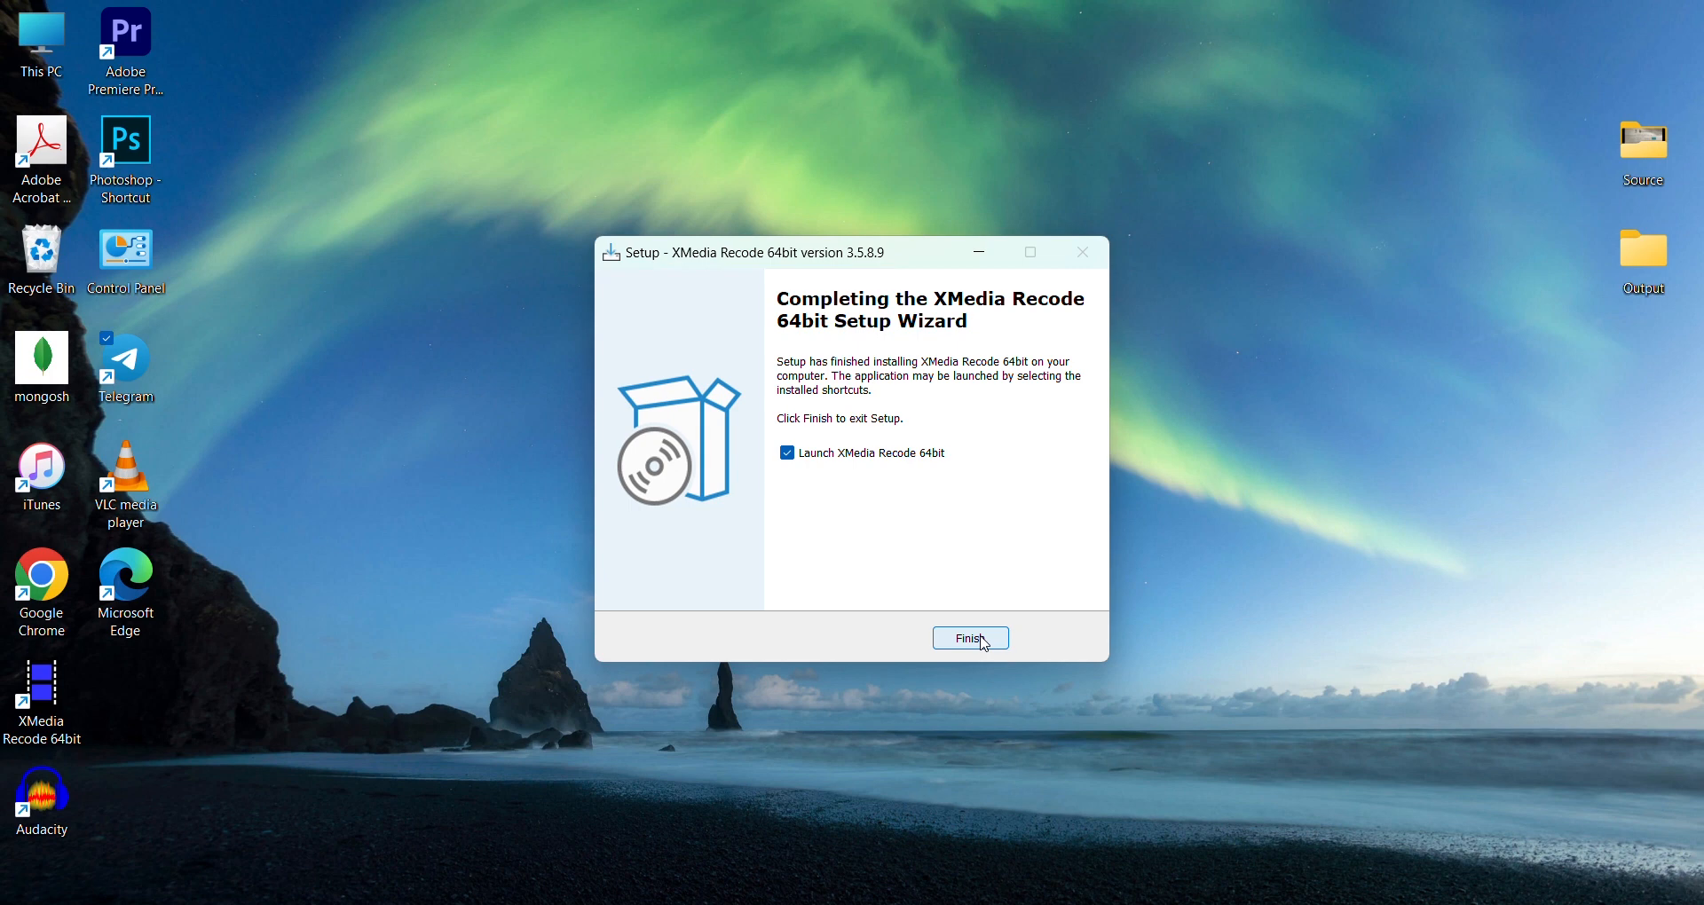
Step: Finish setup with 'Launch XMedia Recode 64bit' ticked so the main window appears
{"action": "left_click", "coordinate": [969, 637]}
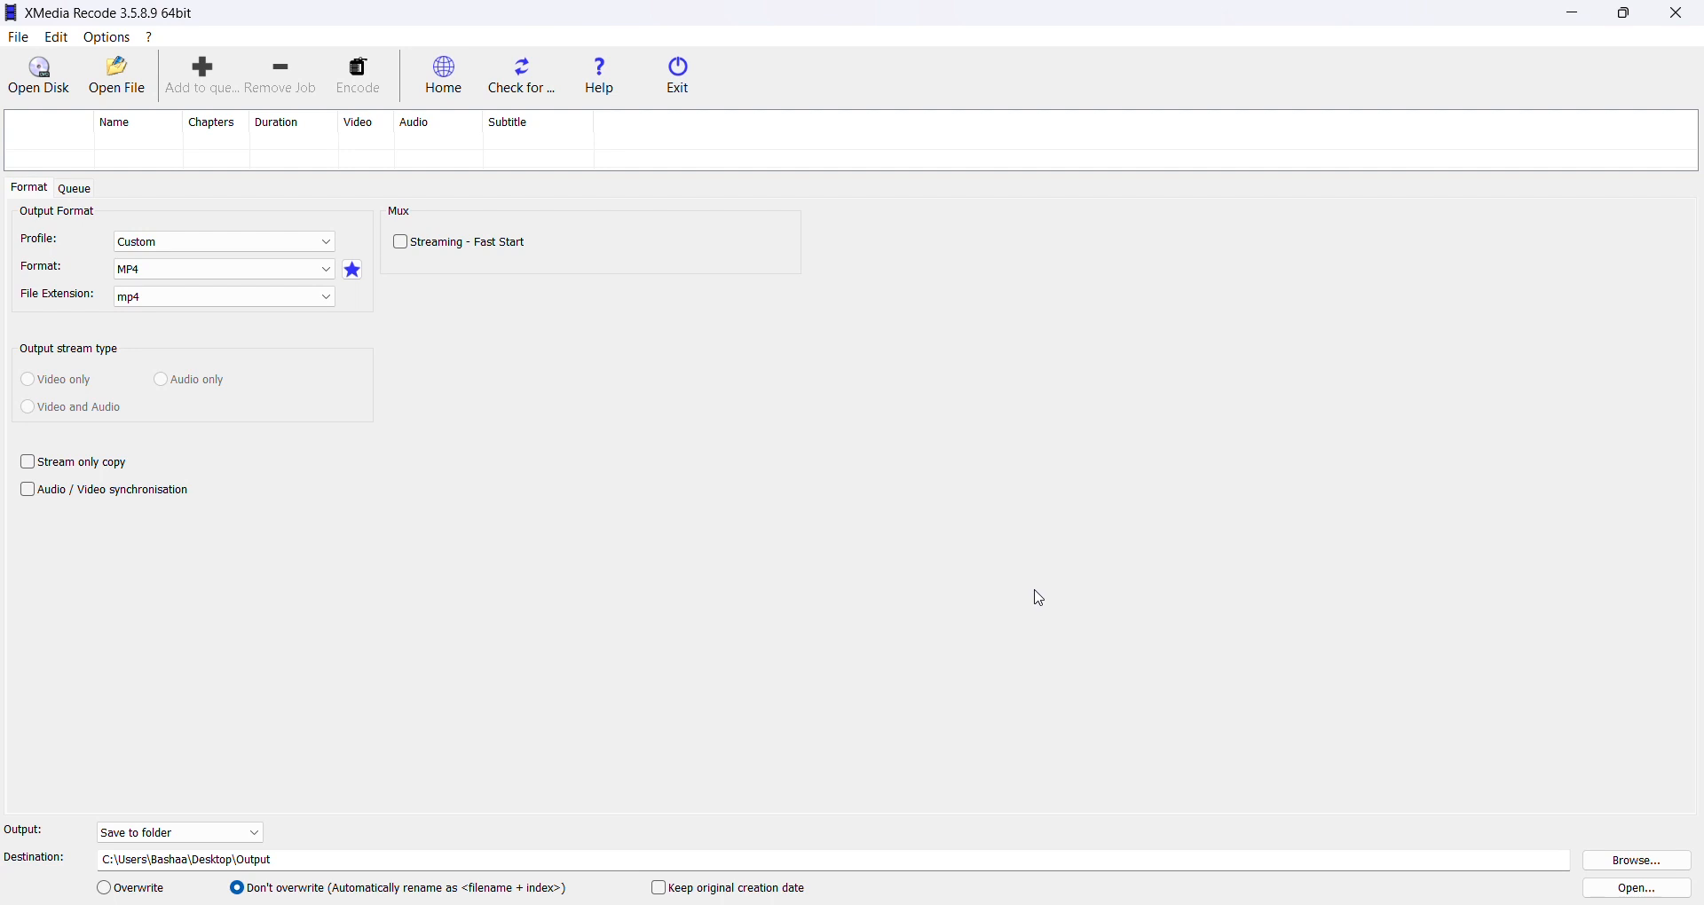
{"action": "mouse_move", "coordinate": [996, 520]}
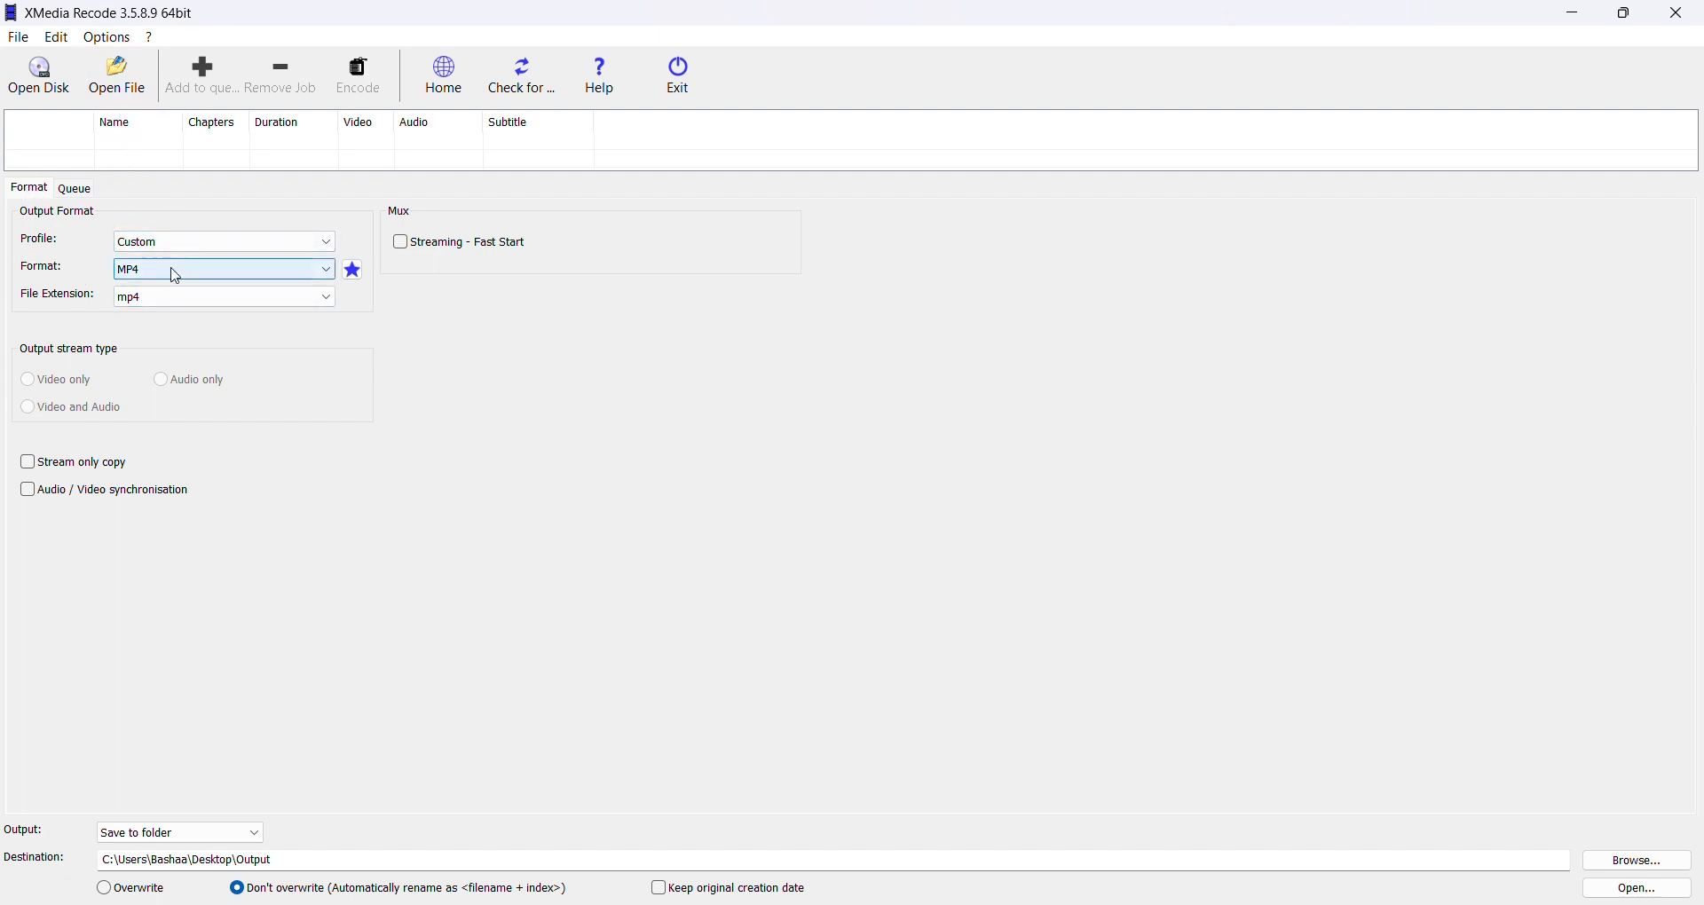
{"action": "left_click", "coordinate": [221, 268]}
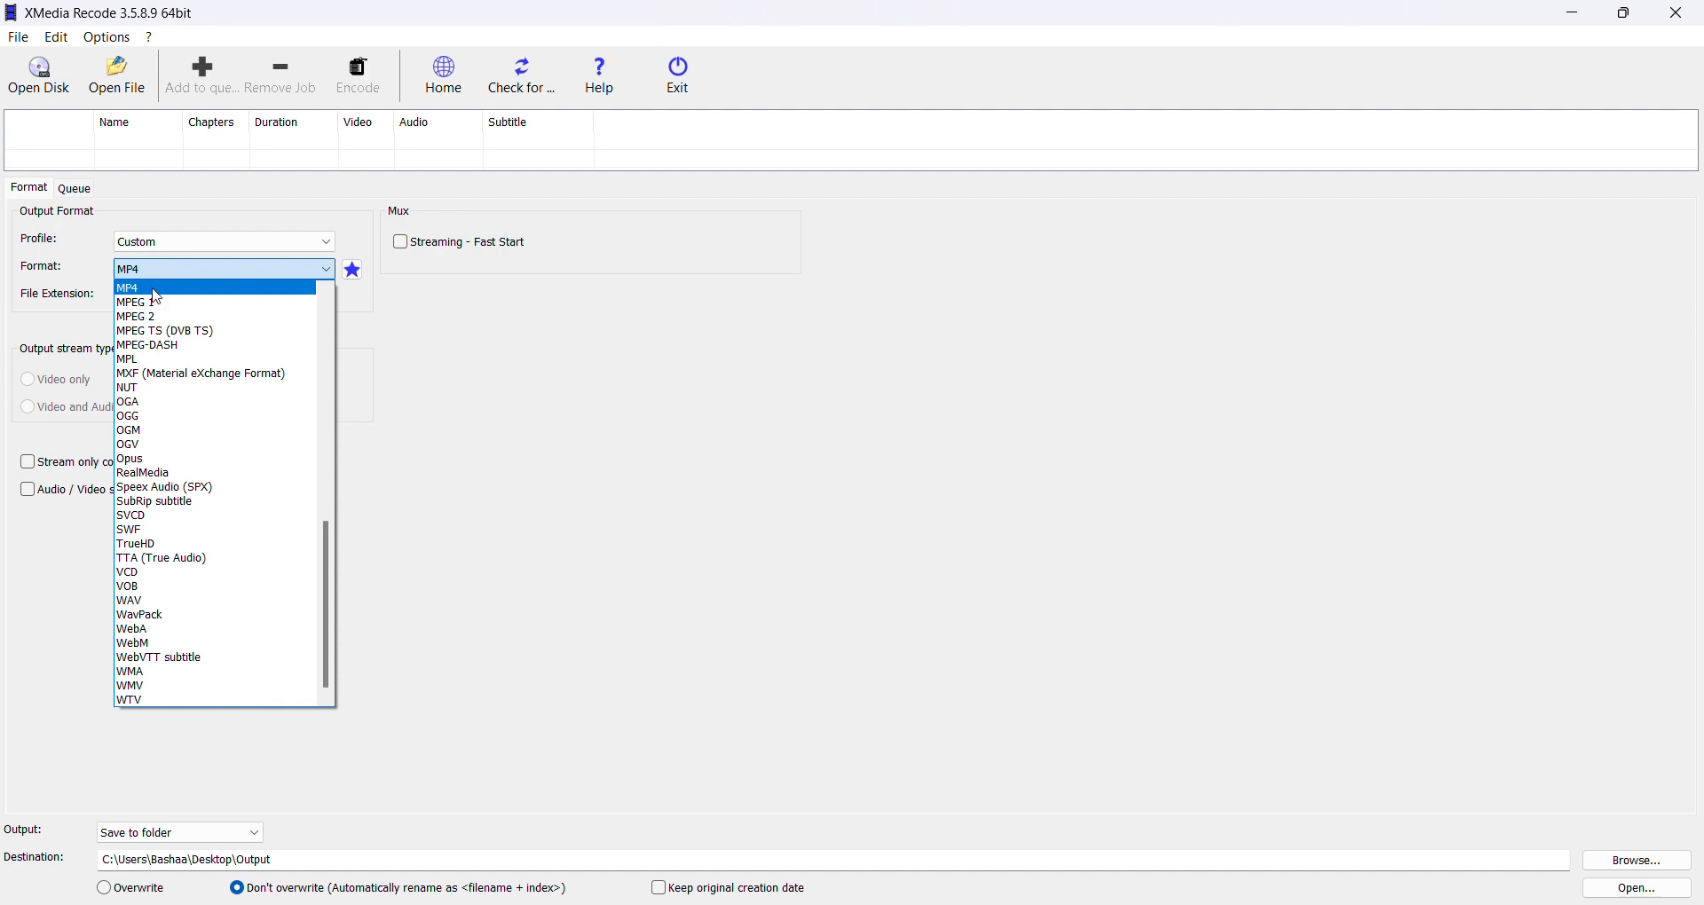
{"action": "left_click", "coordinate": [128, 288]}
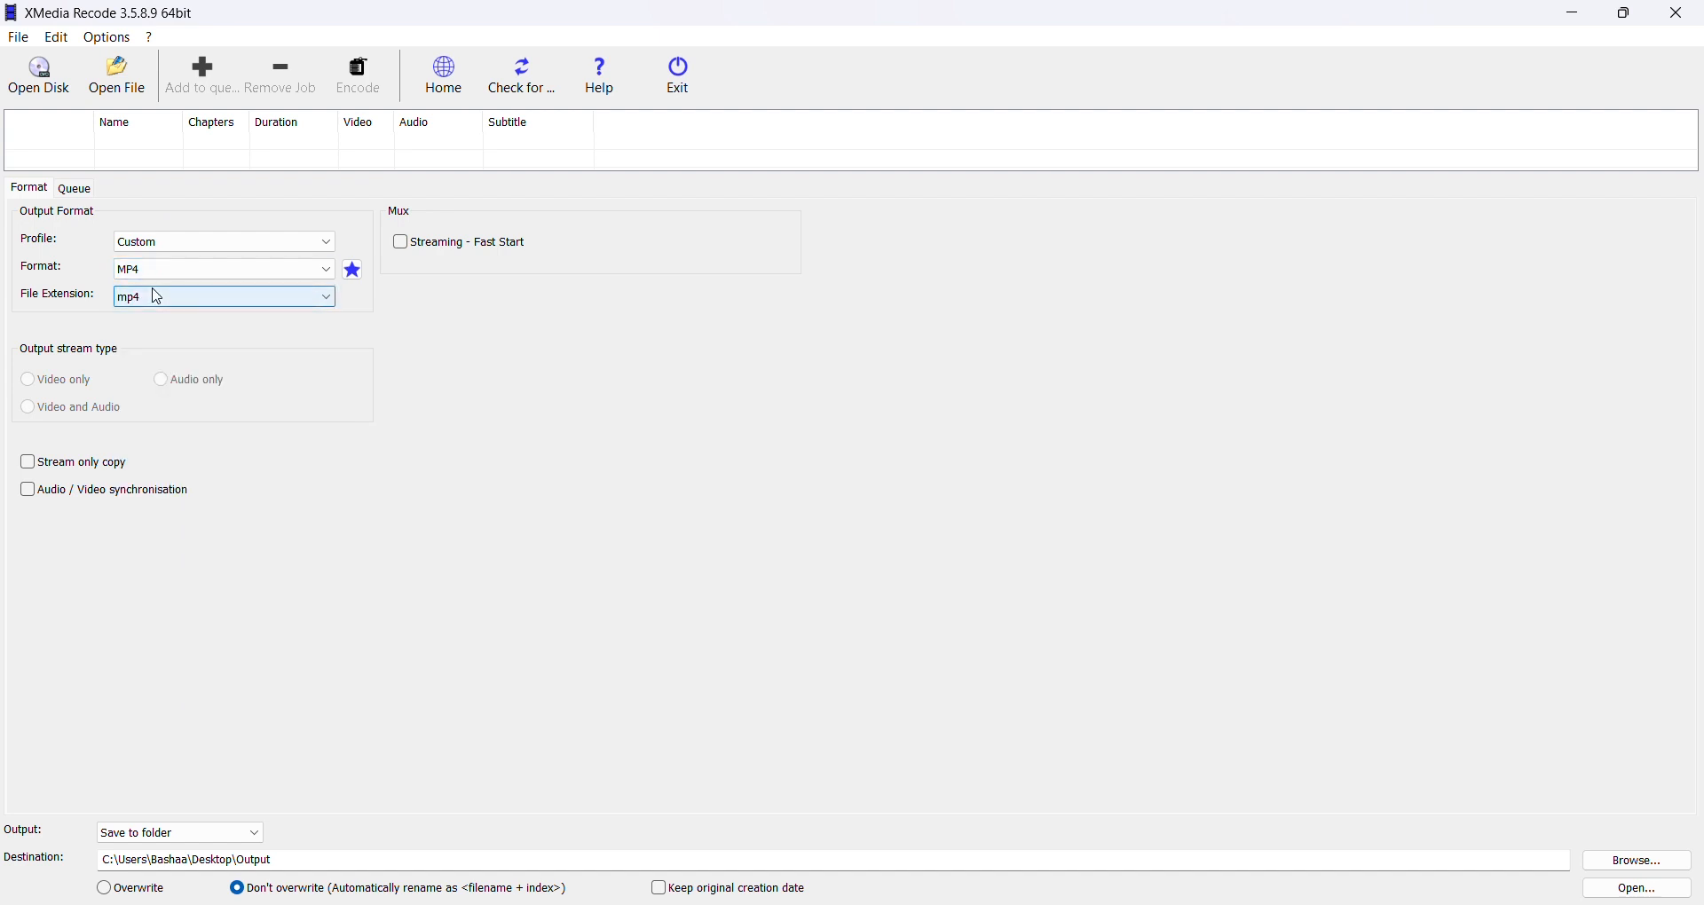
{"action": "mouse_move", "coordinate": [160, 304]}
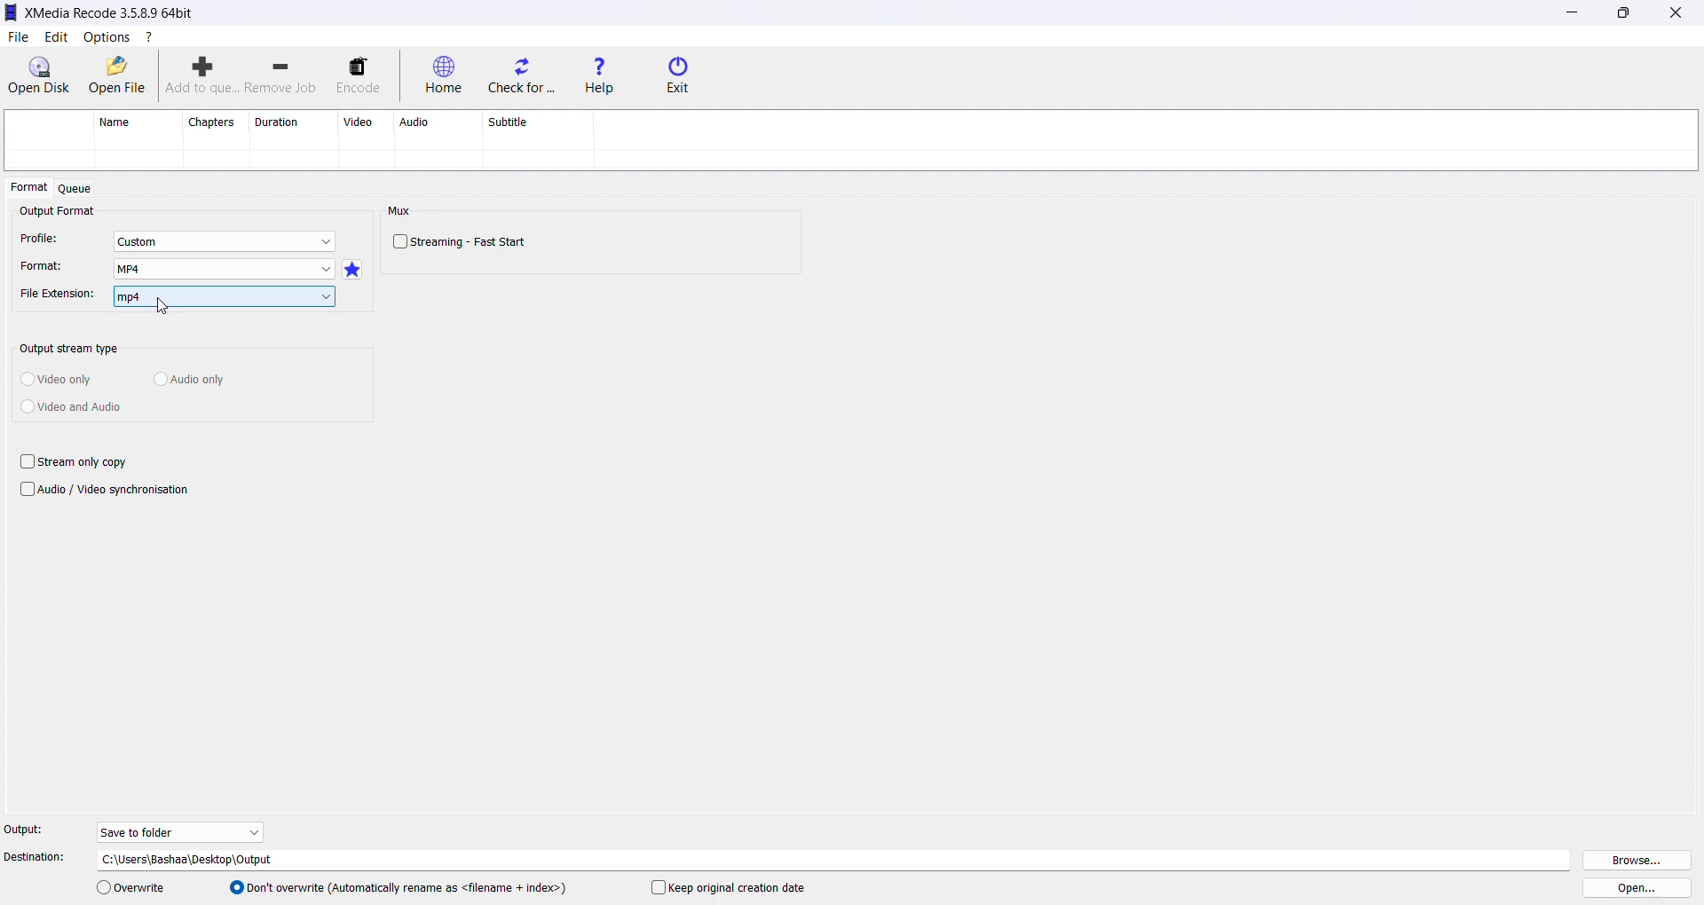
{"action": "left_click", "coordinate": [221, 296]}
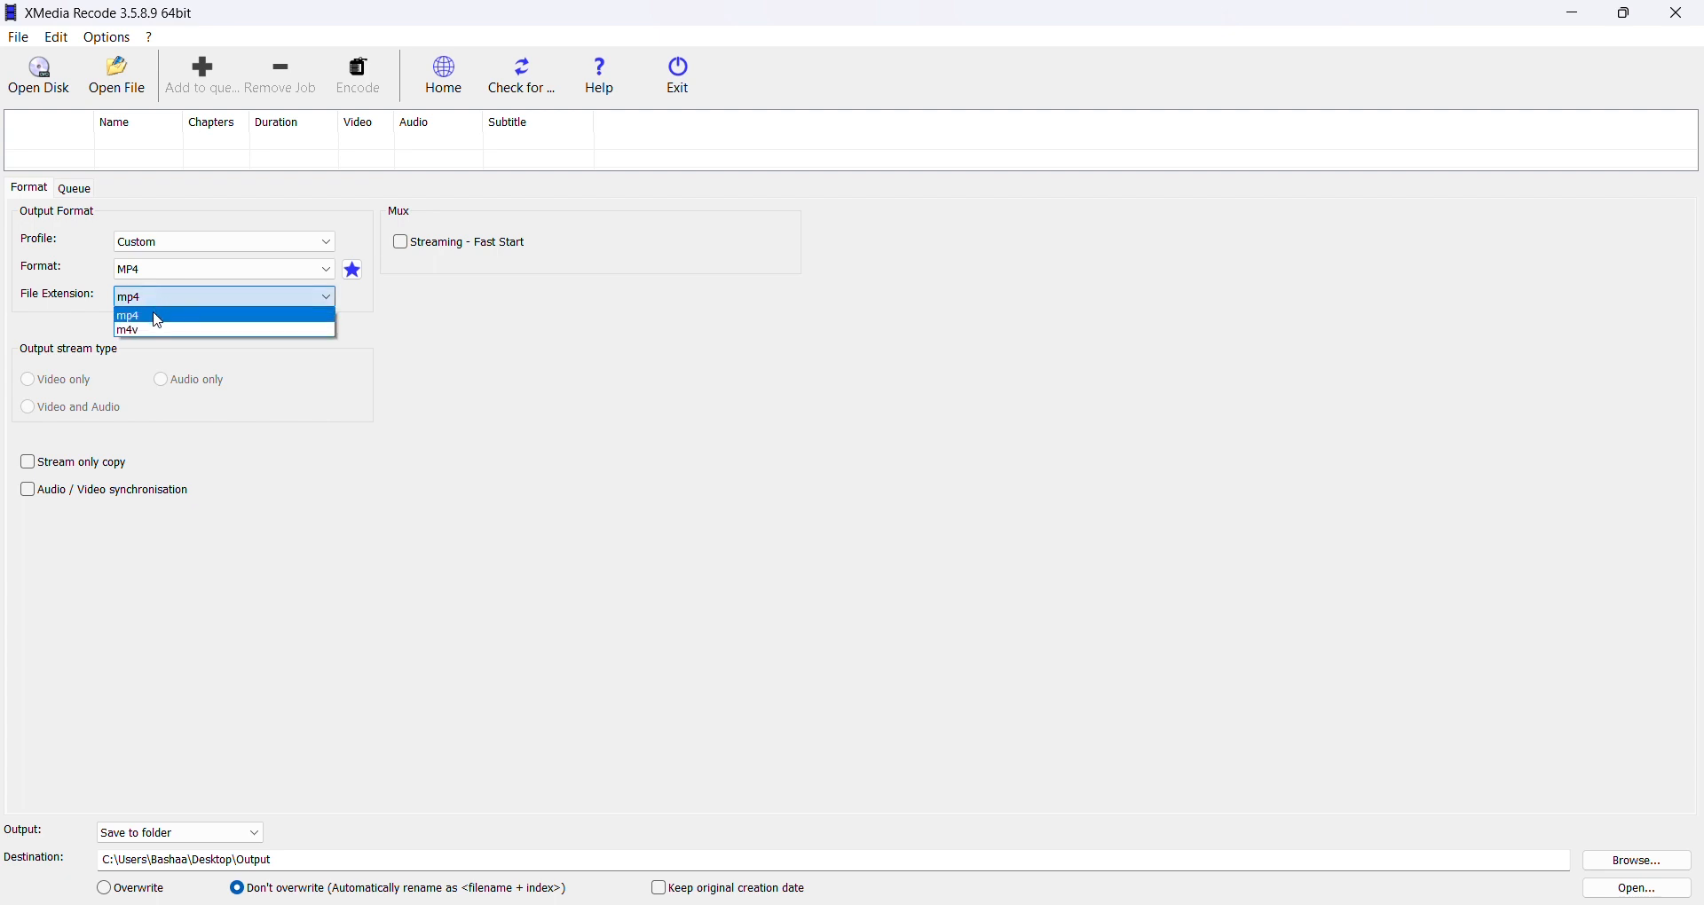
{"action": "left_click", "coordinate": [127, 316]}
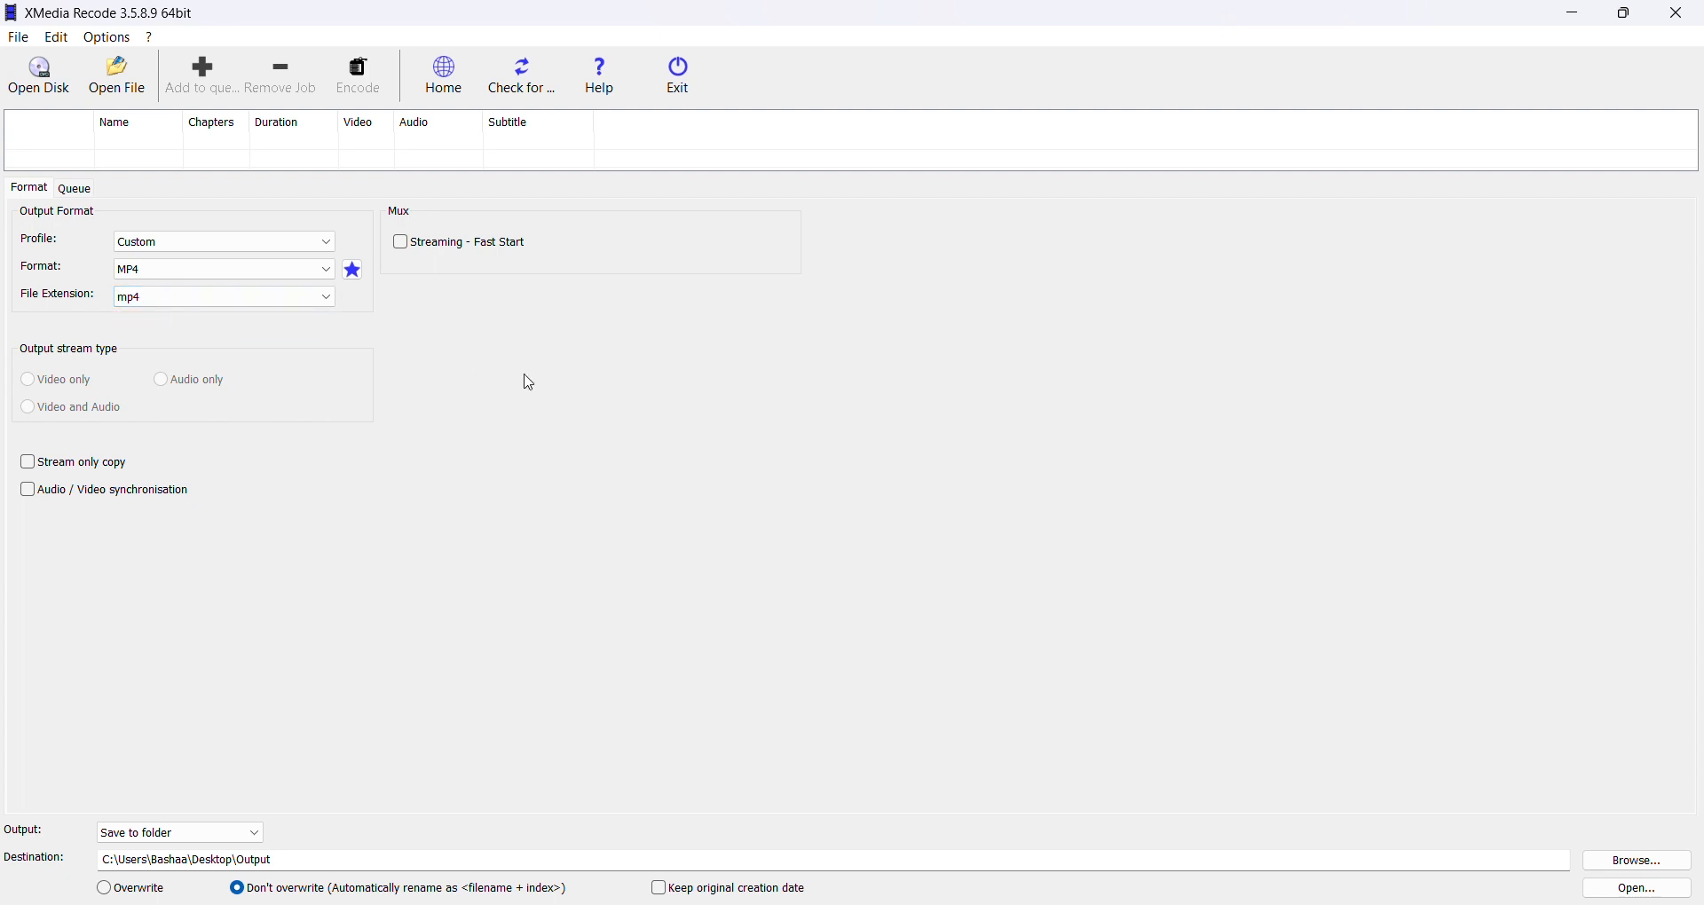
{"action": "mouse_move", "coordinate": [235, 628]}
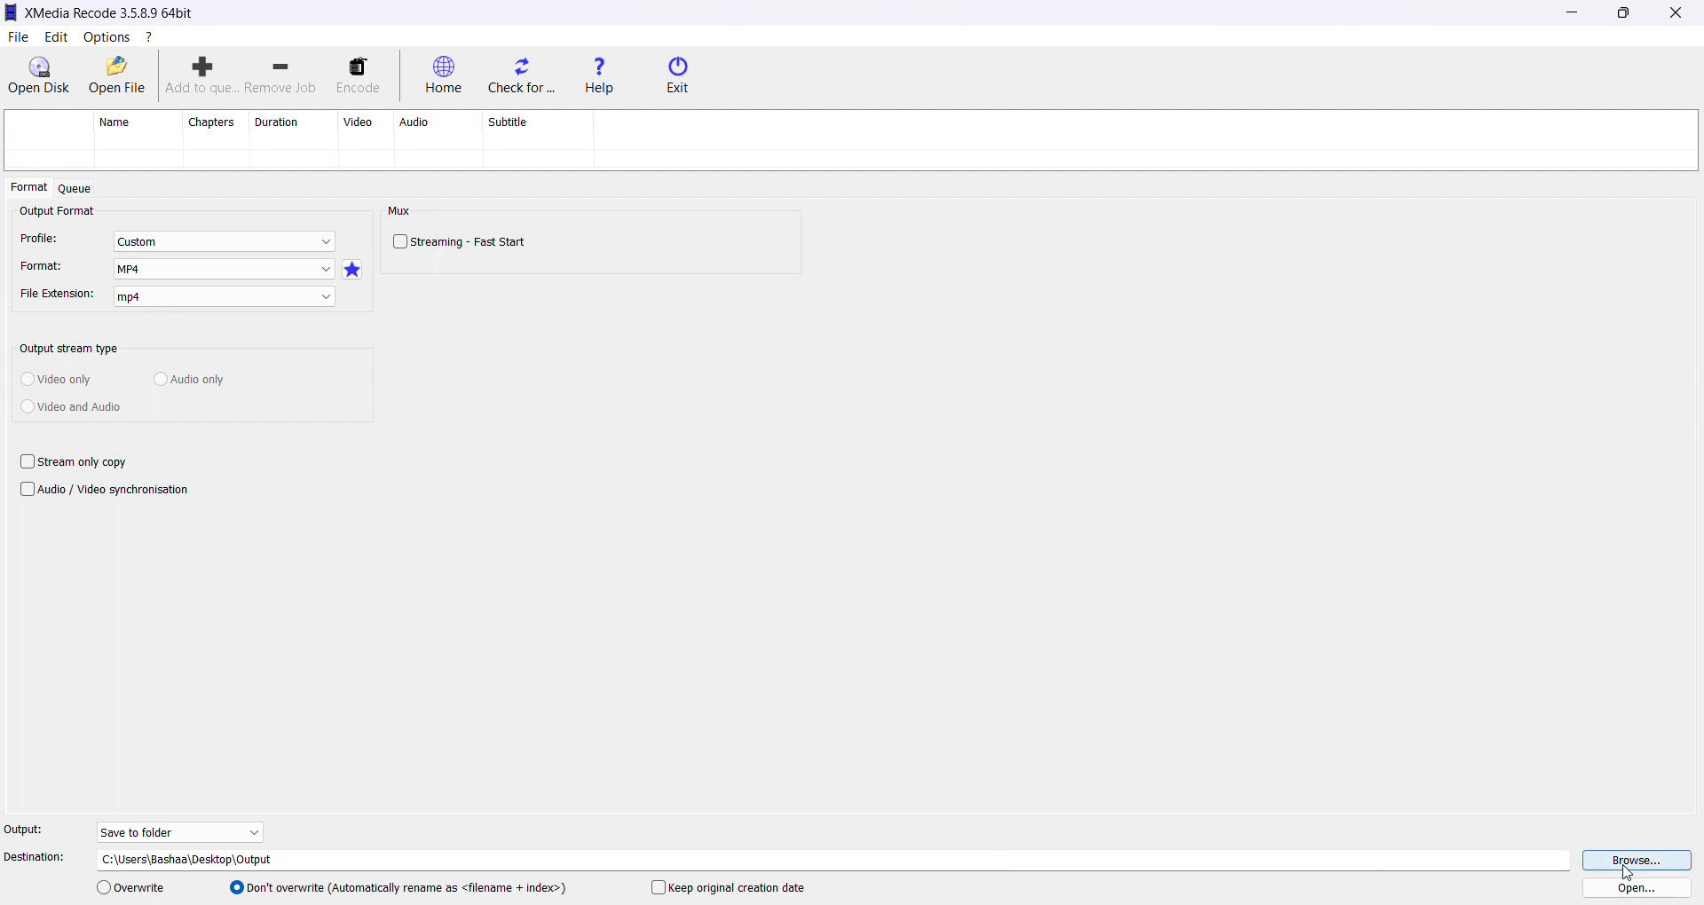
{"action": "left_click", "coordinate": [1633, 859]}
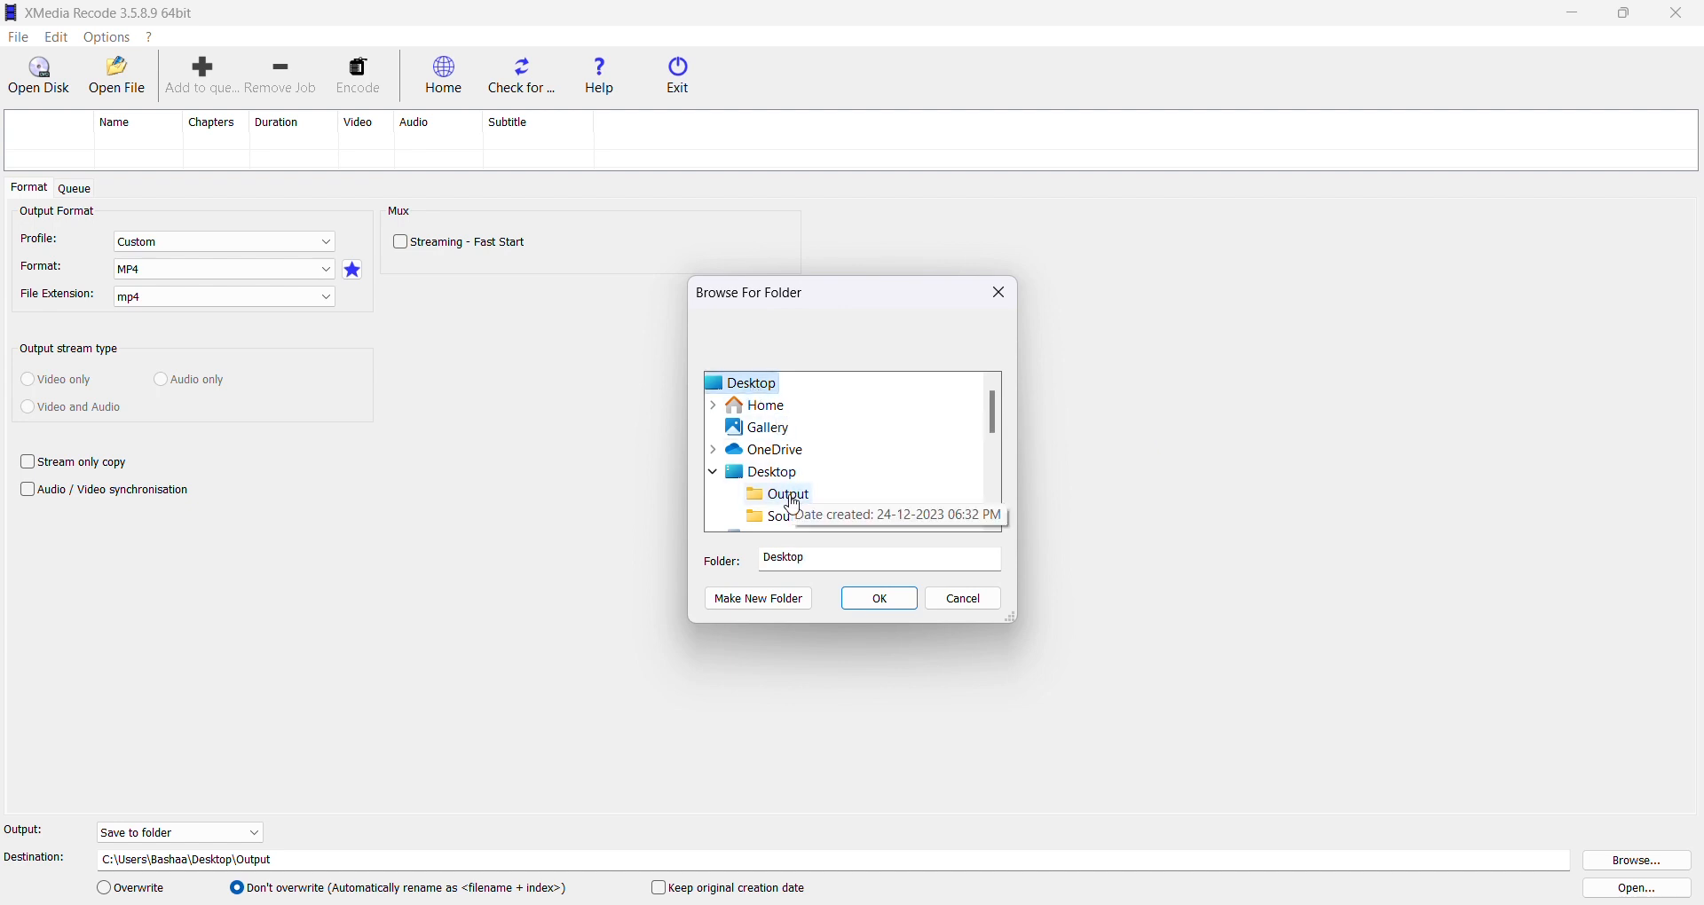
{"action": "left_click", "coordinate": [786, 493]}
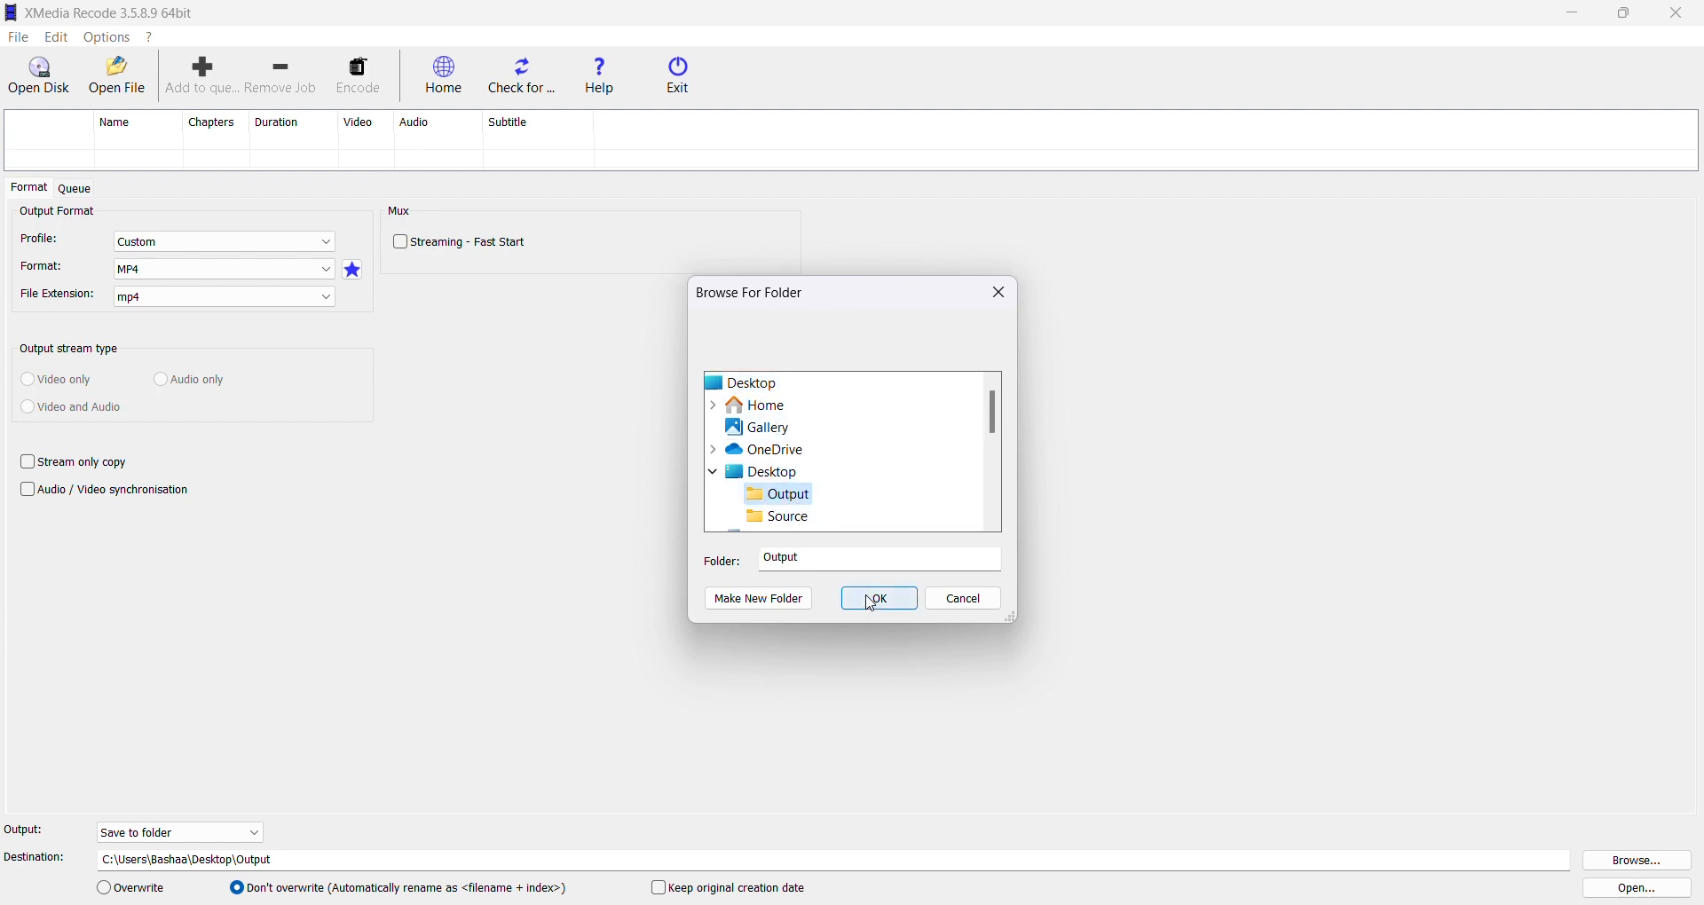
{"action": "left_click", "coordinate": [877, 599]}
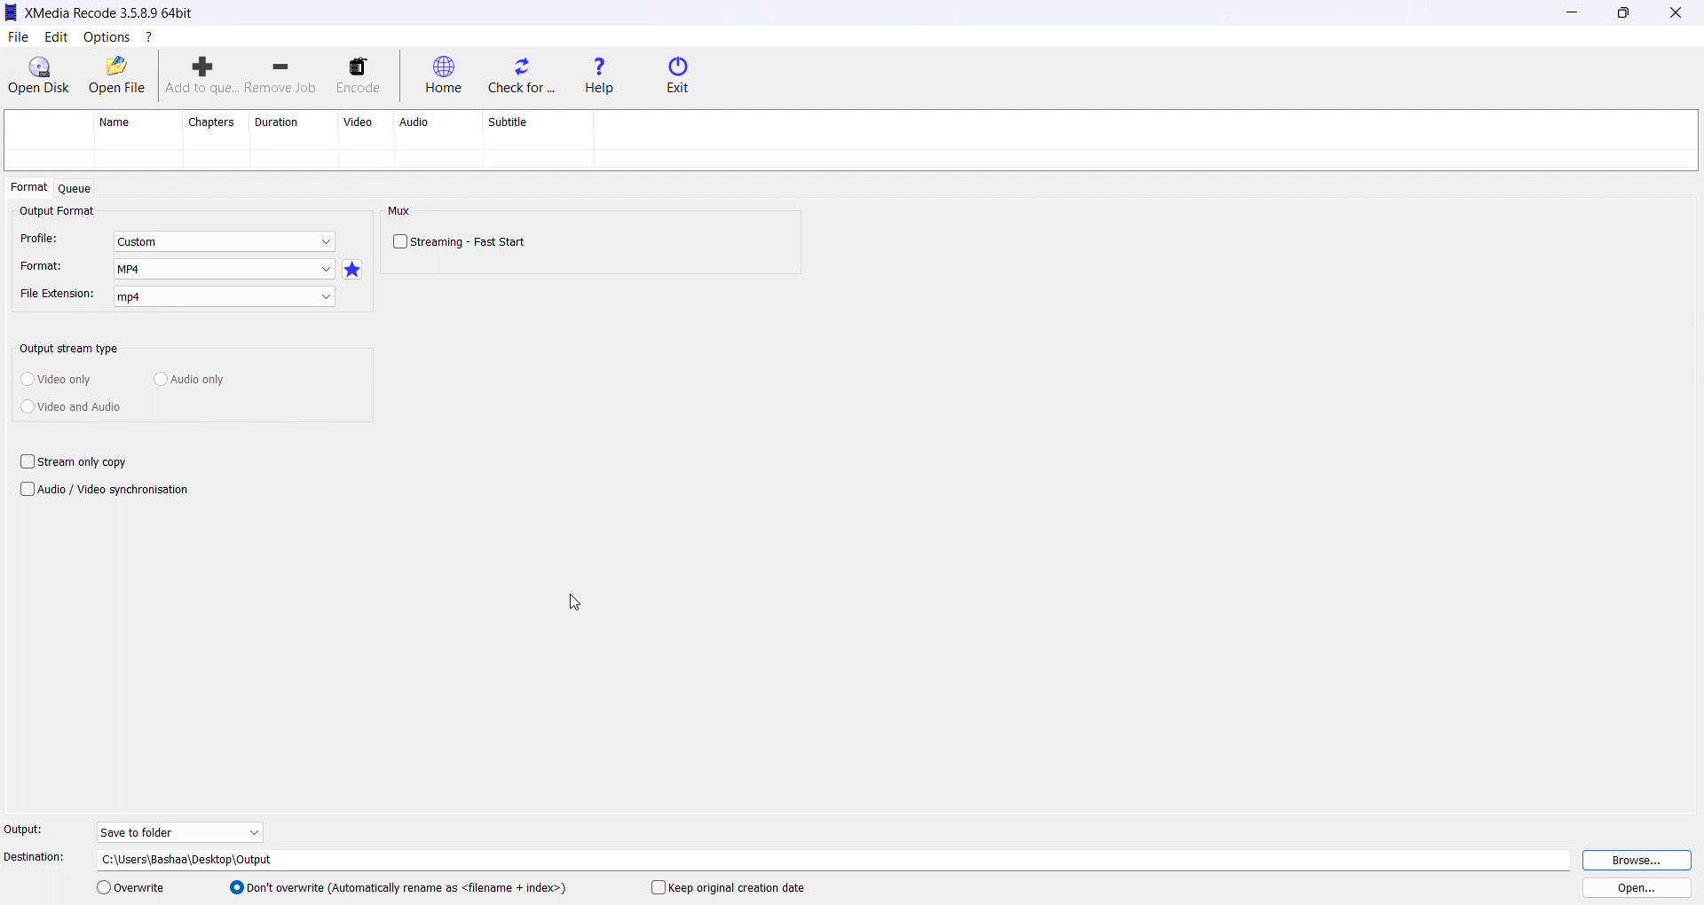
{"action": "mouse_move", "coordinate": [117, 71]}
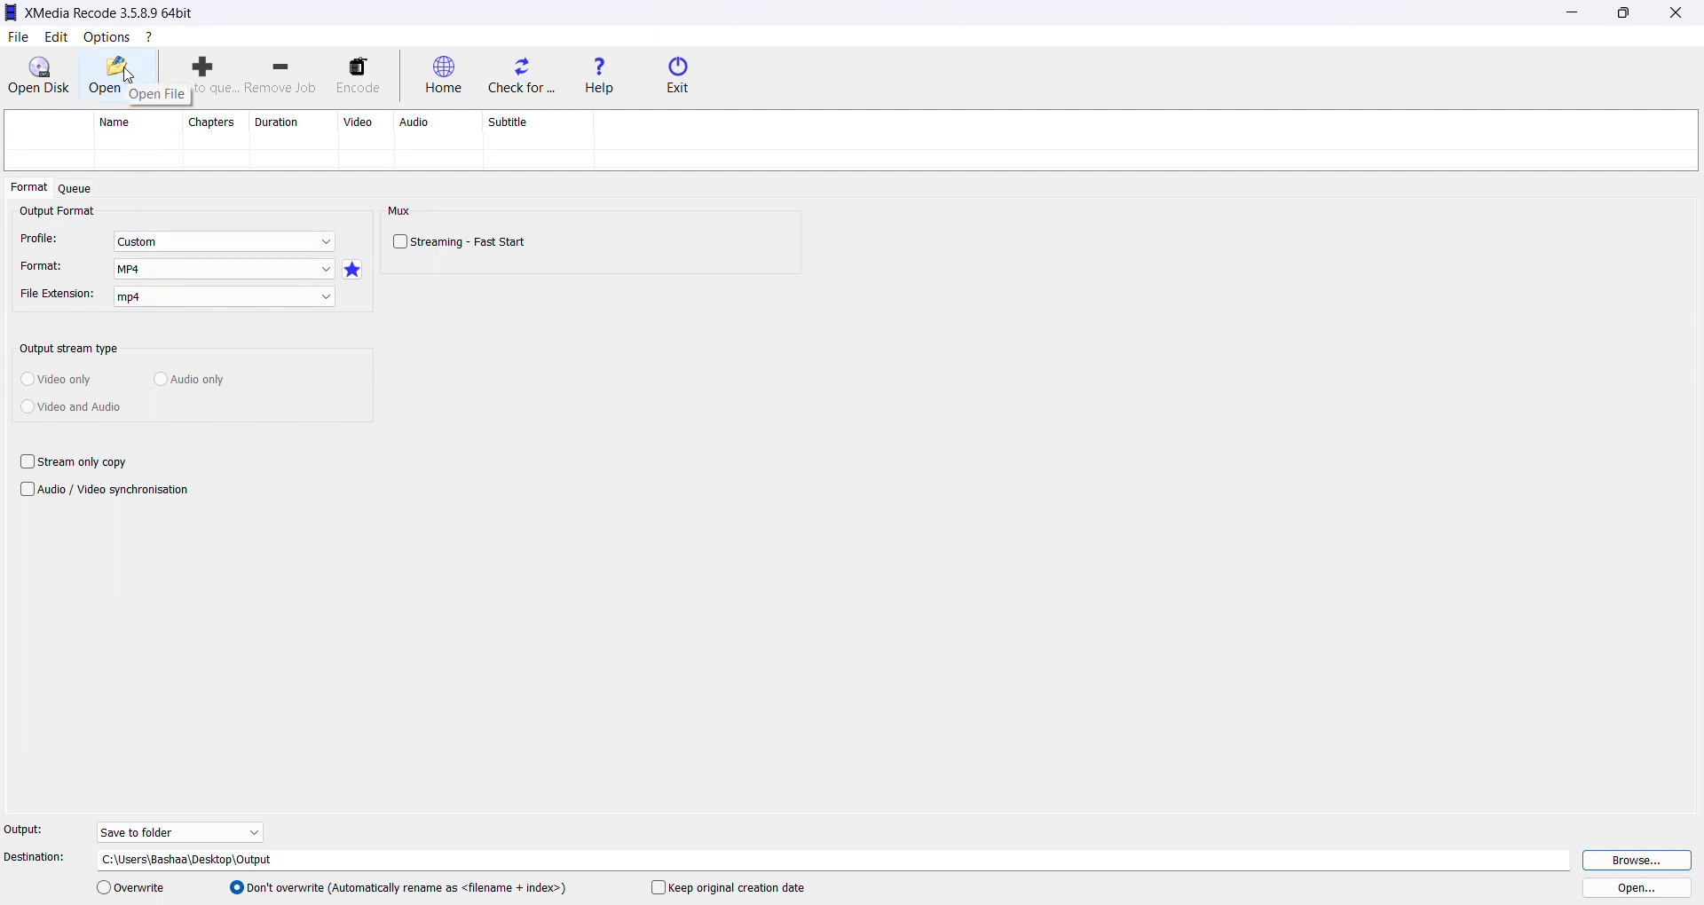
Step: Load The_Great_Indian_Kitchen from Desktop\Source and select it in the job list
{"action": "left_click", "coordinate": [115, 74]}
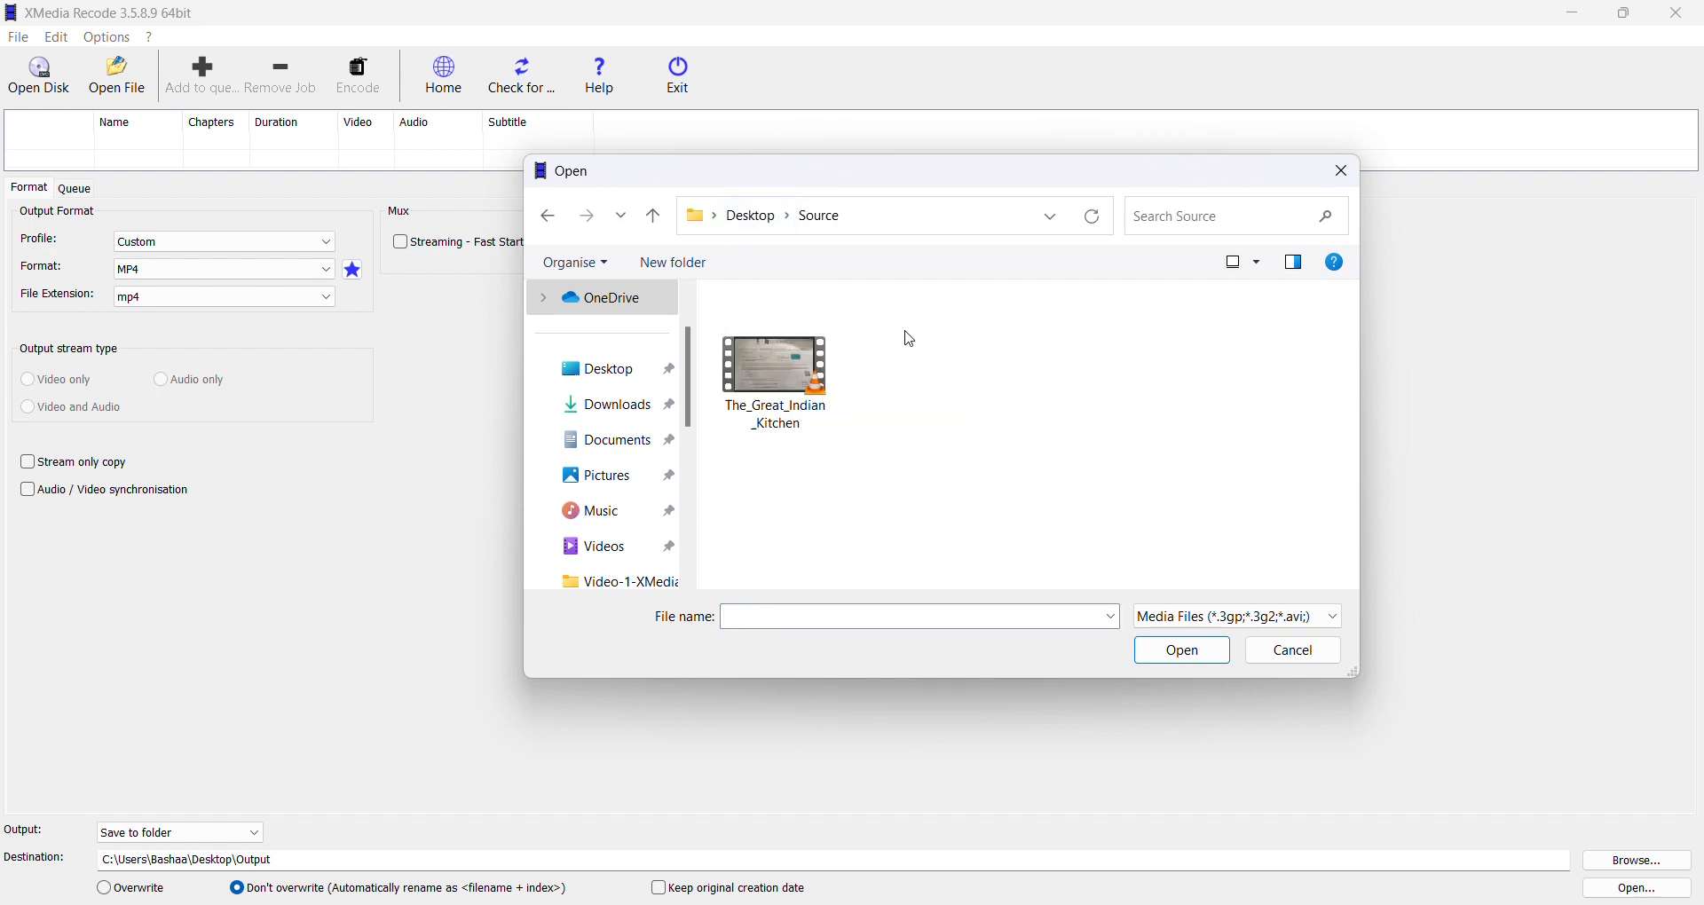
{"action": "left_click", "coordinate": [772, 364]}
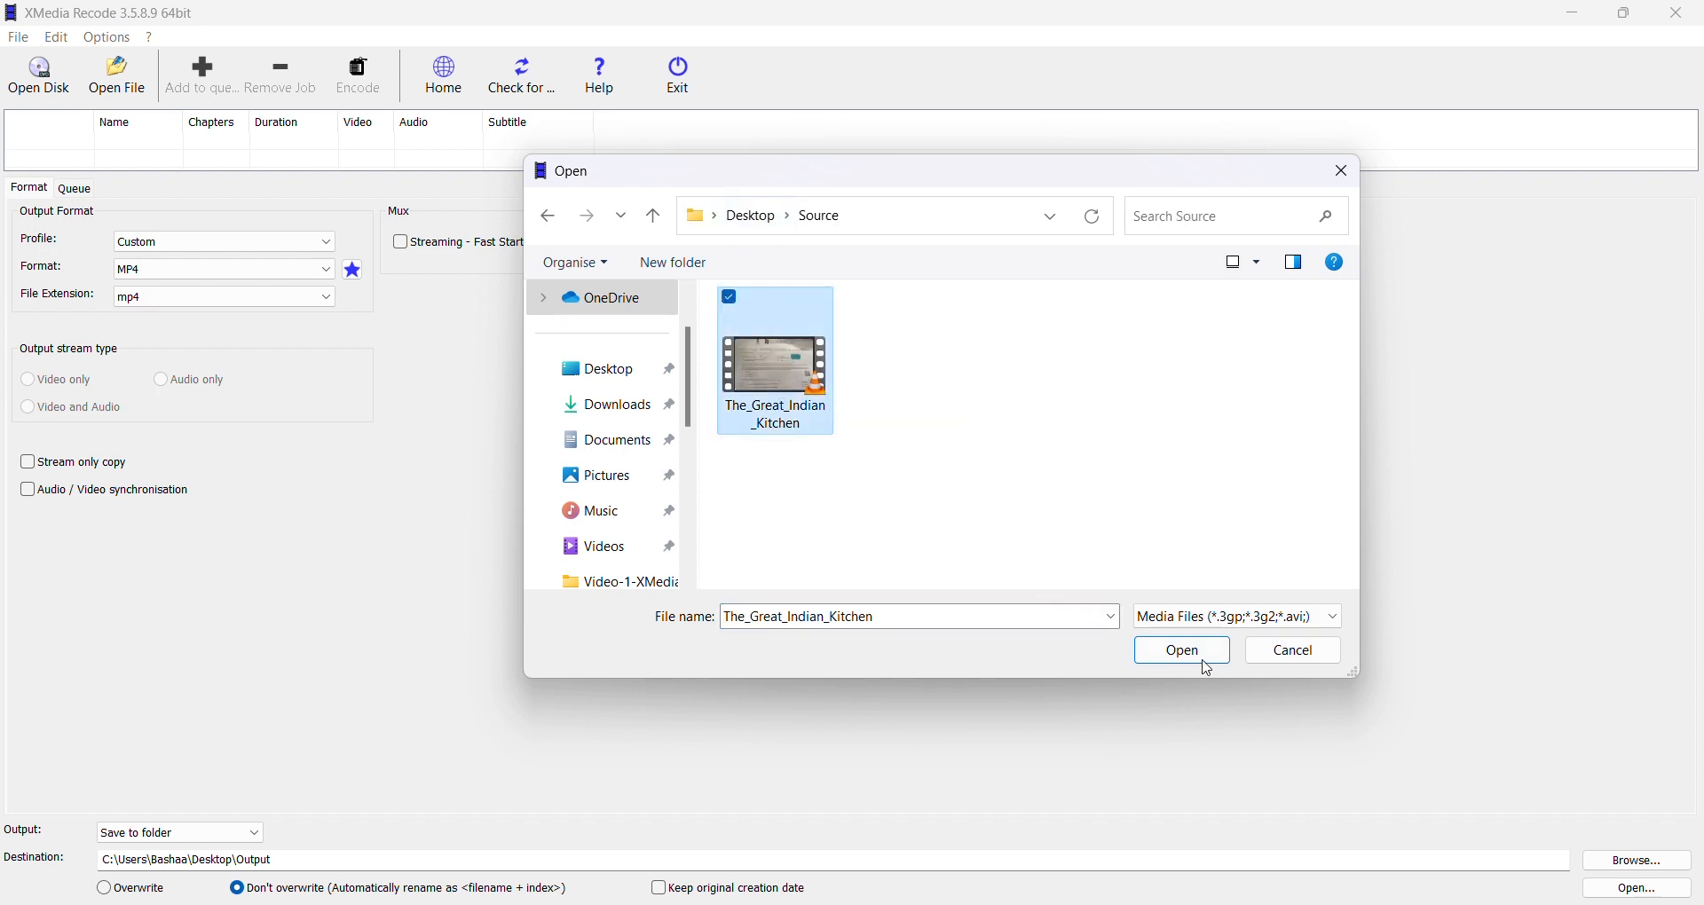
{"action": "left_click", "coordinate": [1180, 650]}
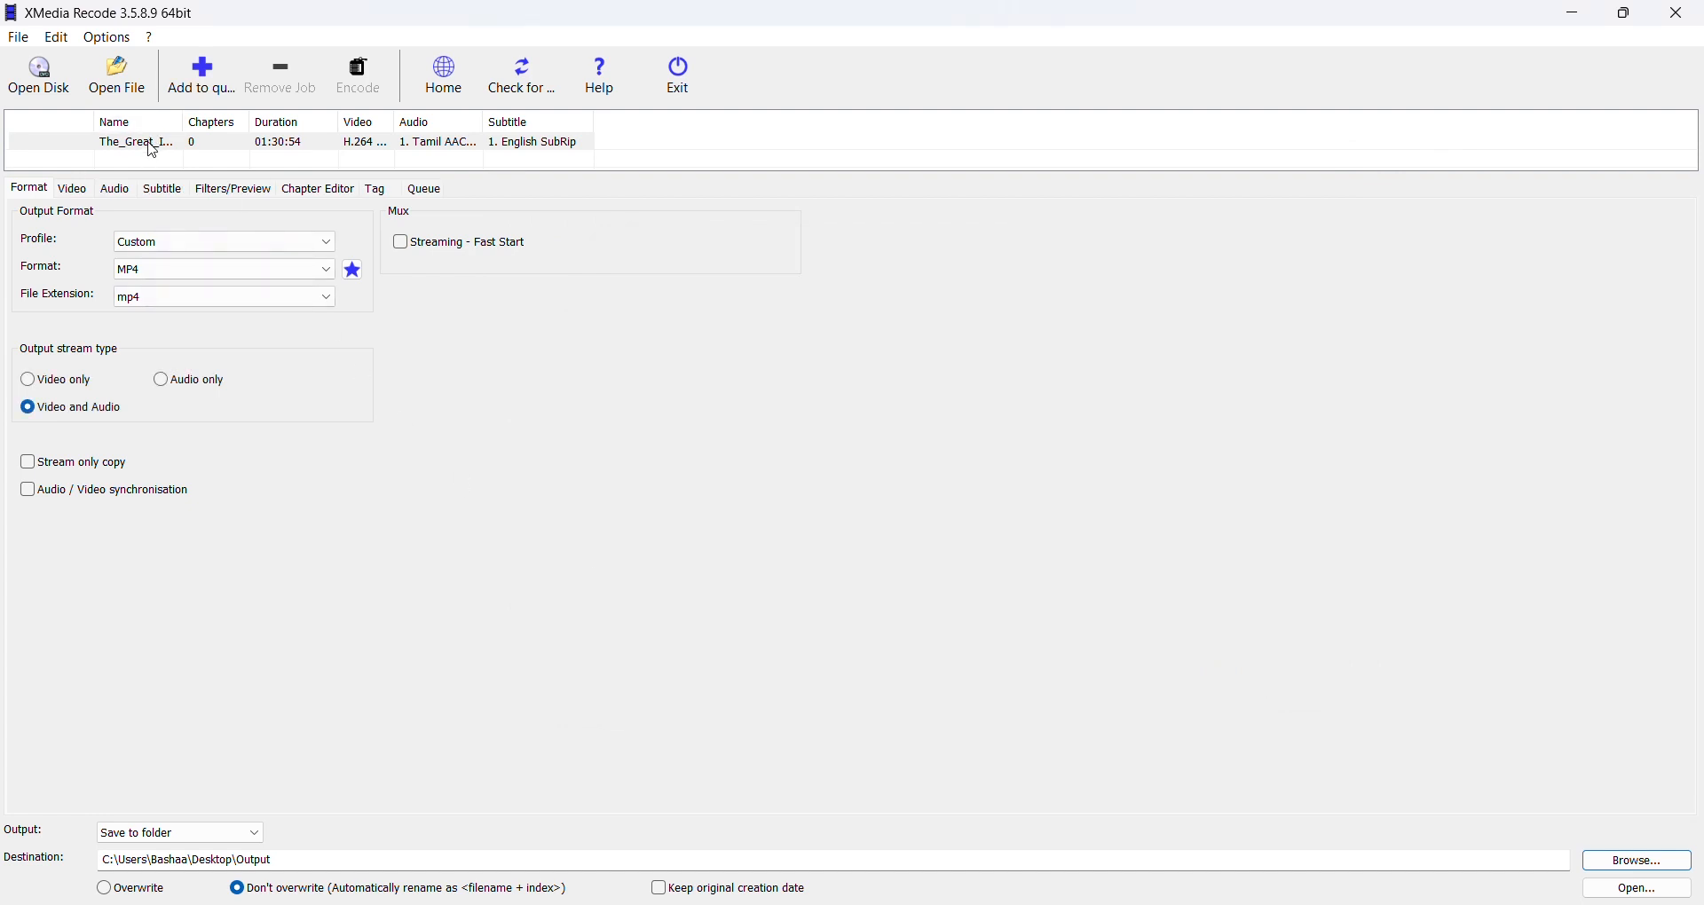
{"action": "left_click", "coordinate": [71, 188]}
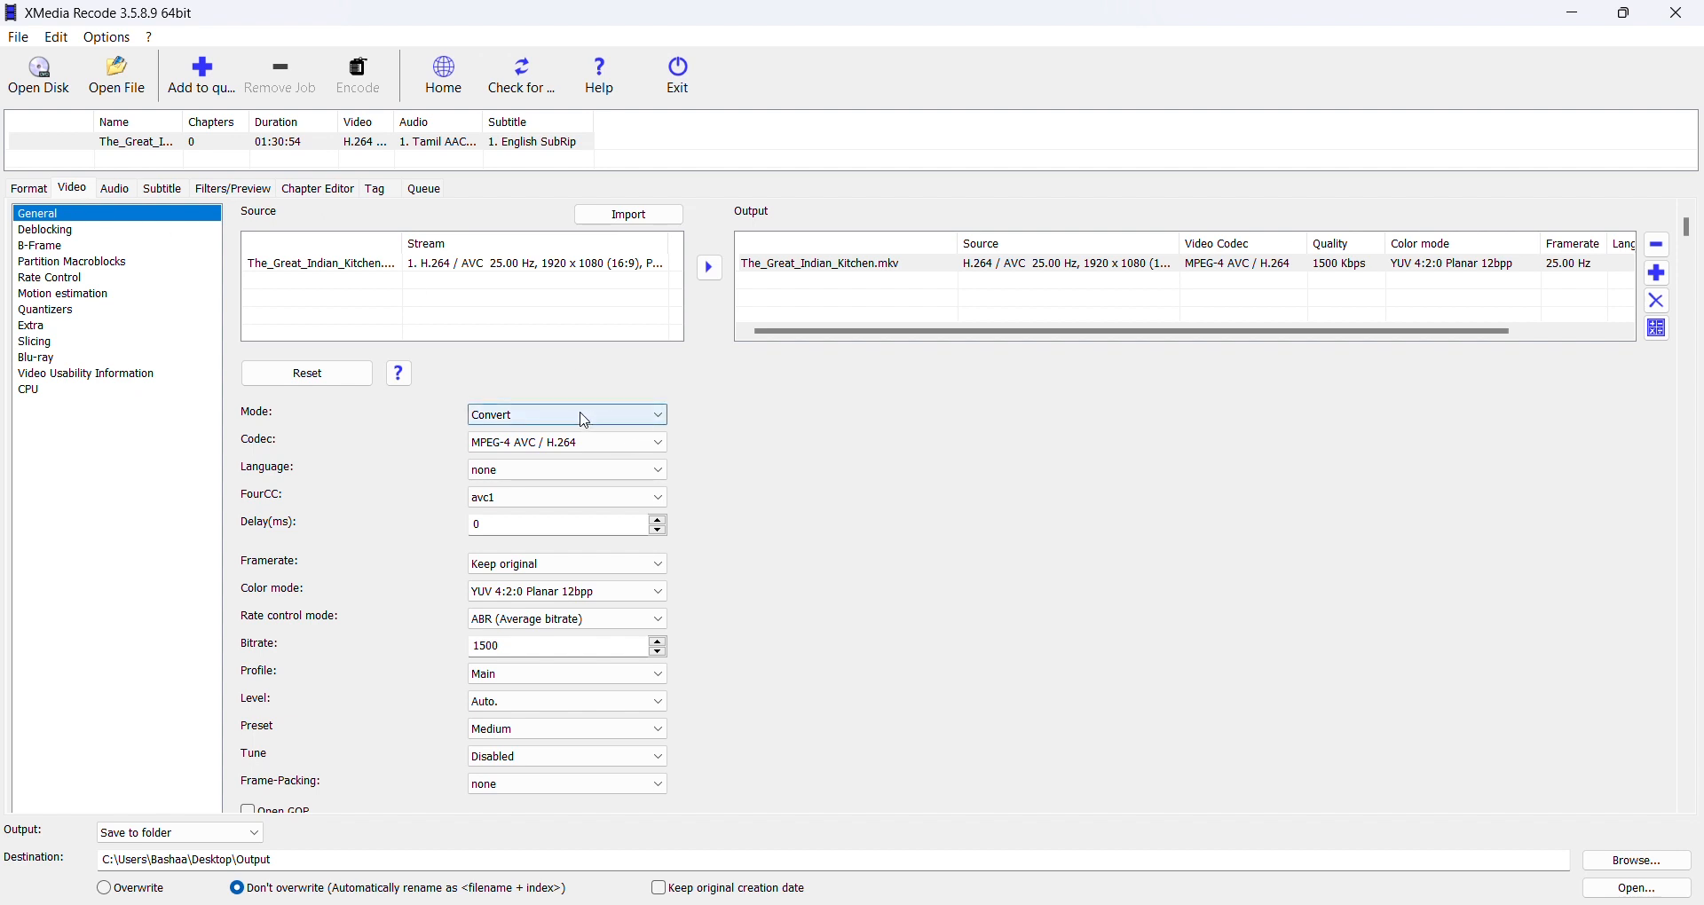
Step: Set the video Mode to Copy so the stream is not re-encoded
{"action": "left_click", "coordinate": [564, 415]}
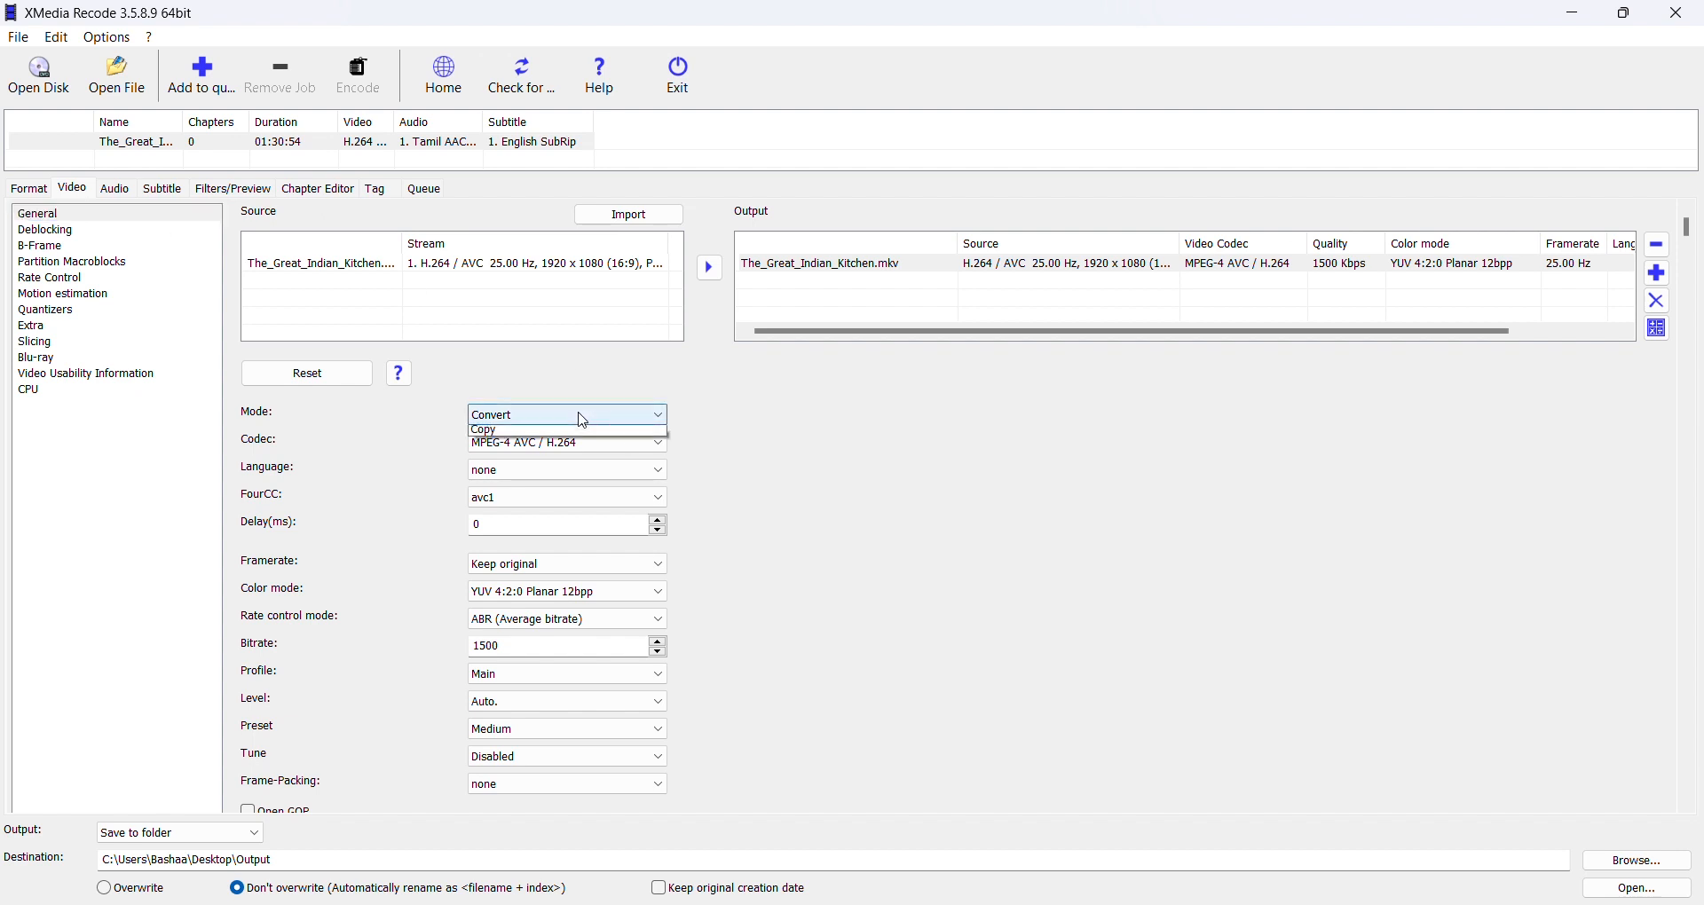
{"action": "left_click", "coordinate": [483, 430]}
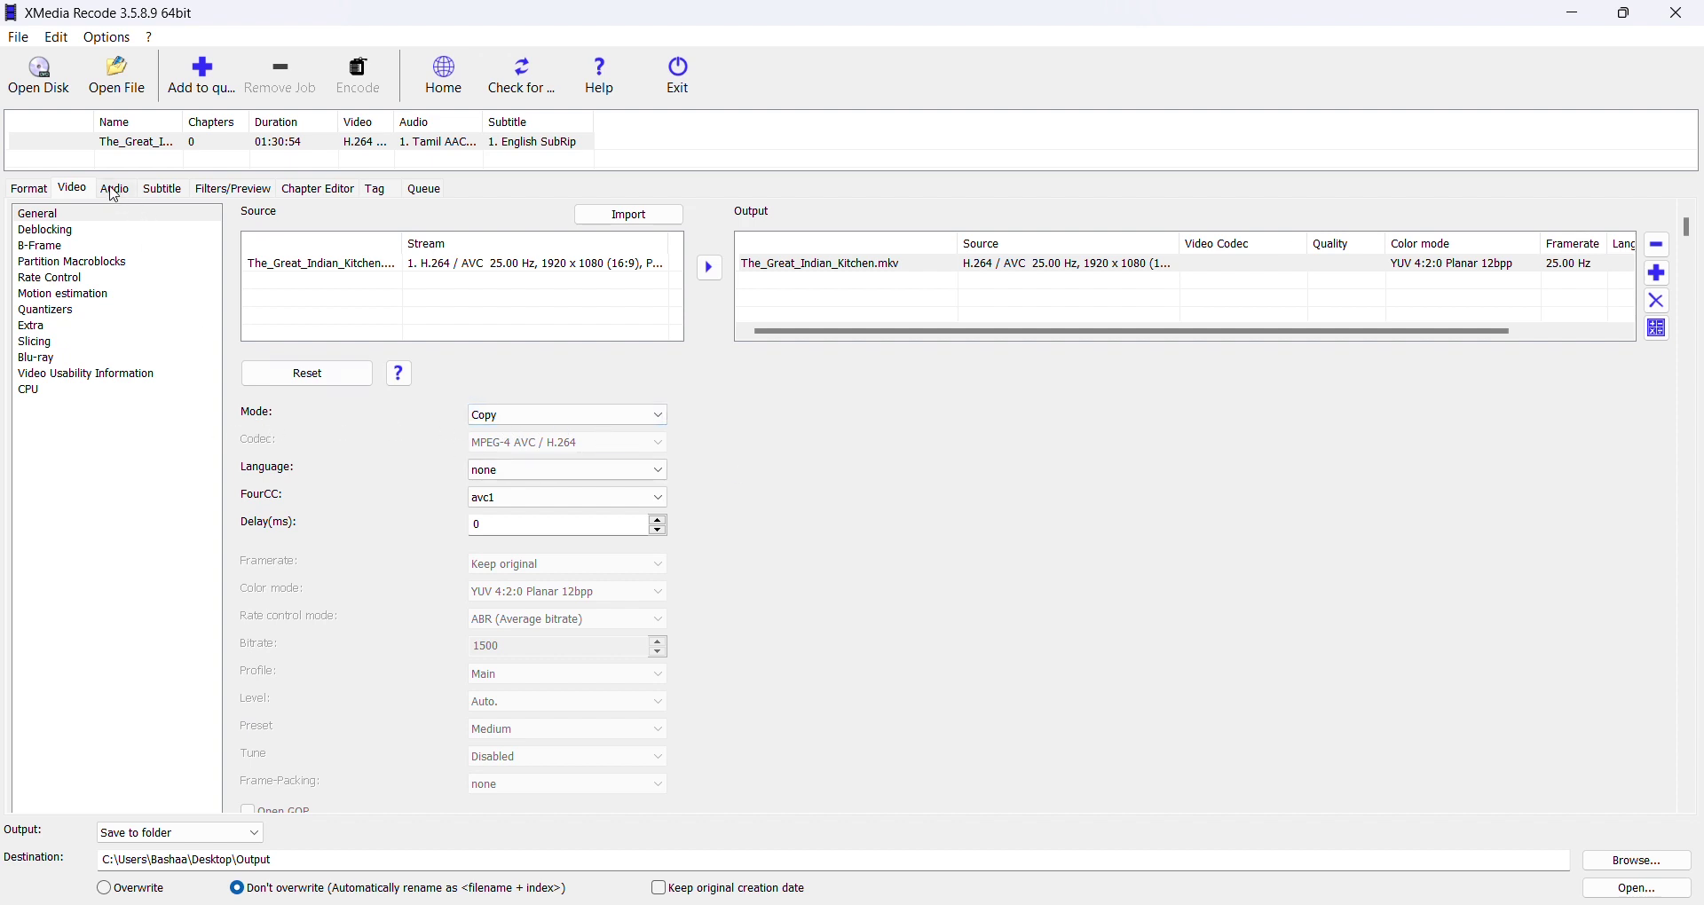
Step: Set the Tamil audio track's Mode to Copy, then return to the Format settings
{"action": "left_click", "coordinate": [114, 188]}
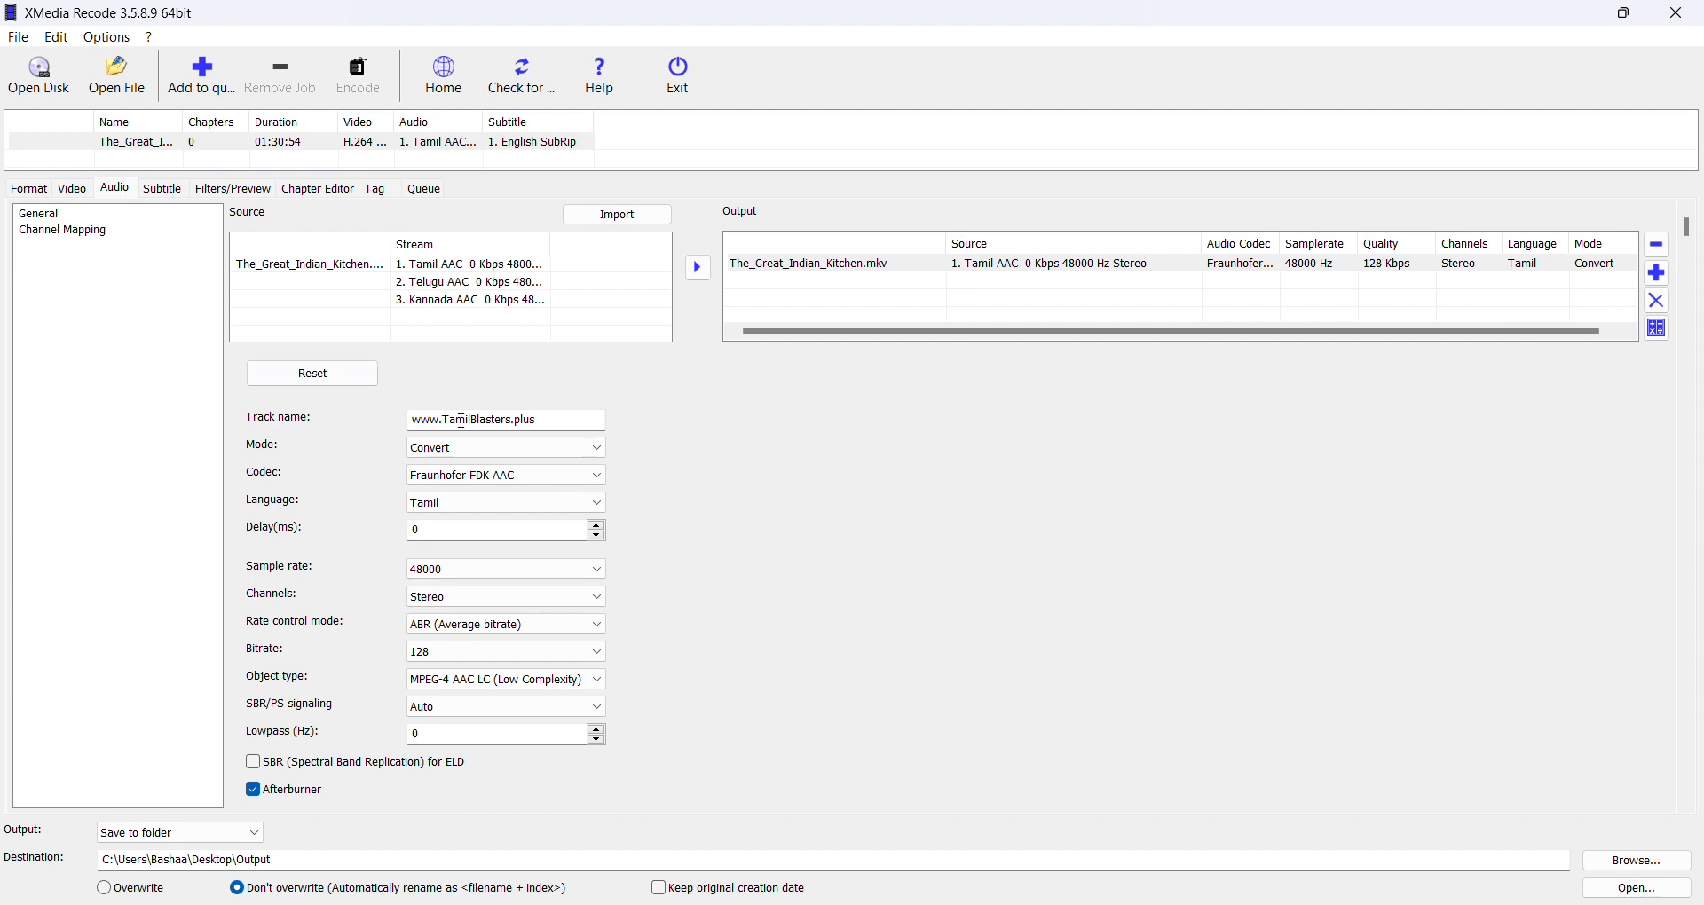
{"action": "left_click", "coordinate": [502, 447]}
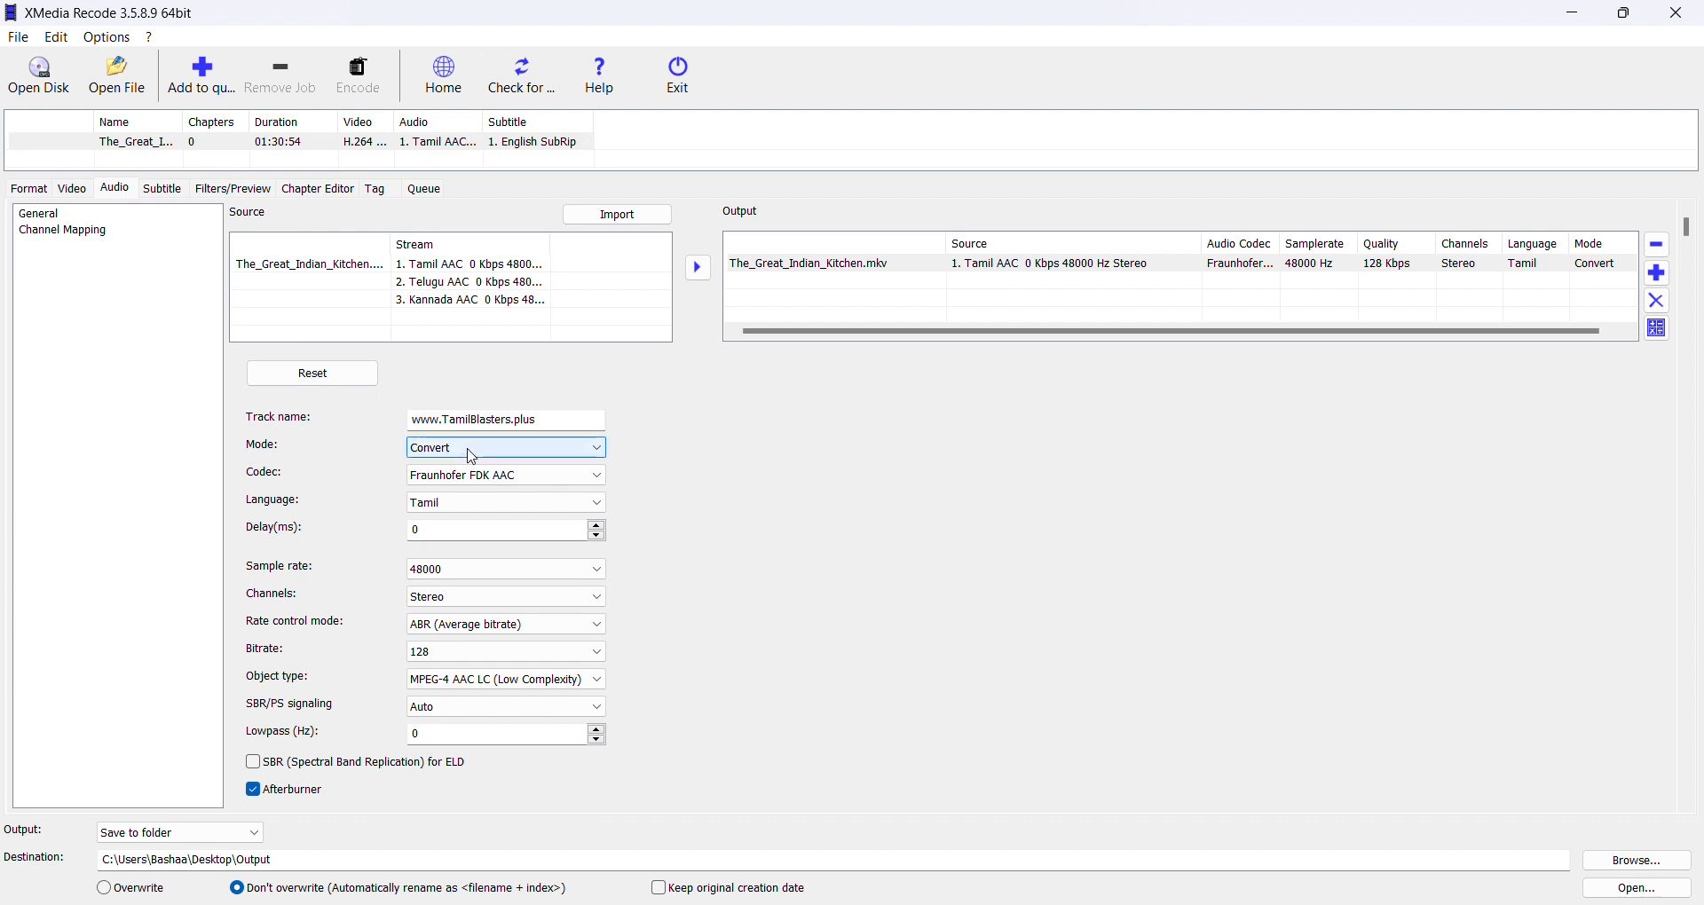
{"action": "left_click", "coordinate": [503, 447]}
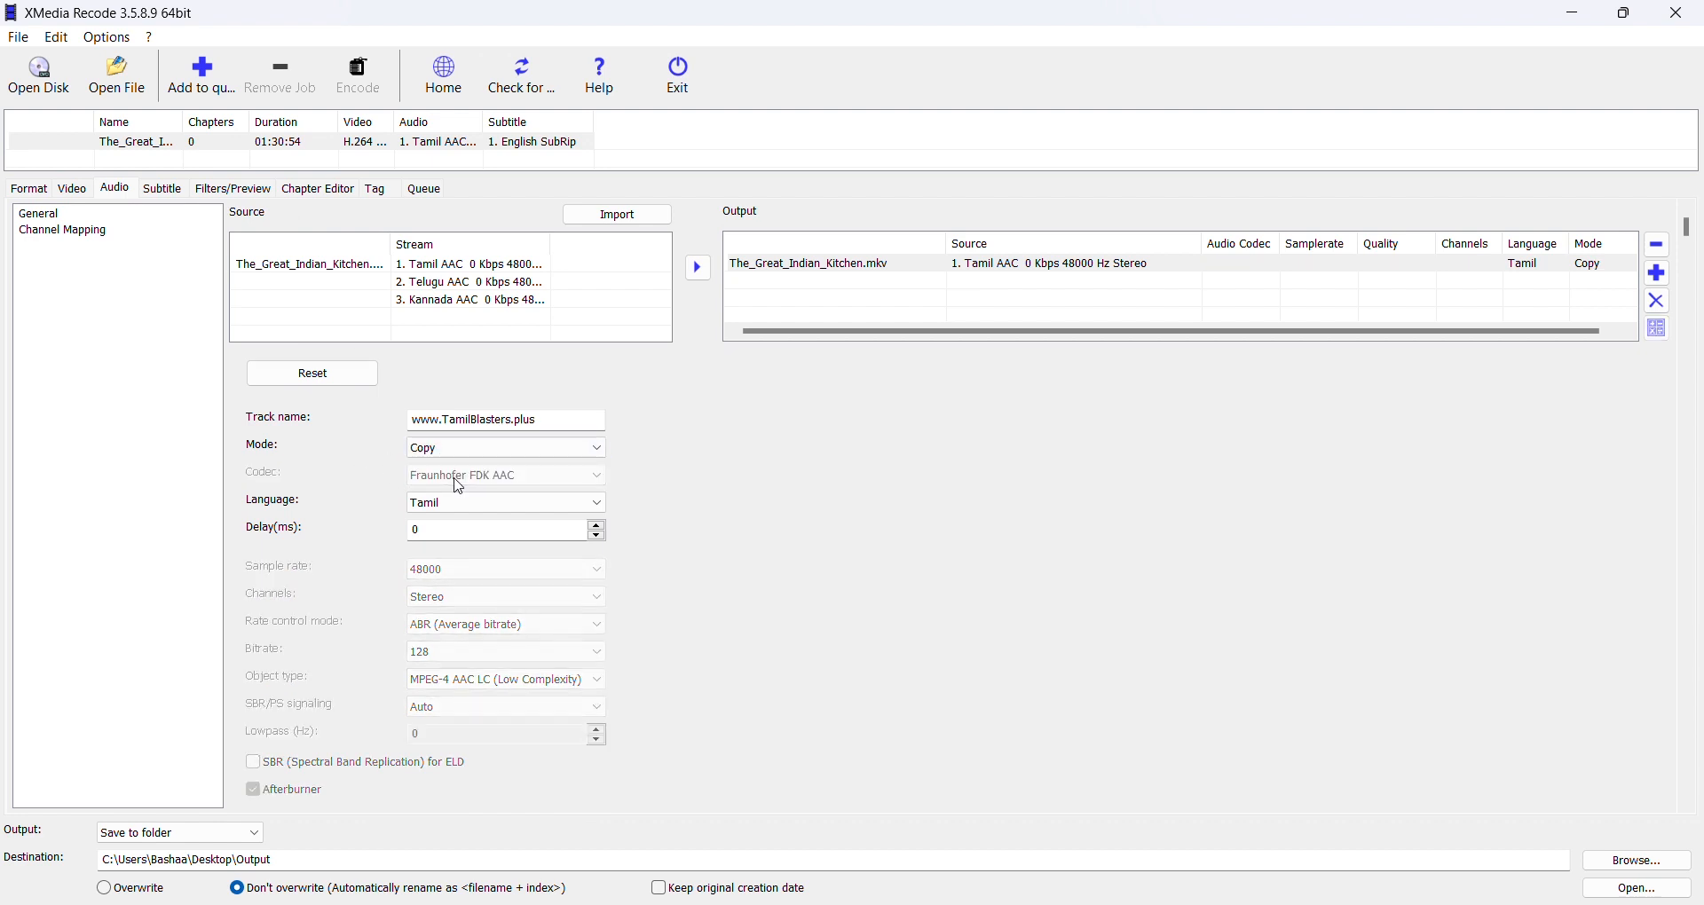
{"action": "mouse_move", "coordinate": [671, 483]}
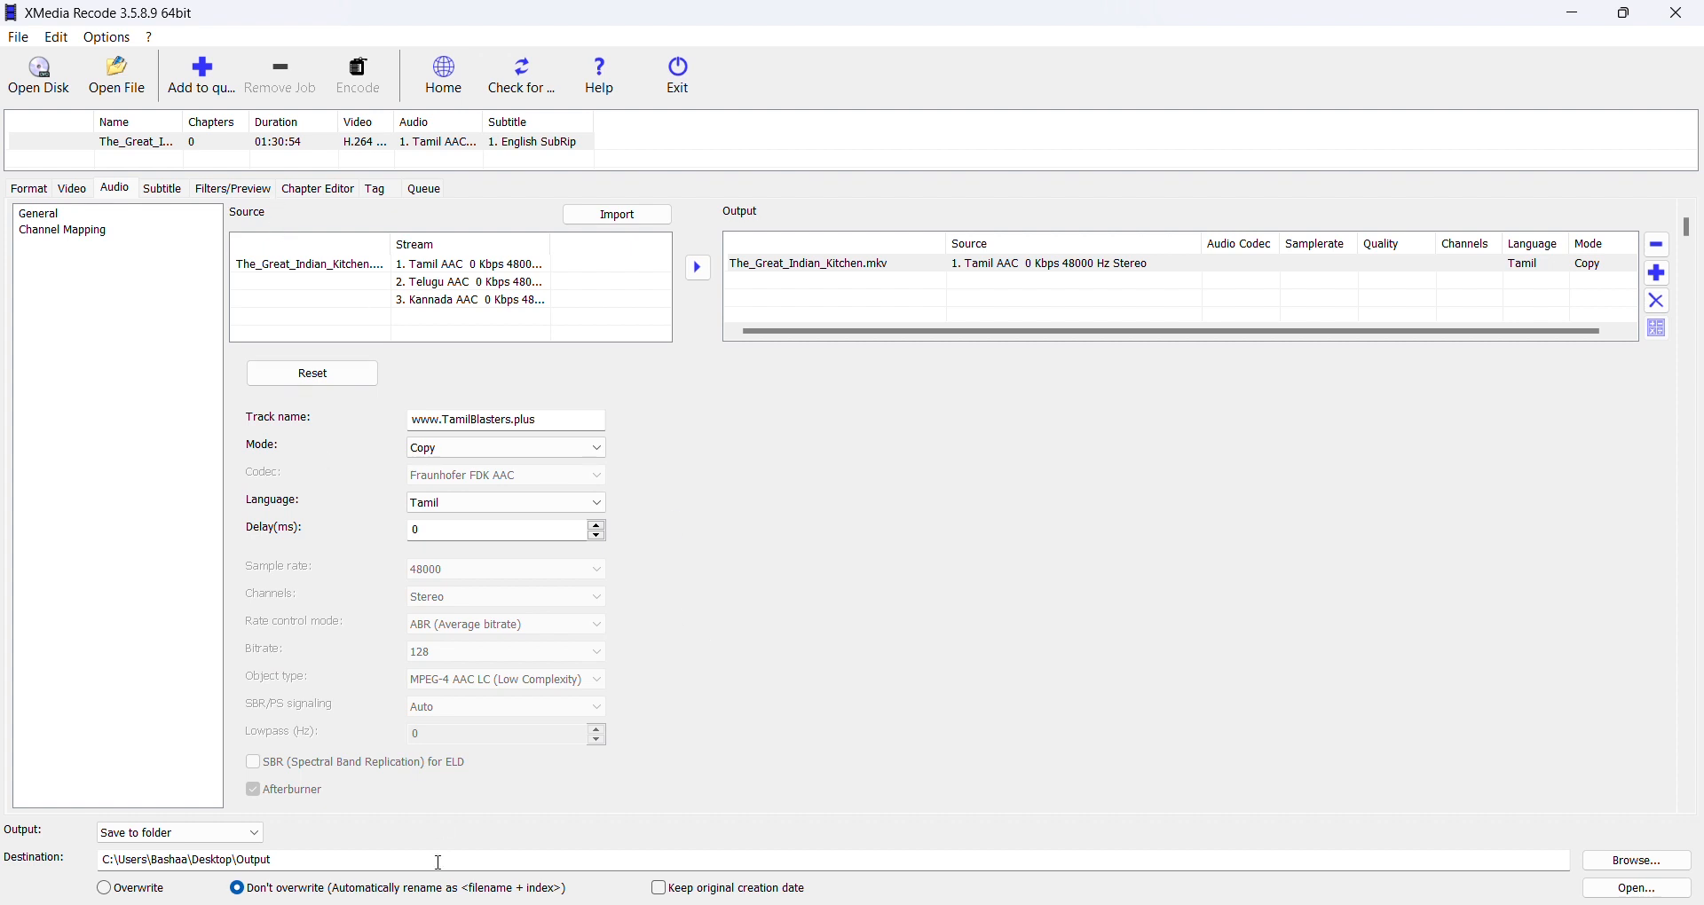
{"action": "mouse_move", "coordinate": [316, 859]}
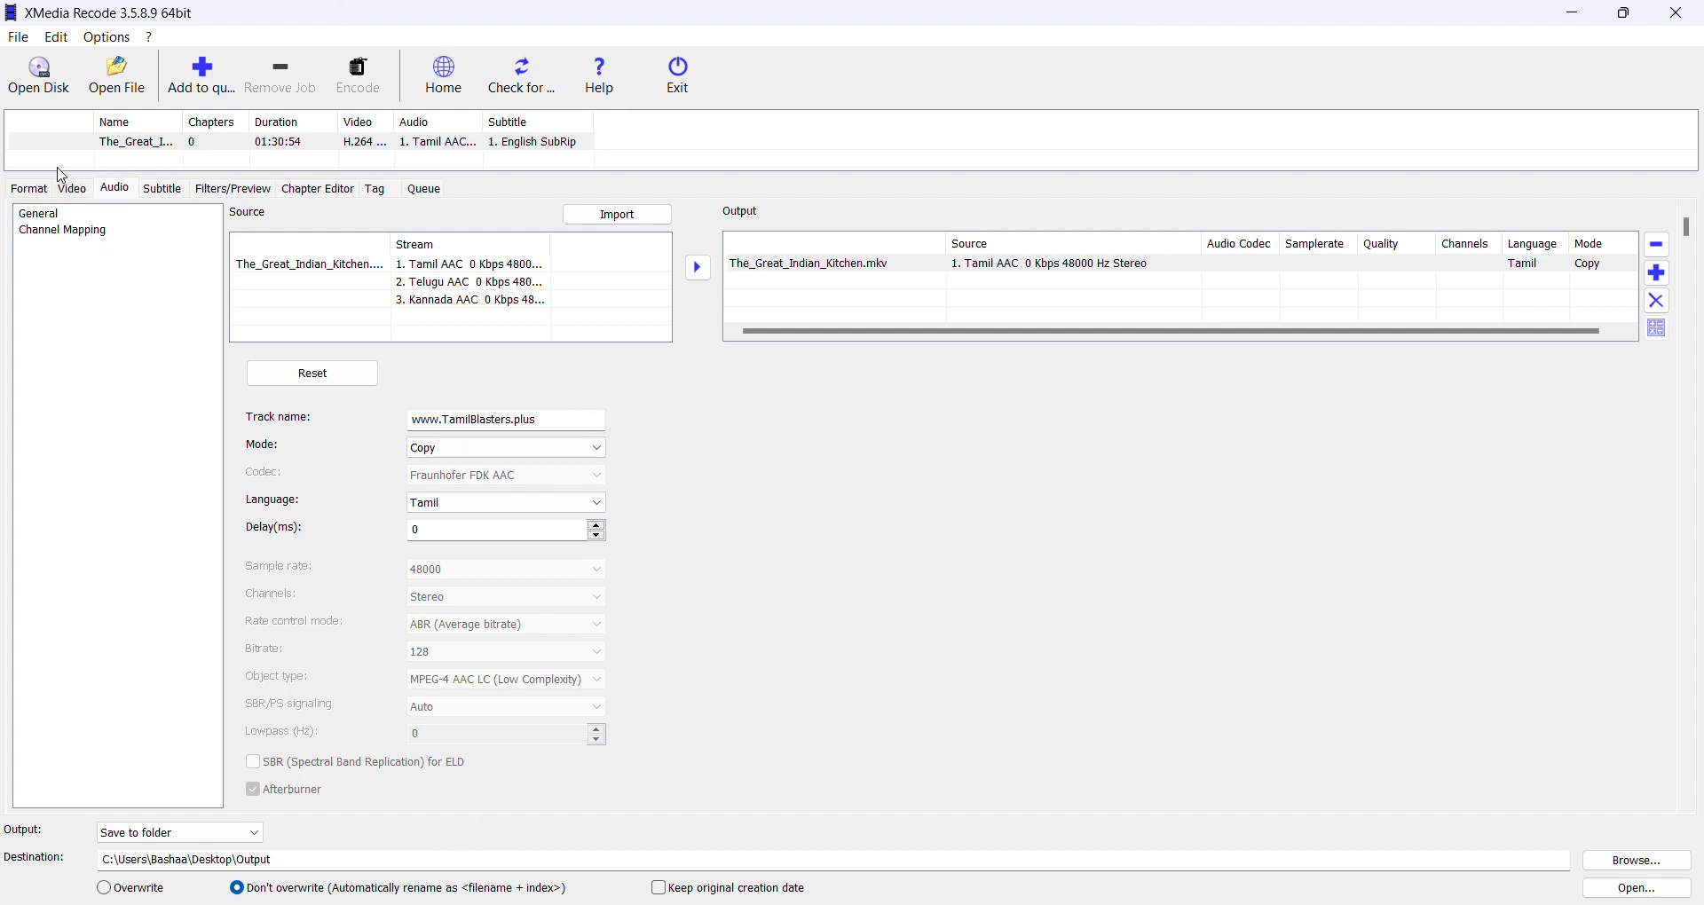
{"action": "left_click", "coordinate": [28, 188]}
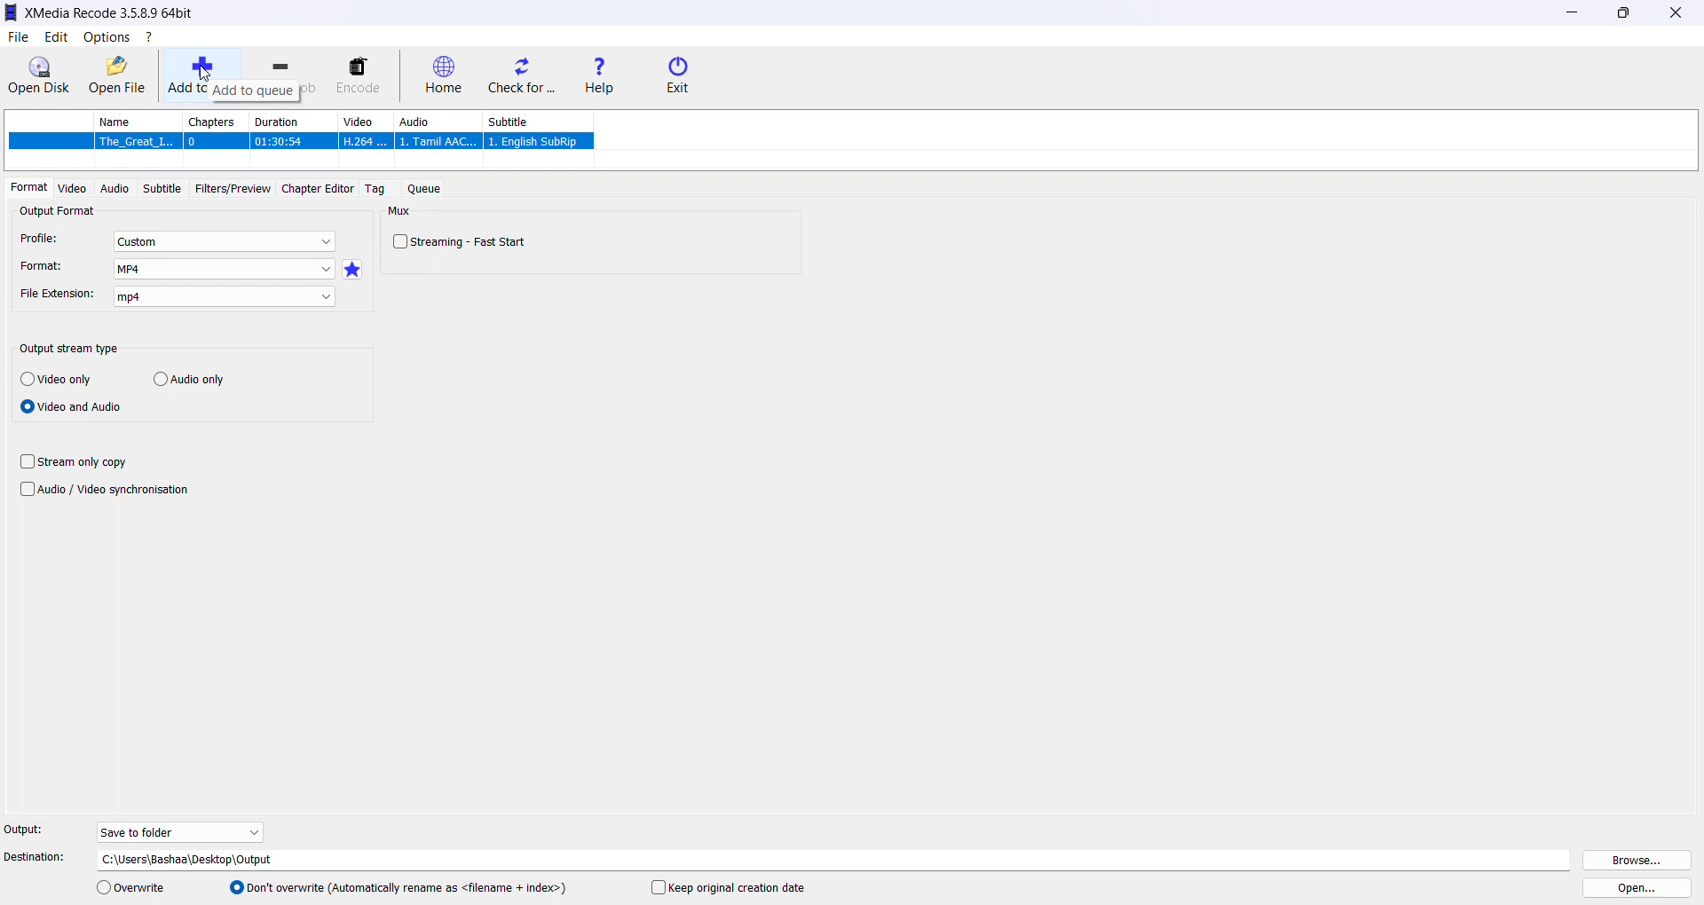
Step: Add the job to the queue, encode the MP4 and dismiss the success notice
{"action": "left_click", "coordinate": [200, 75]}
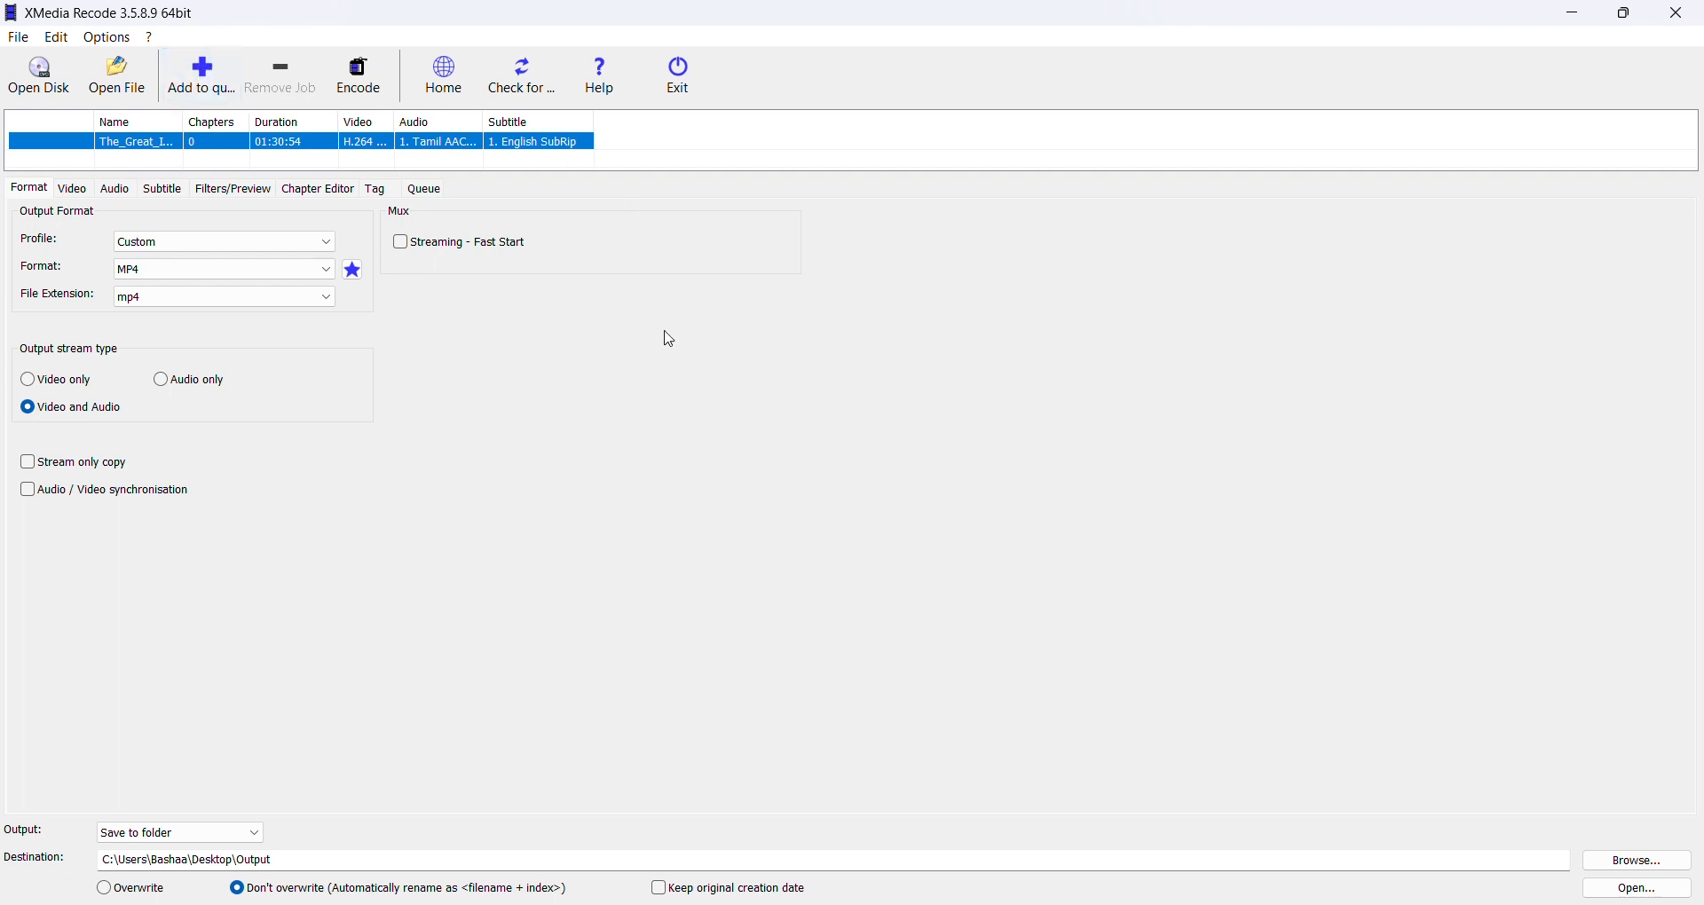
{"action": "left_click", "coordinate": [357, 76]}
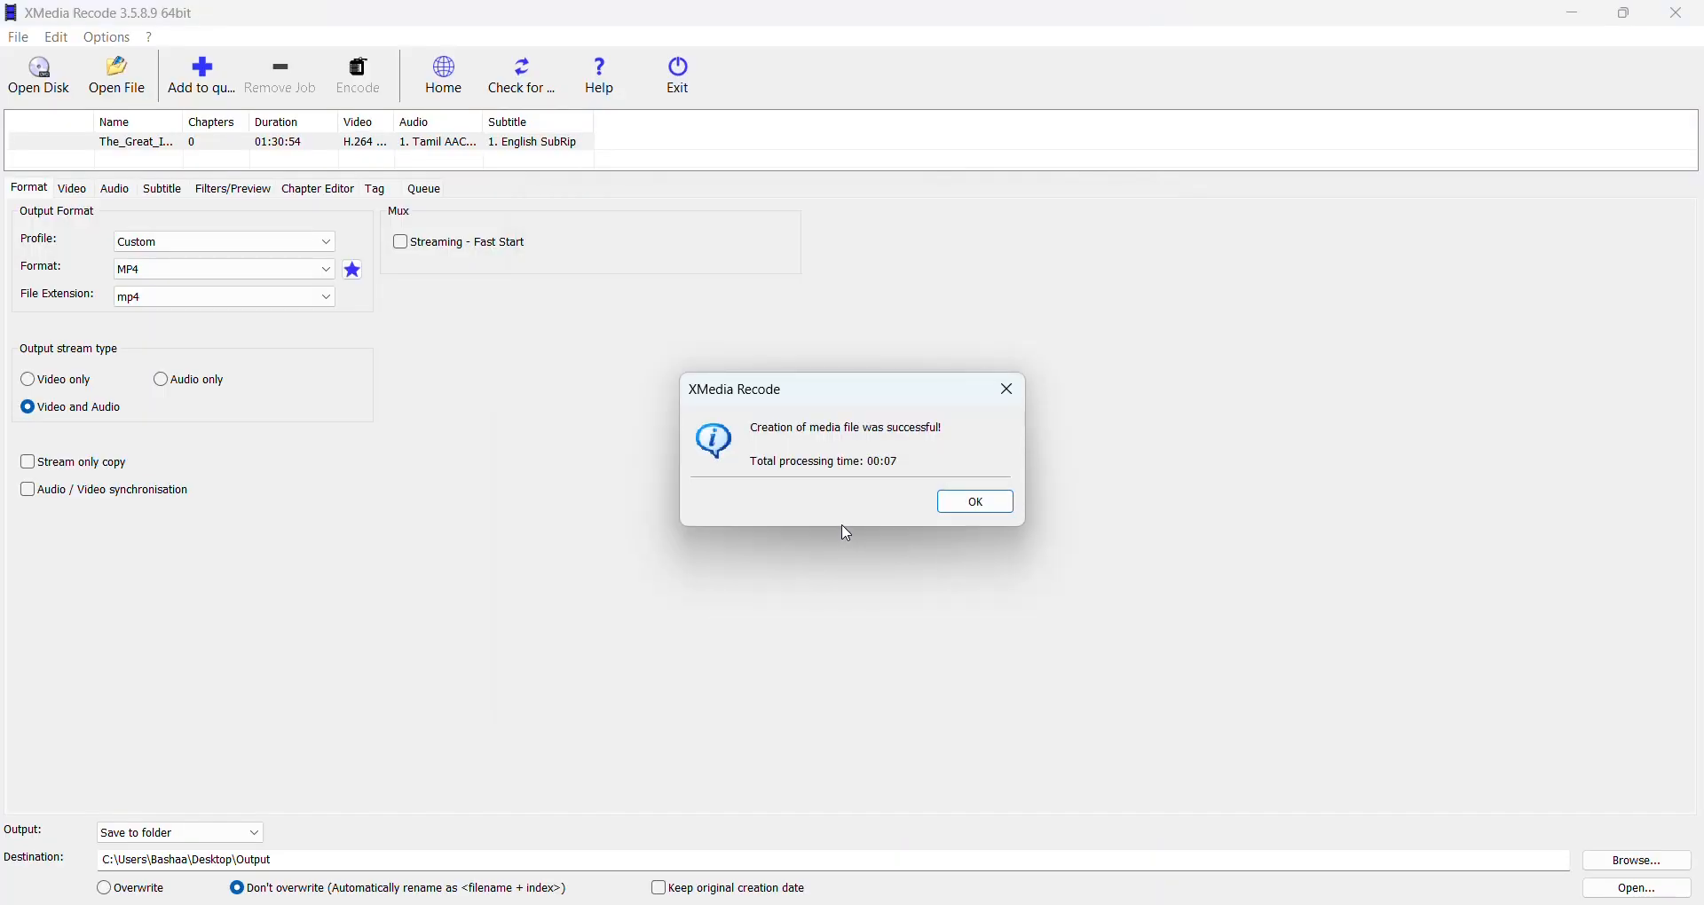
{"action": "mouse_move", "coordinate": [872, 491]}
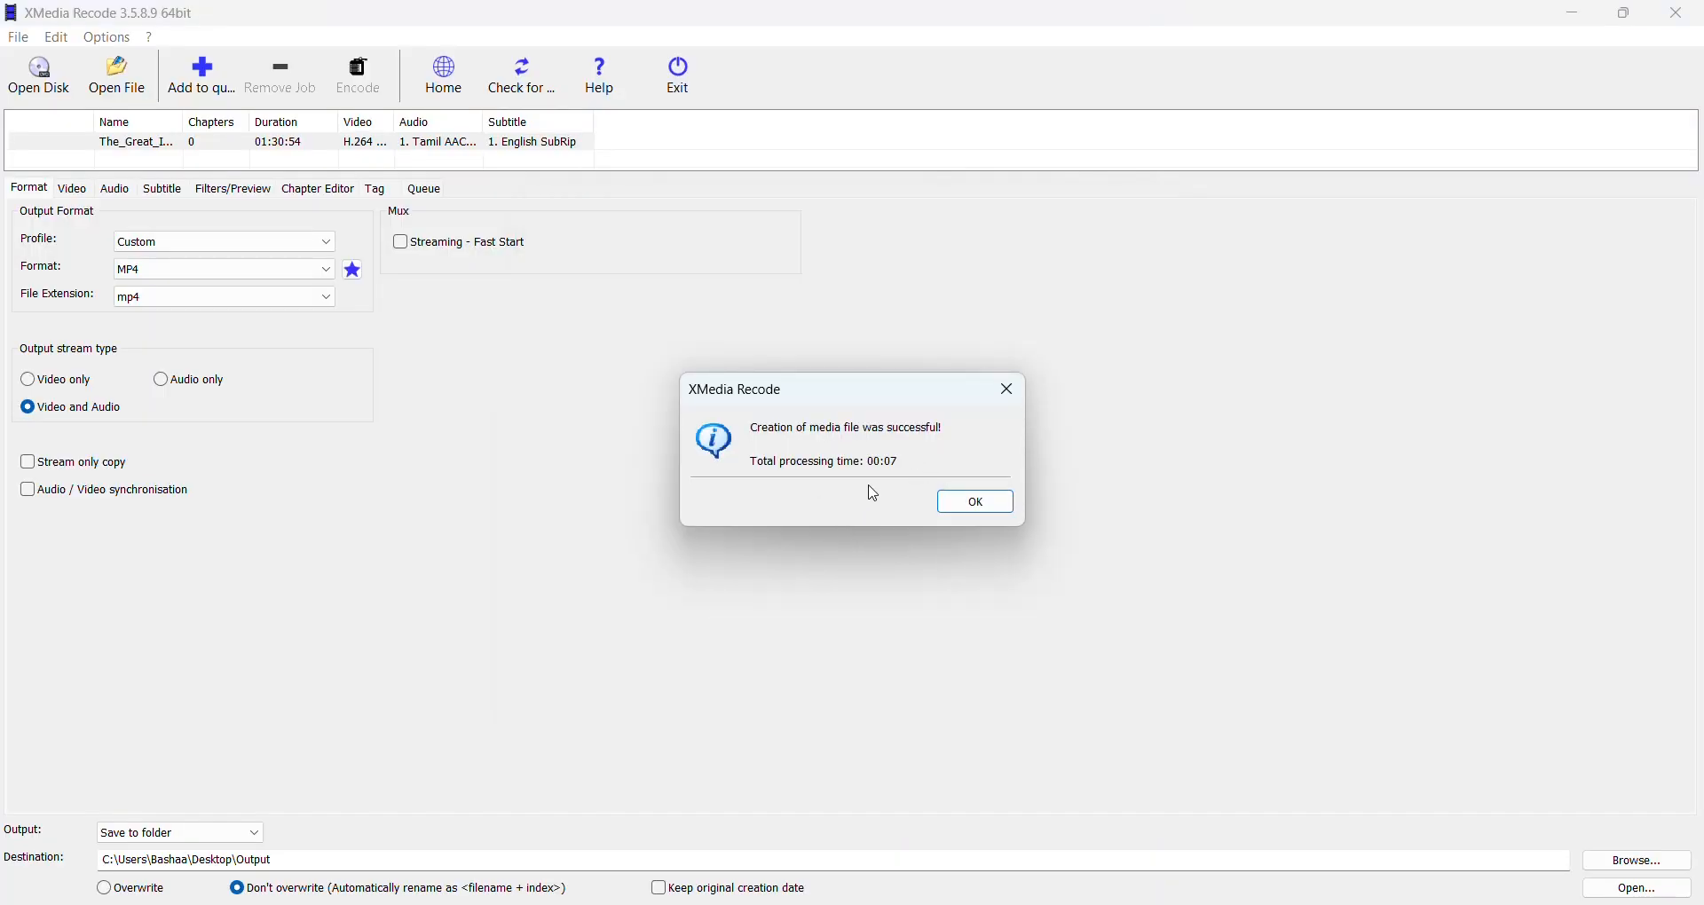
{"action": "mouse_move", "coordinate": [928, 498]}
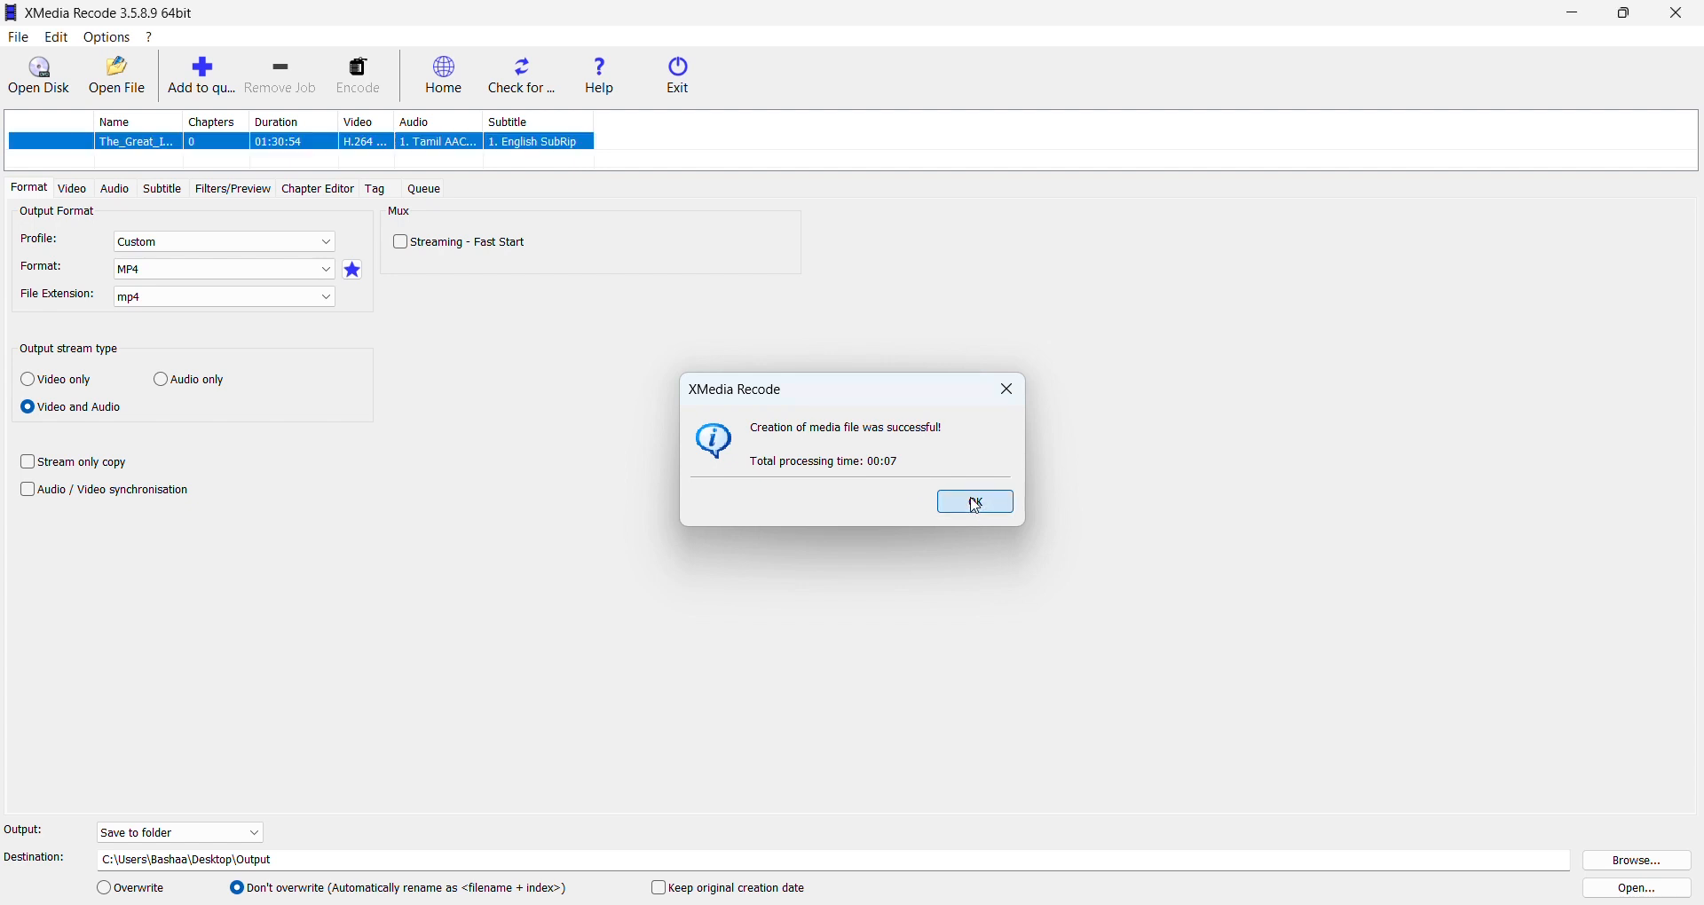
{"action": "left_click", "coordinate": [972, 500]}
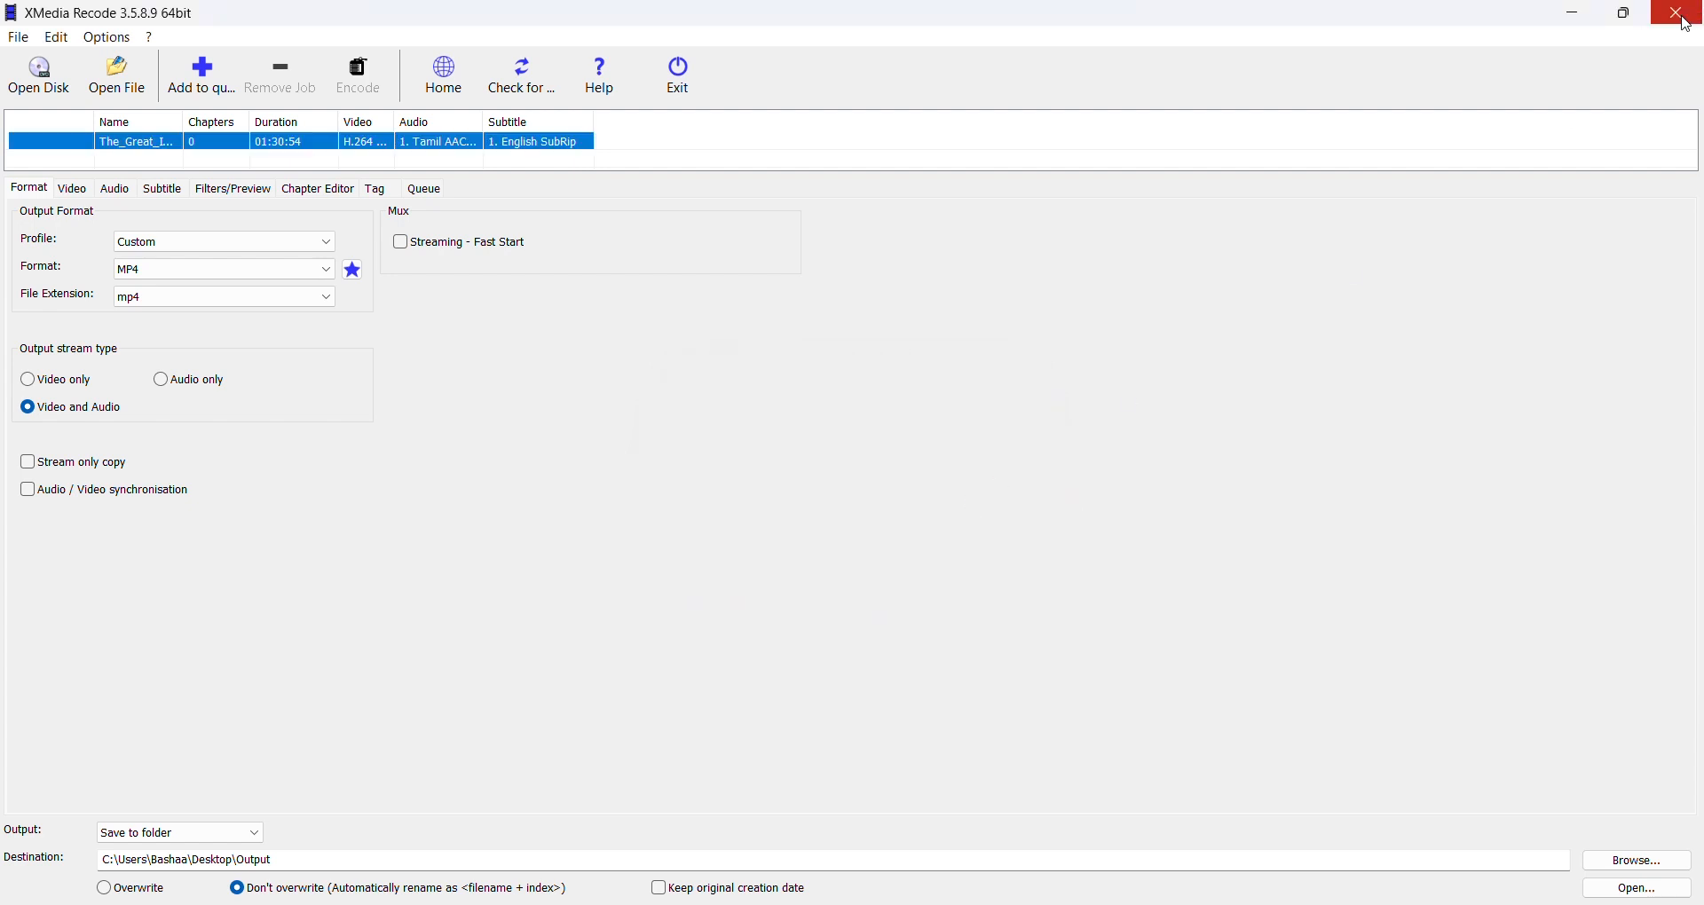
Step: Close XMedia Recode and select the converted movie in the desktop Output folder
{"action": "left_click", "coordinate": [1682, 13]}
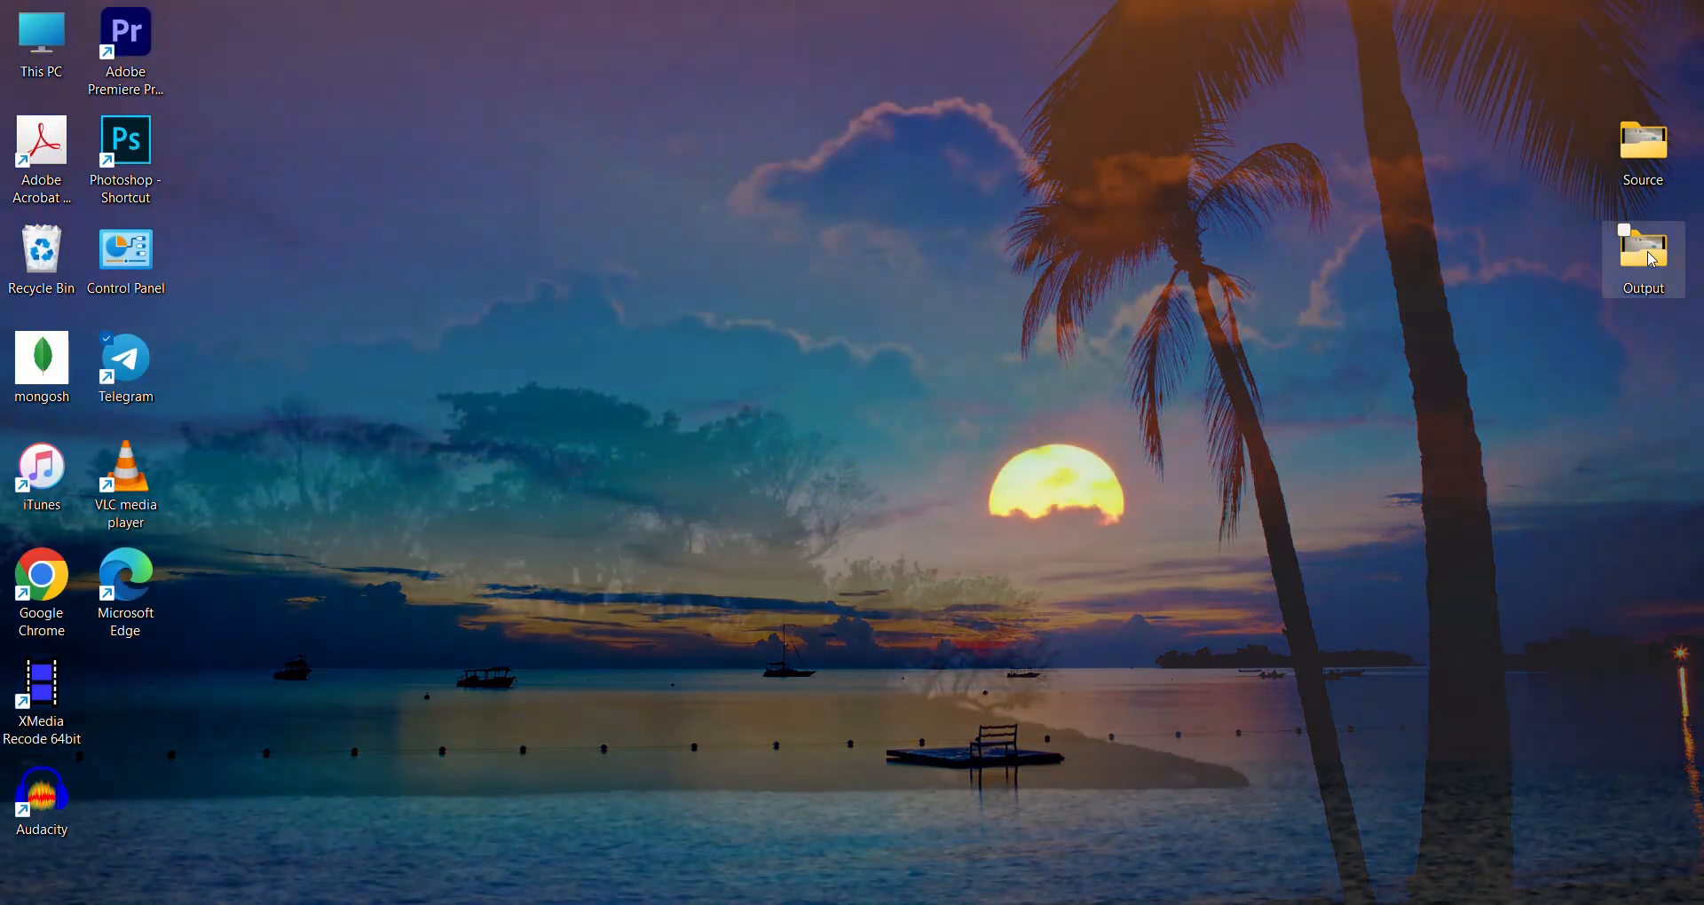
{"action": "double_click", "coordinate": [1642, 250]}
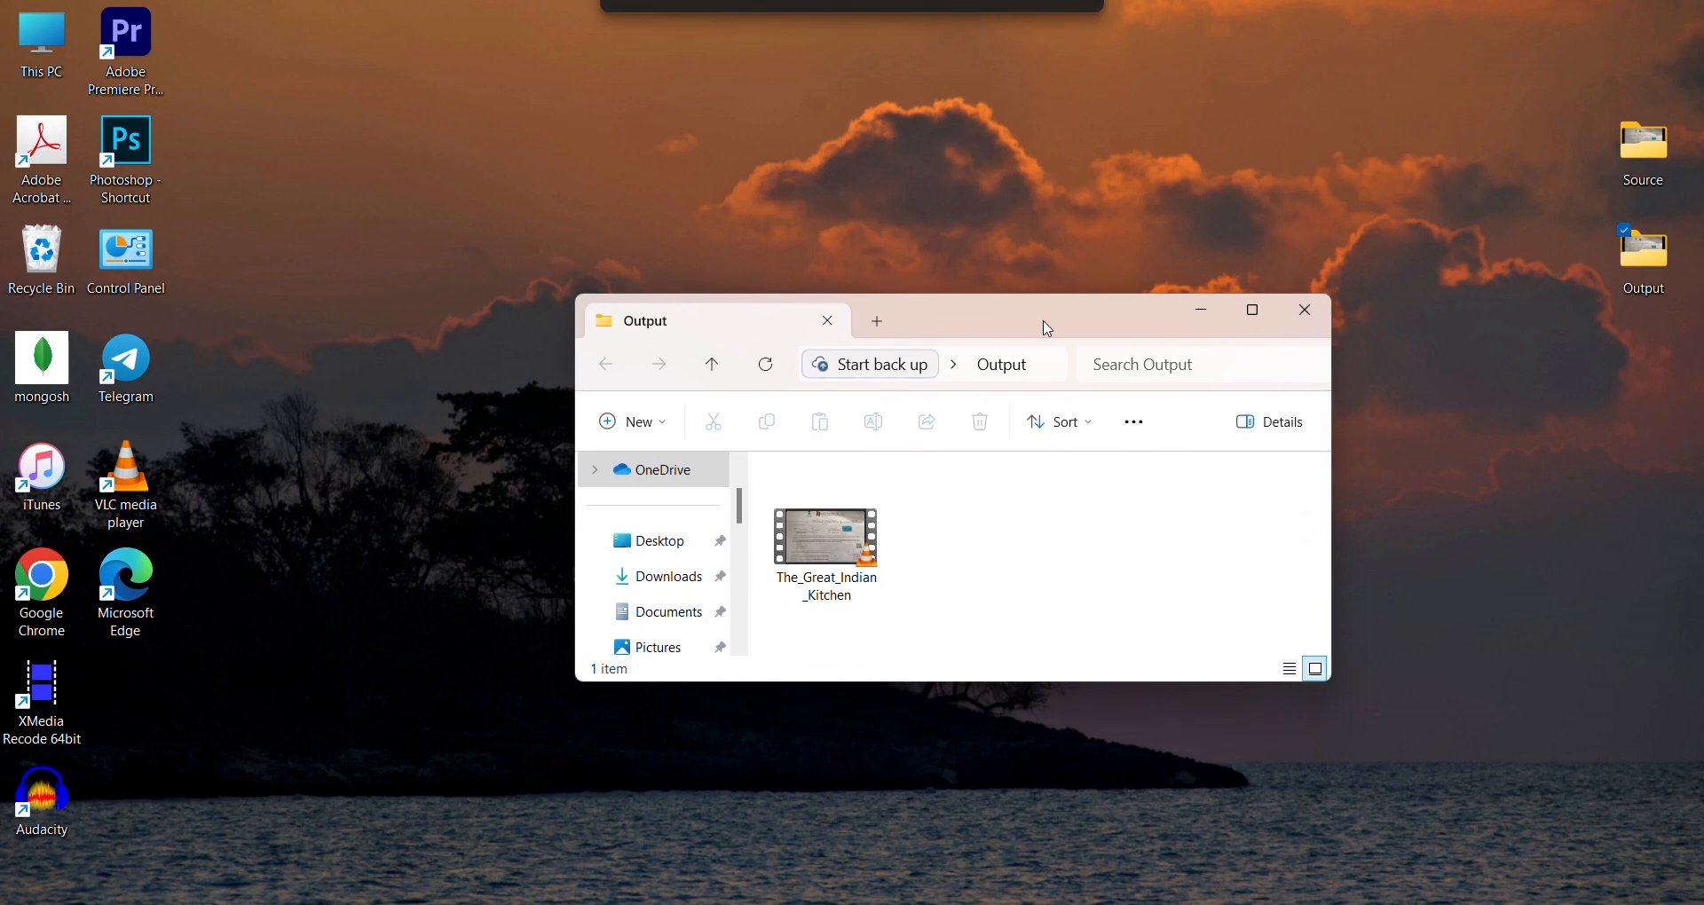
{"action": "left_click", "coordinate": [826, 533]}
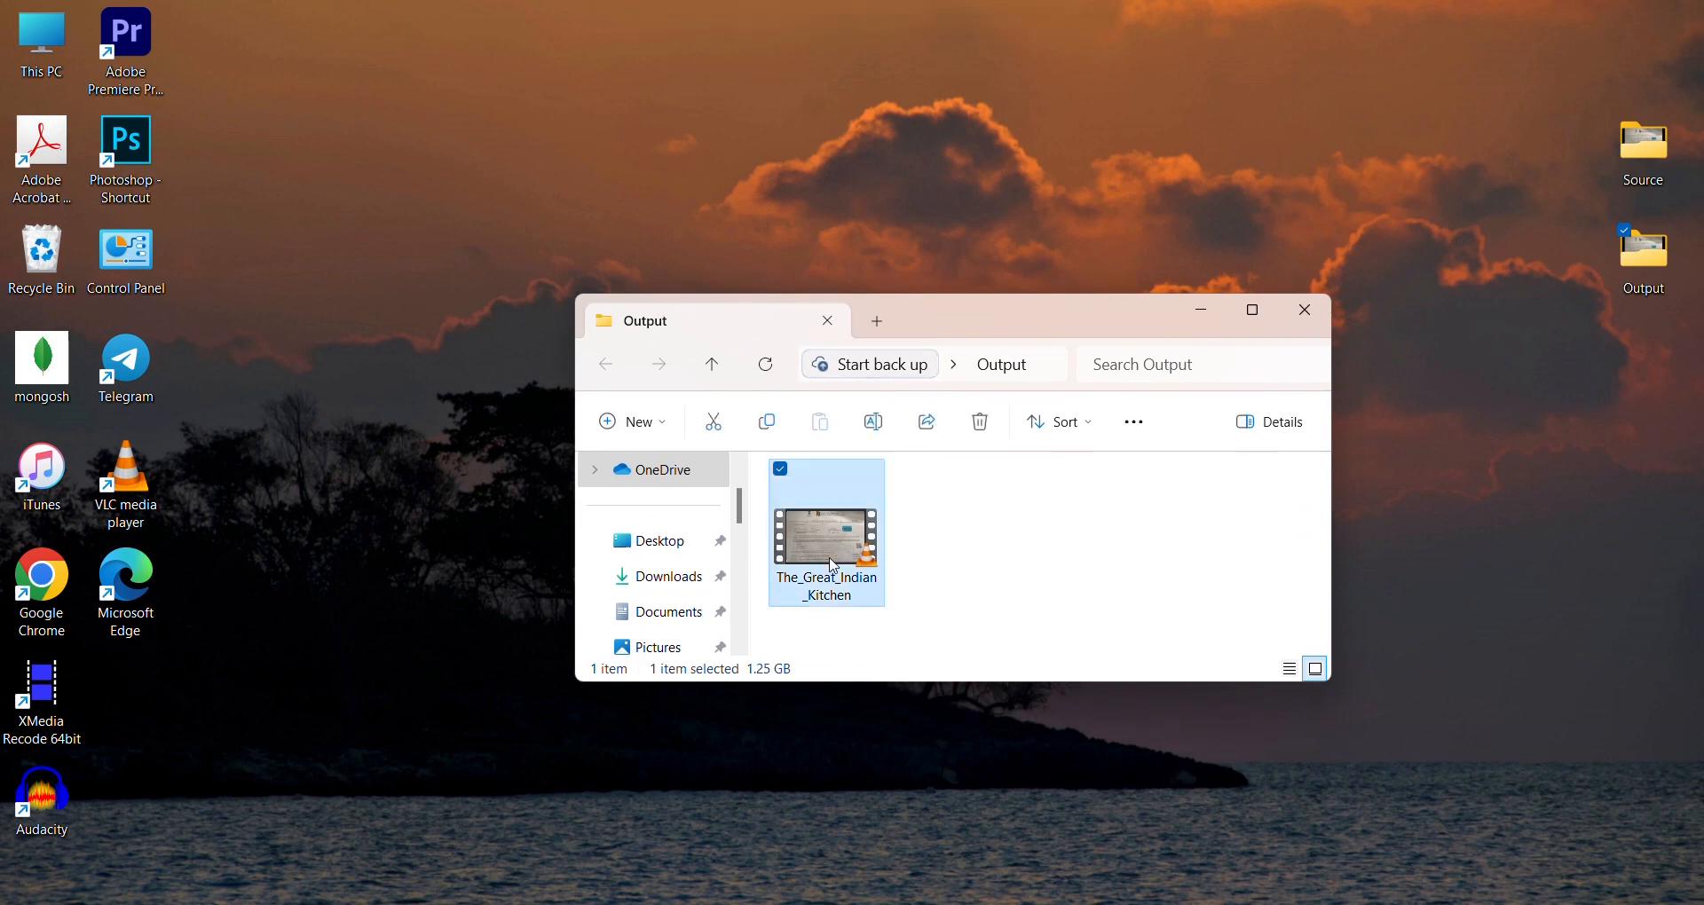
Step: Review the 1.25 GB MP4's Properties dialog and close it
{"action": "right_click", "coordinate": [826, 532]}
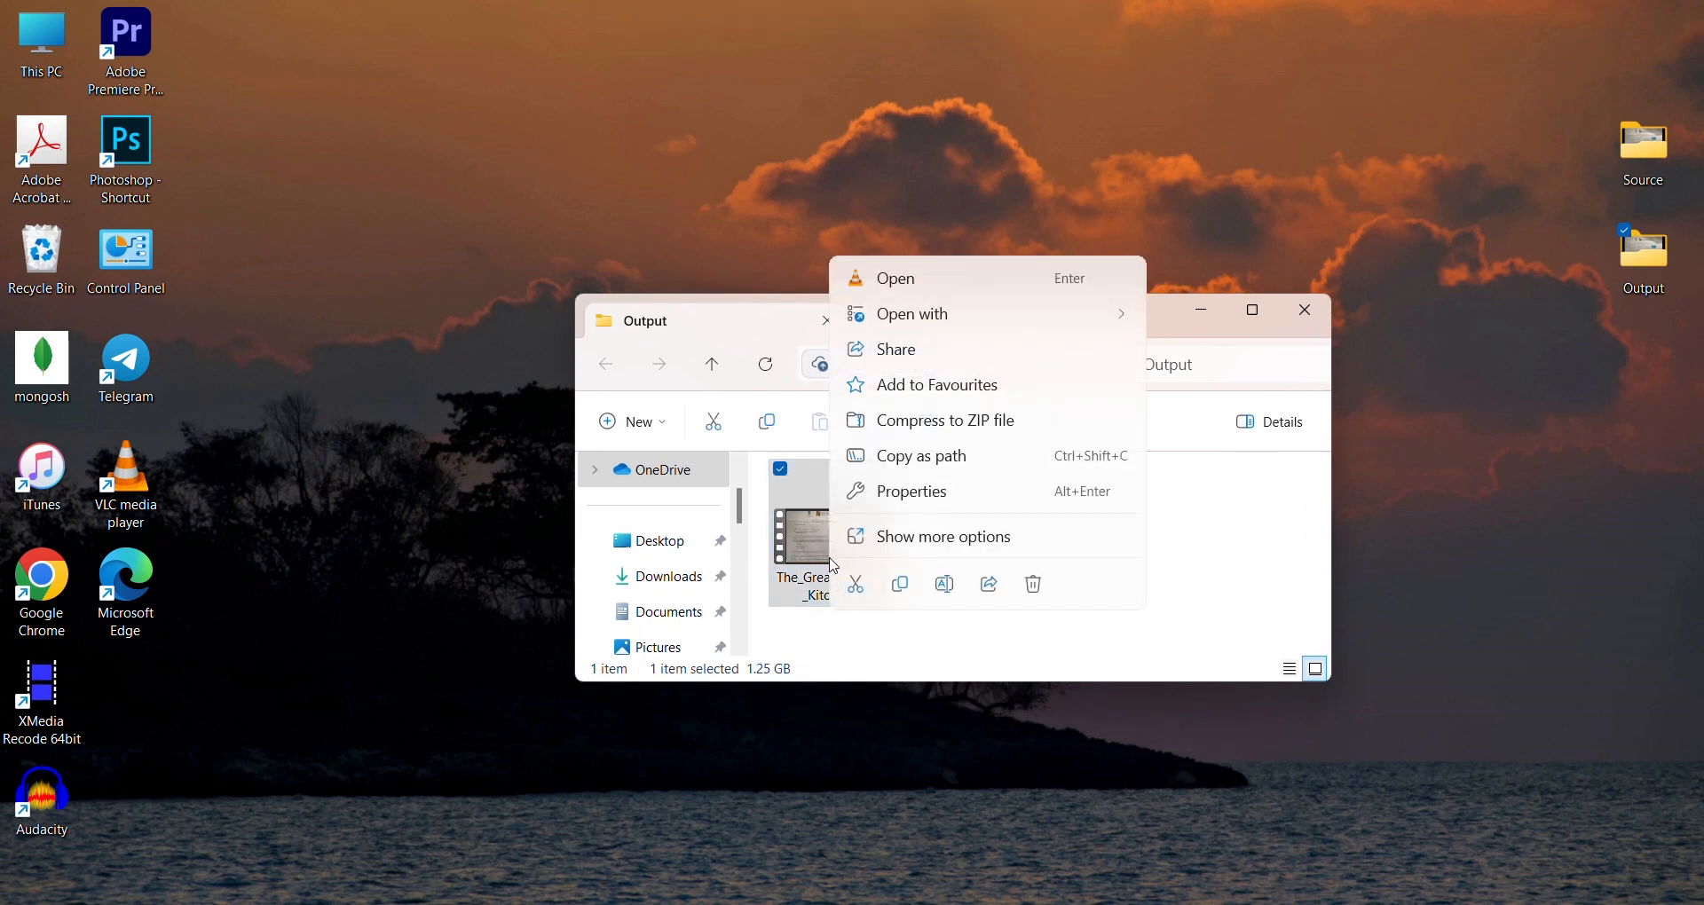
{"action": "left_click", "coordinate": [912, 491]}
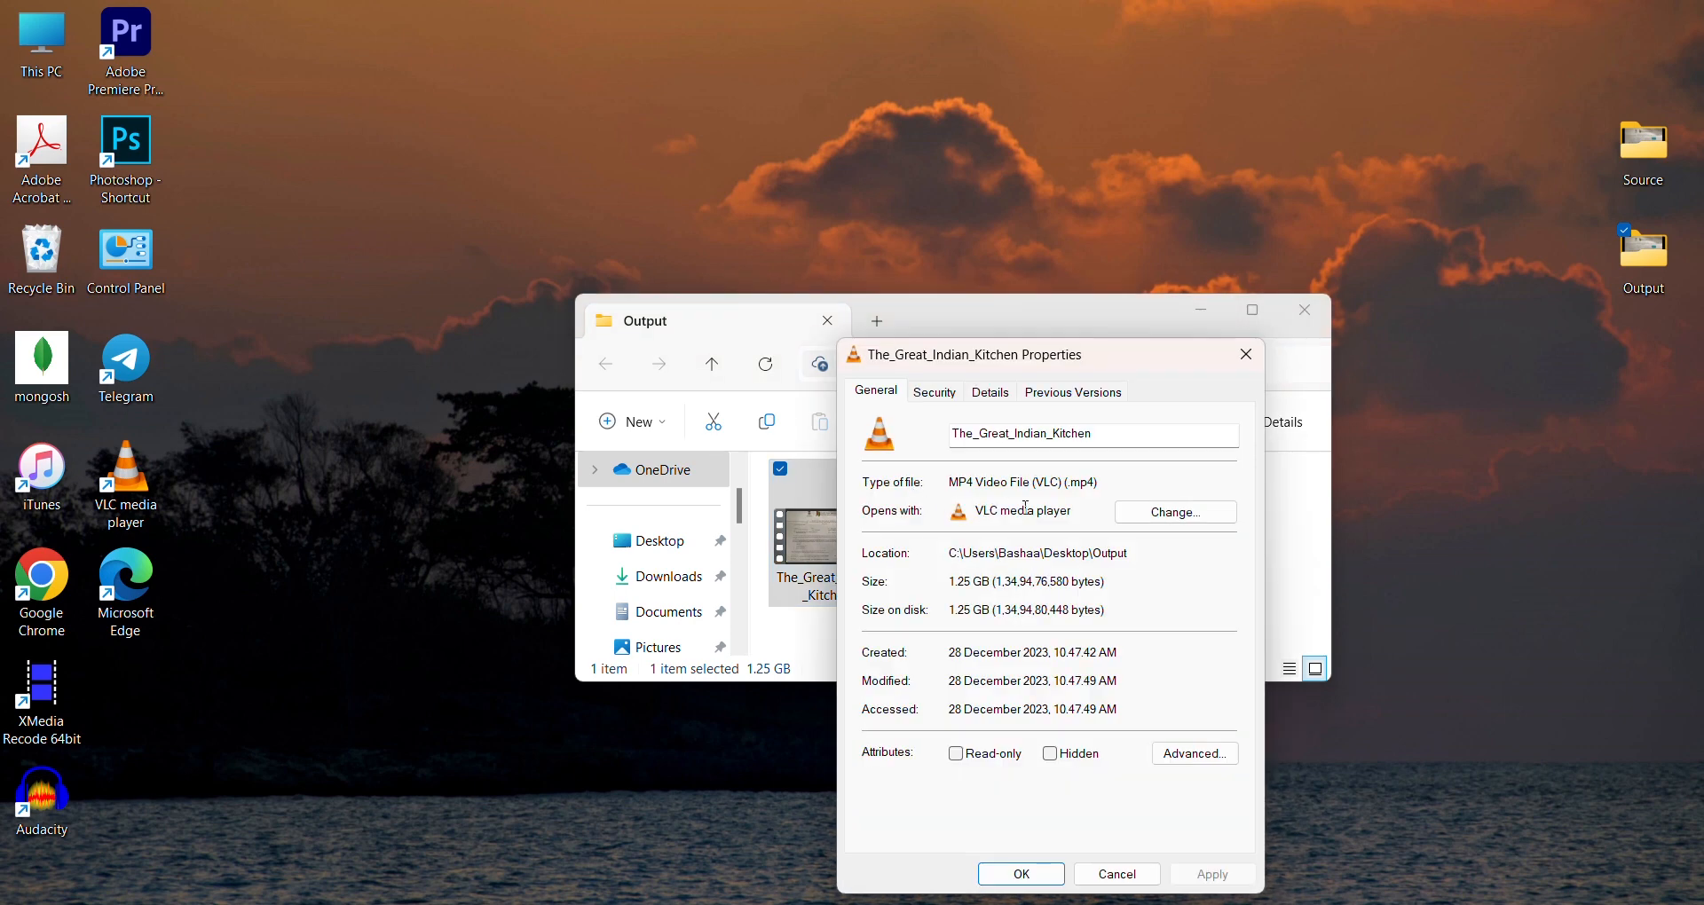
{"action": "double_click", "coordinate": [1063, 481]}
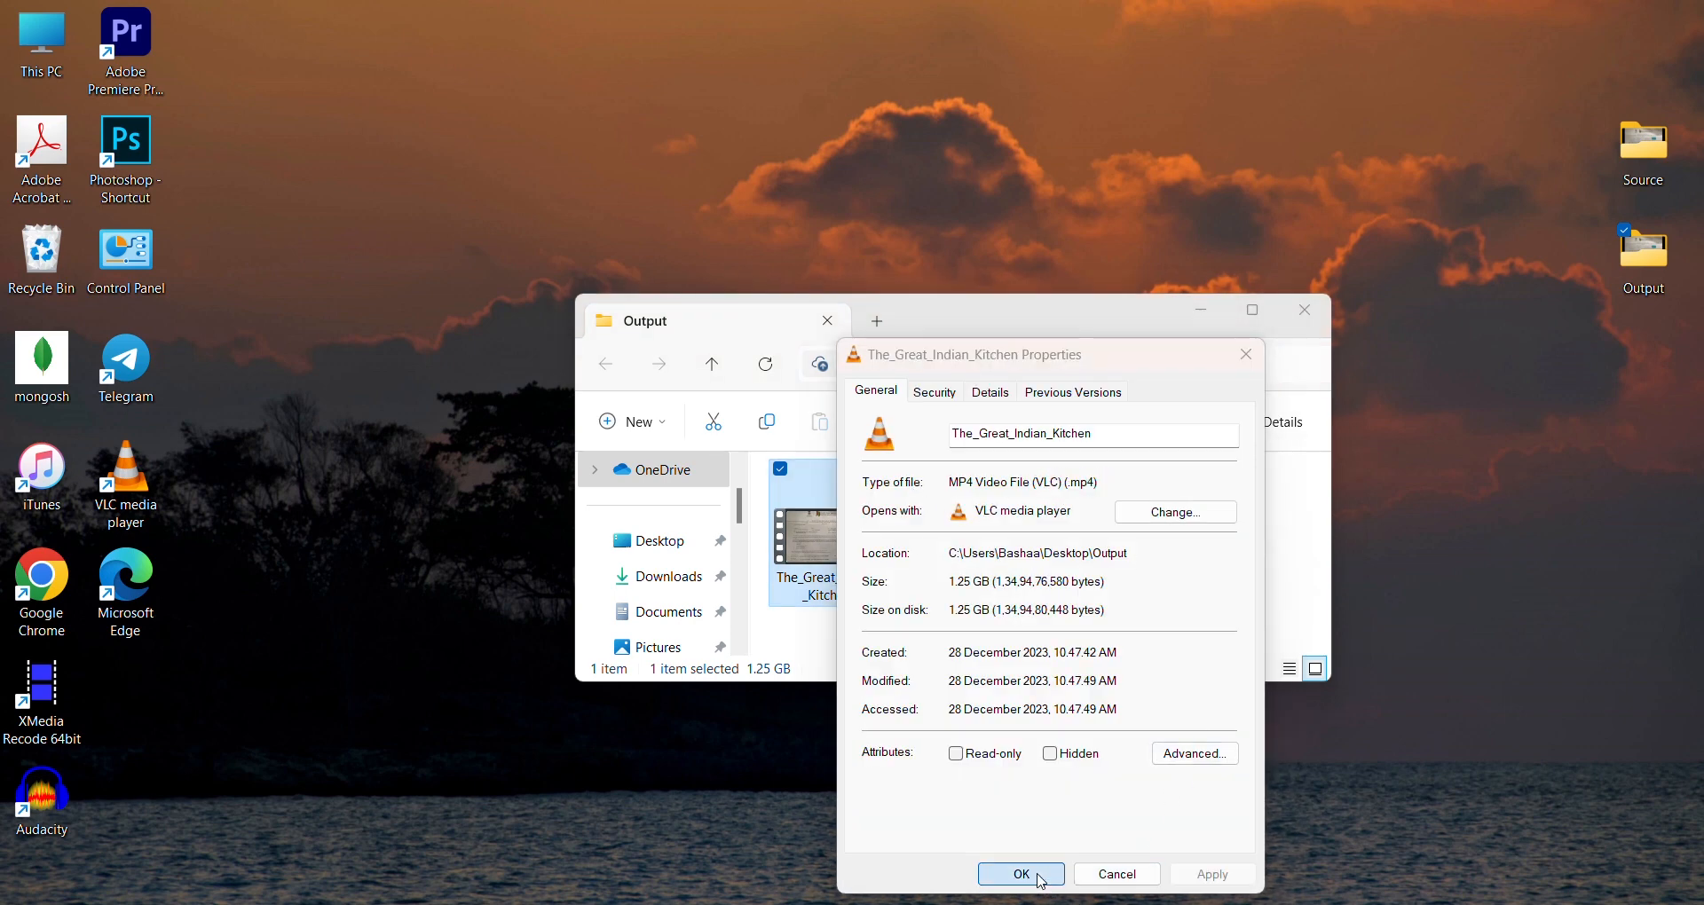
{"action": "left_click", "coordinate": [1019, 873]}
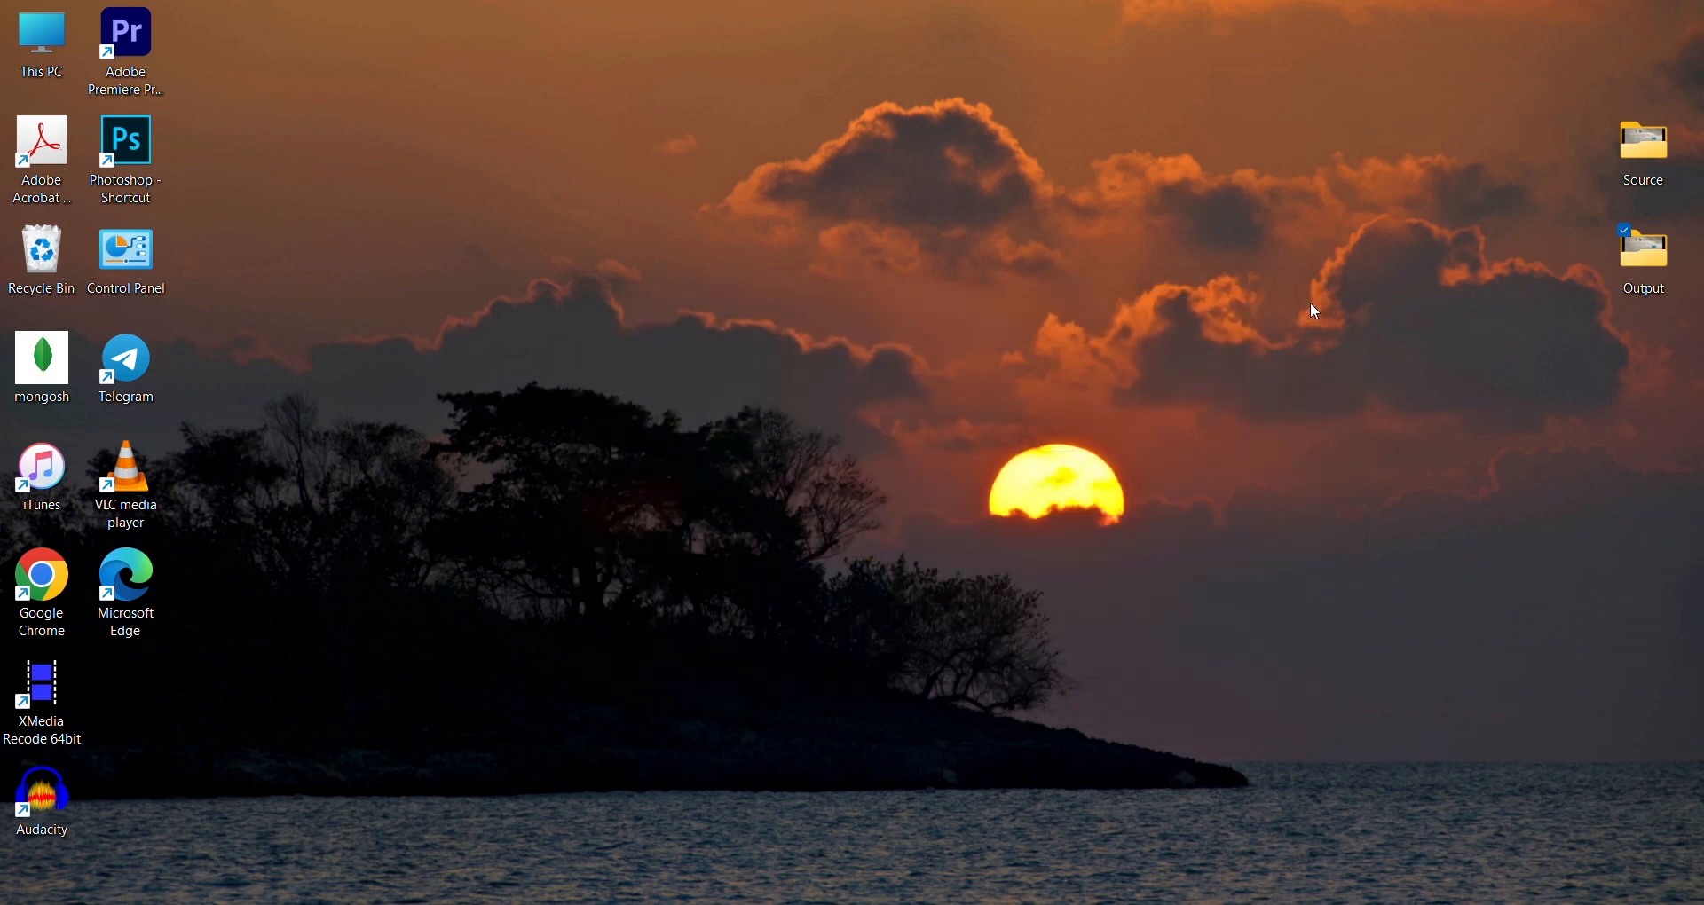
Step: Confirm in Properties that the original Source movie is a 1.41 GB MKV, then leave Explorer
{"action": "double_click", "coordinate": [1642, 148]}
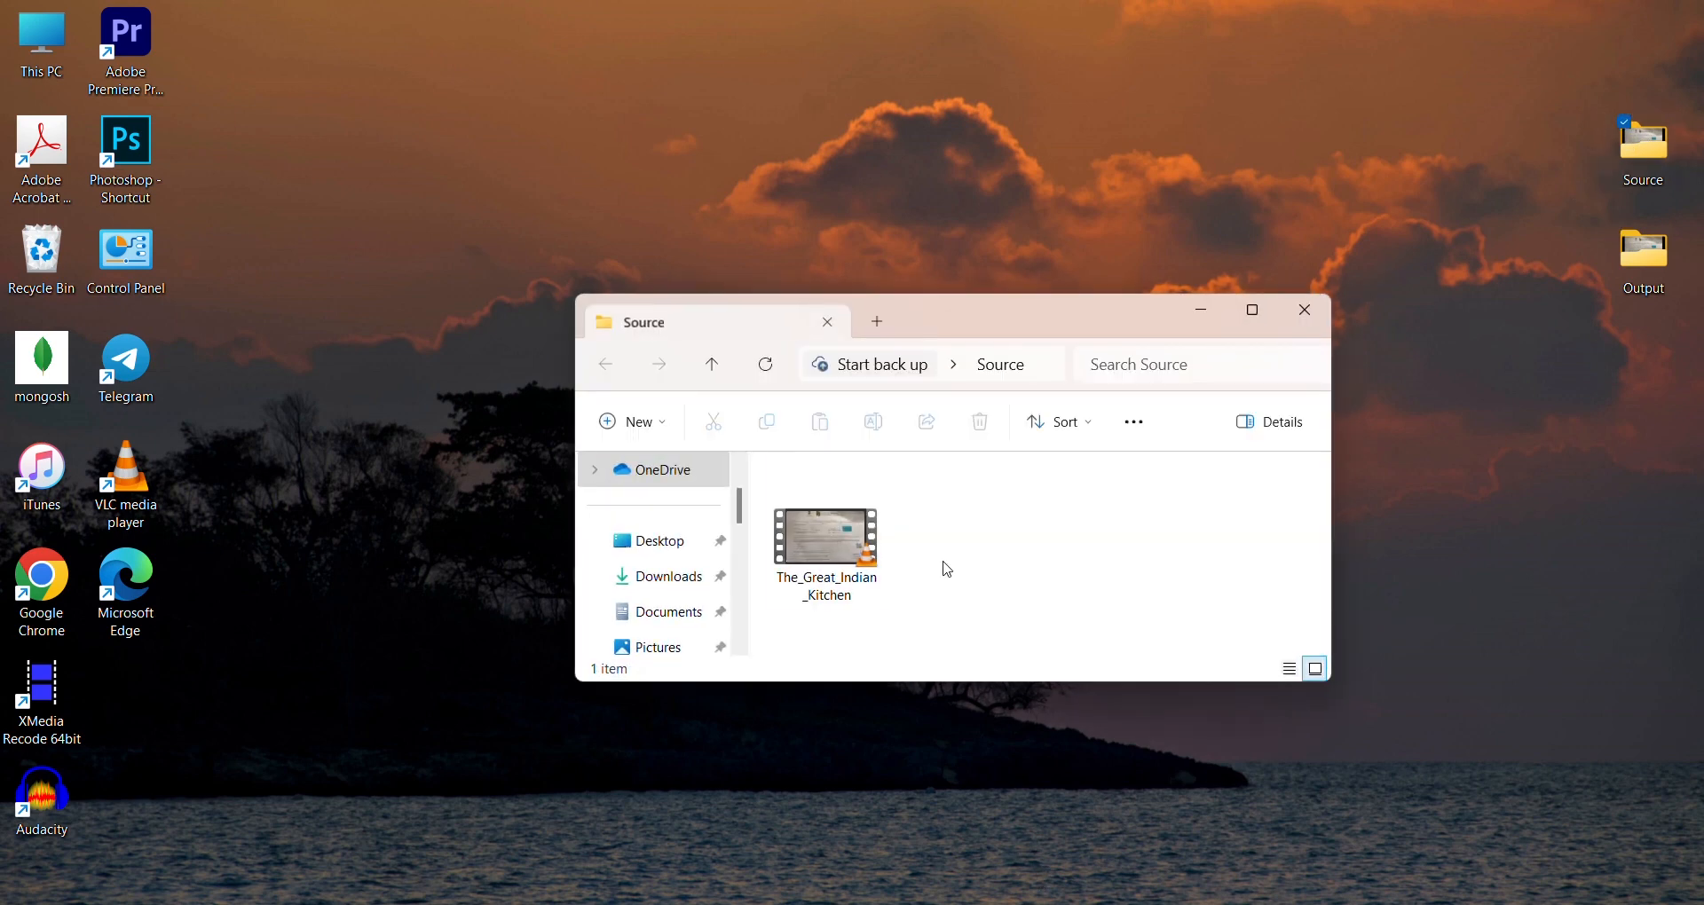
{"action": "right_click", "coordinate": [825, 538]}
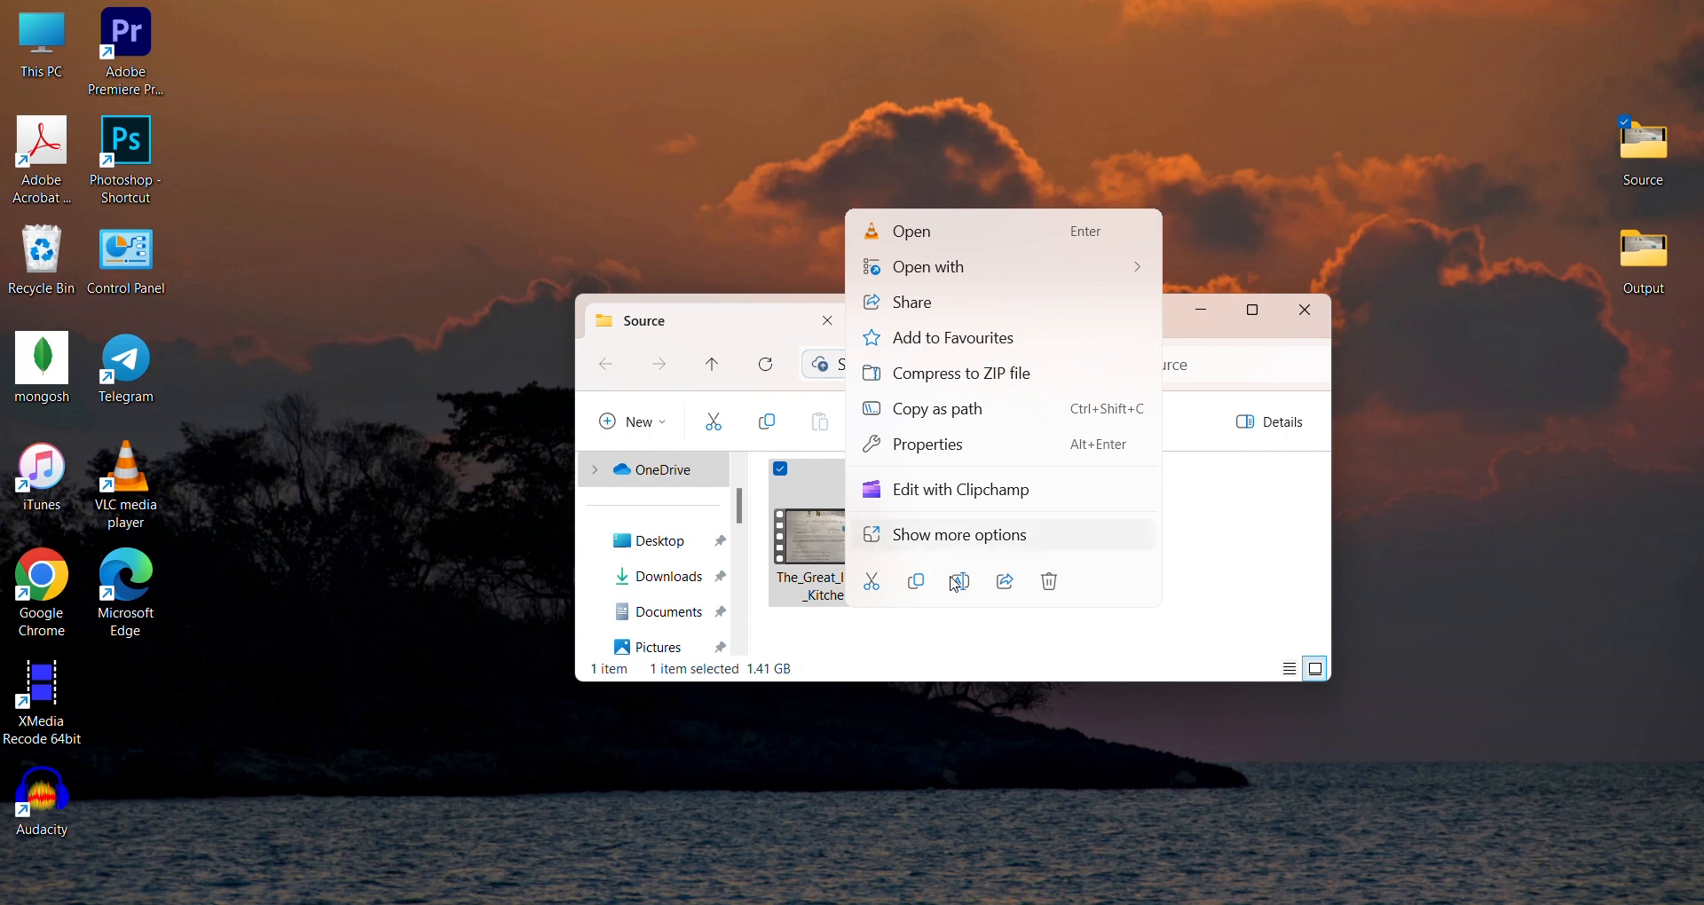
{"action": "left_click", "coordinate": [928, 444]}
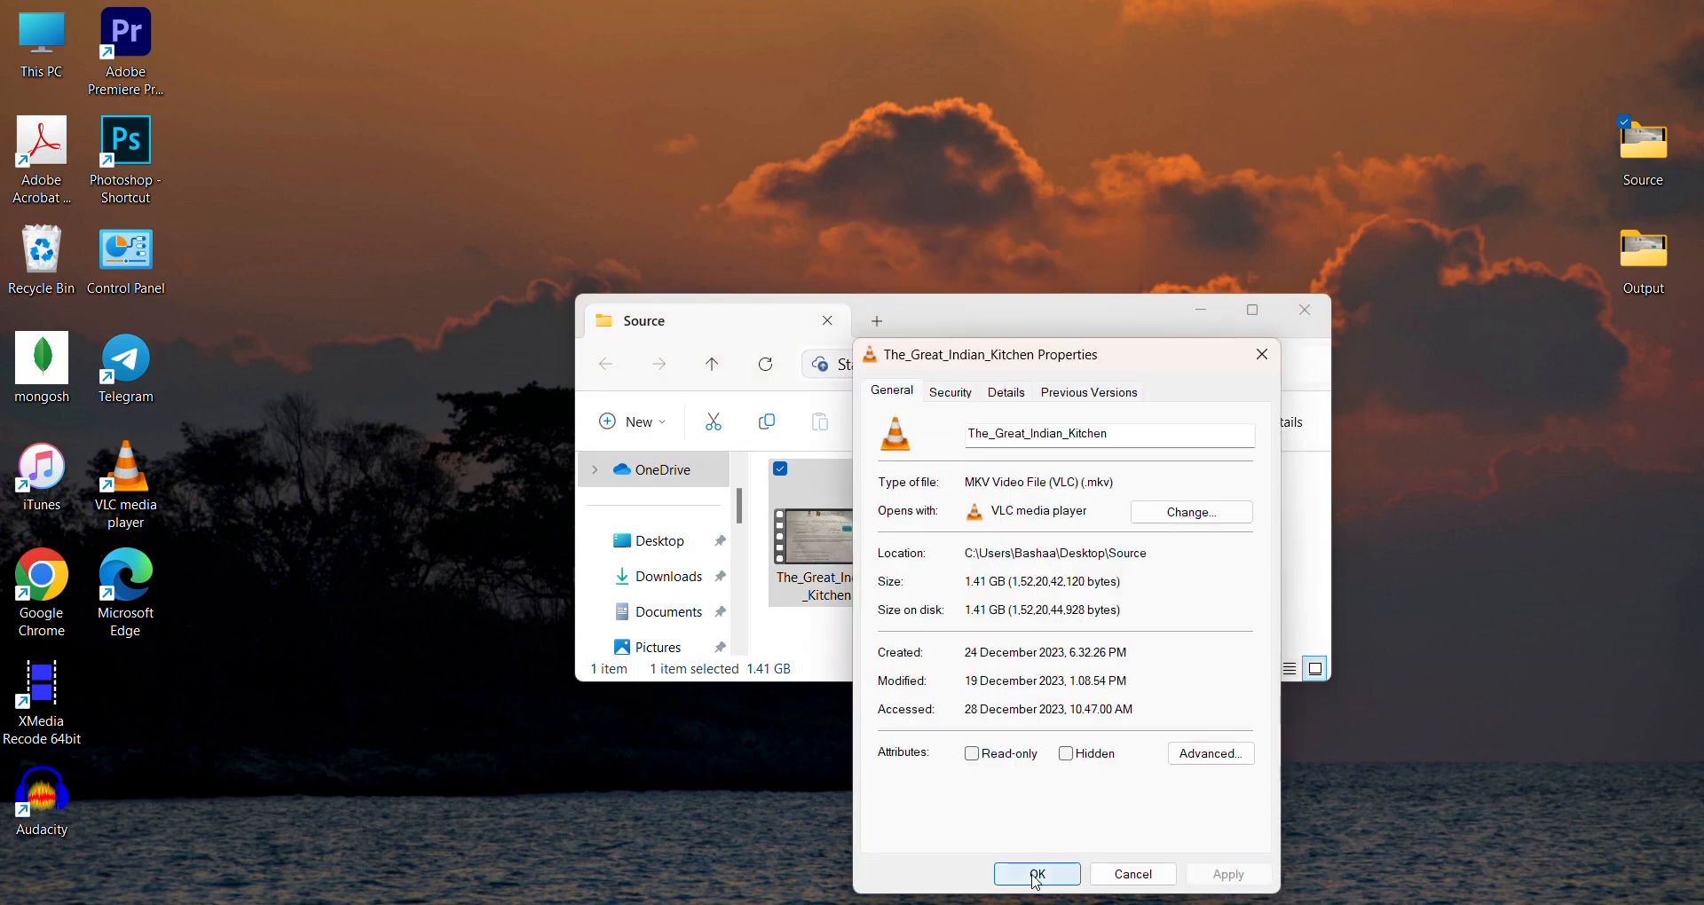
{"action": "left_click", "coordinate": [1035, 875]}
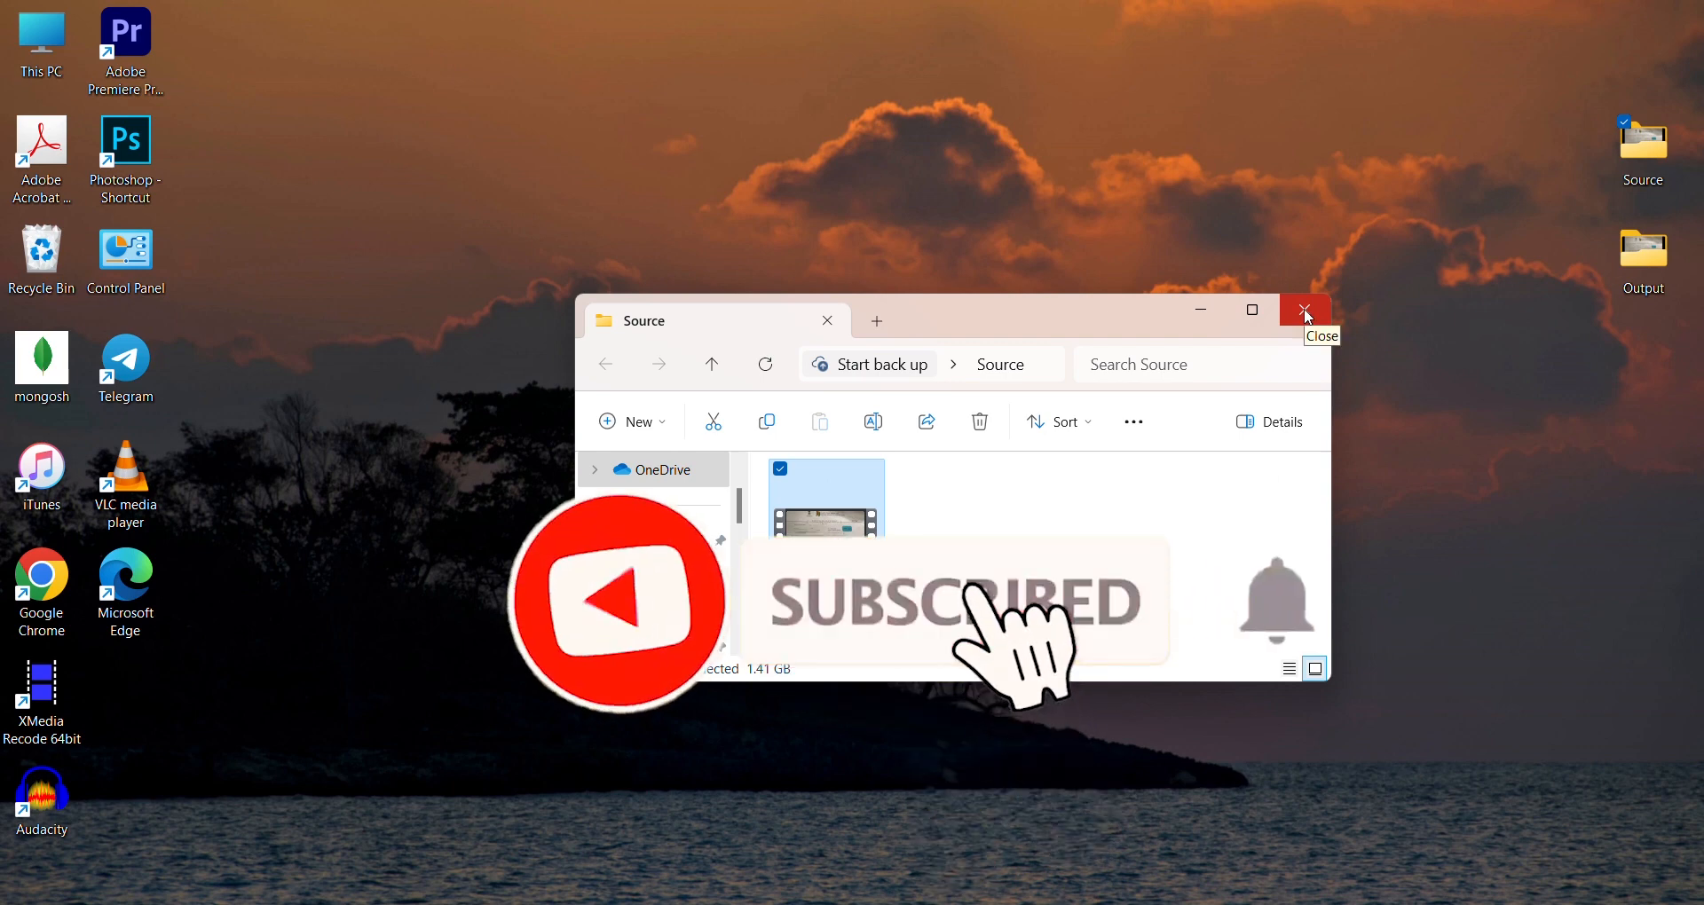
{"action": "left_click", "coordinate": [1303, 311]}
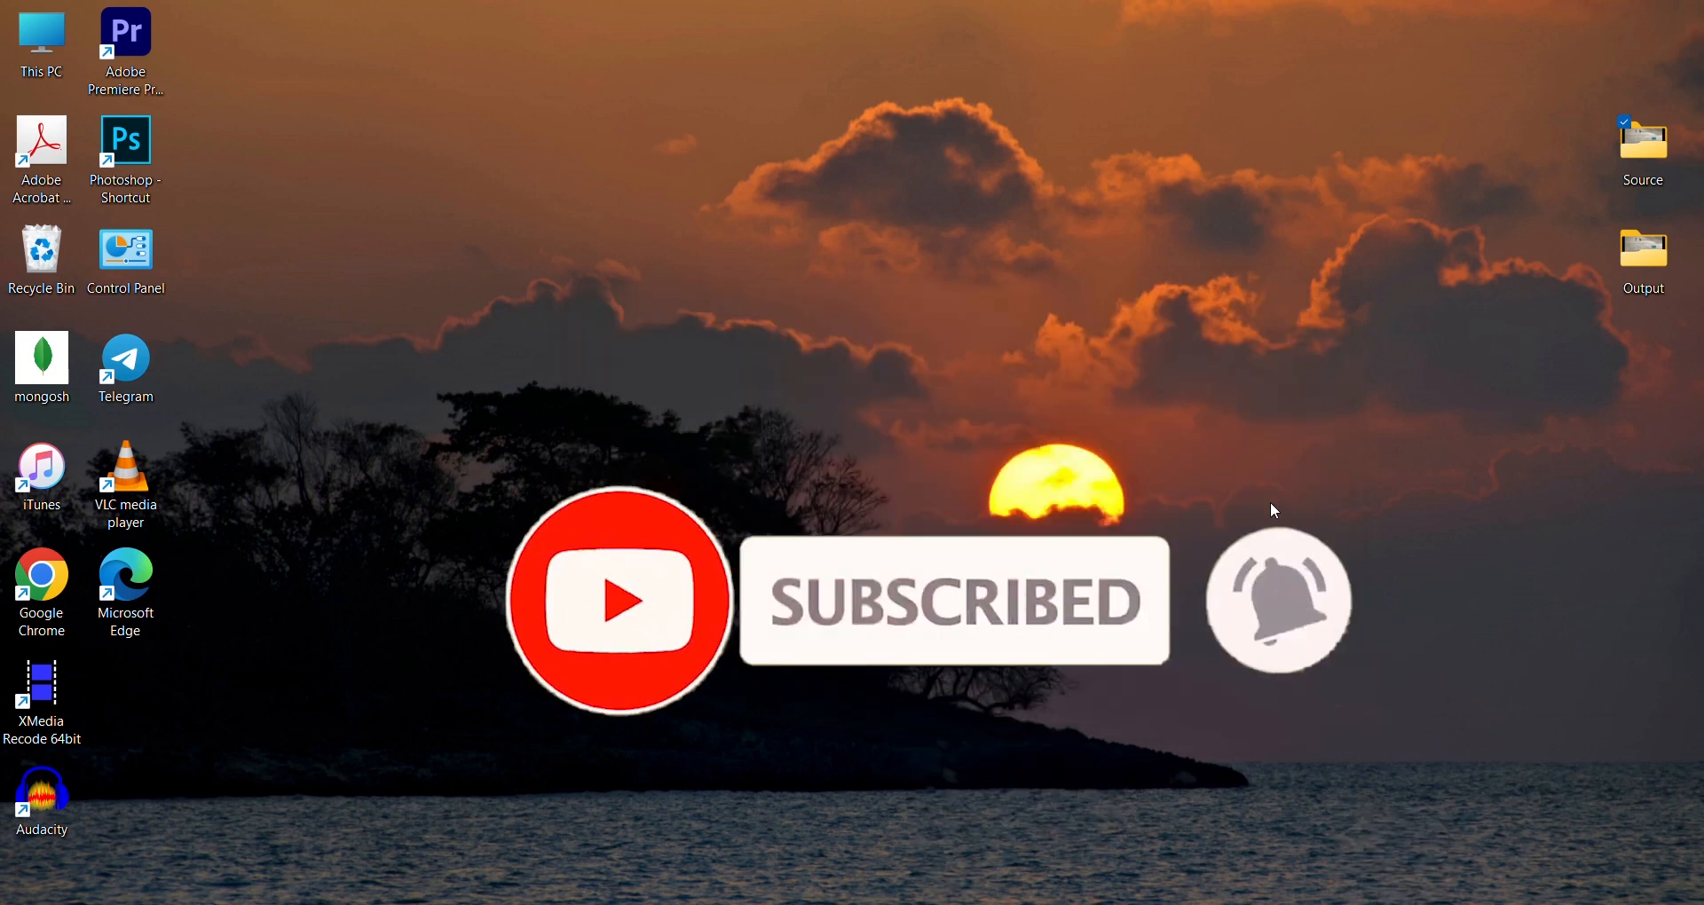